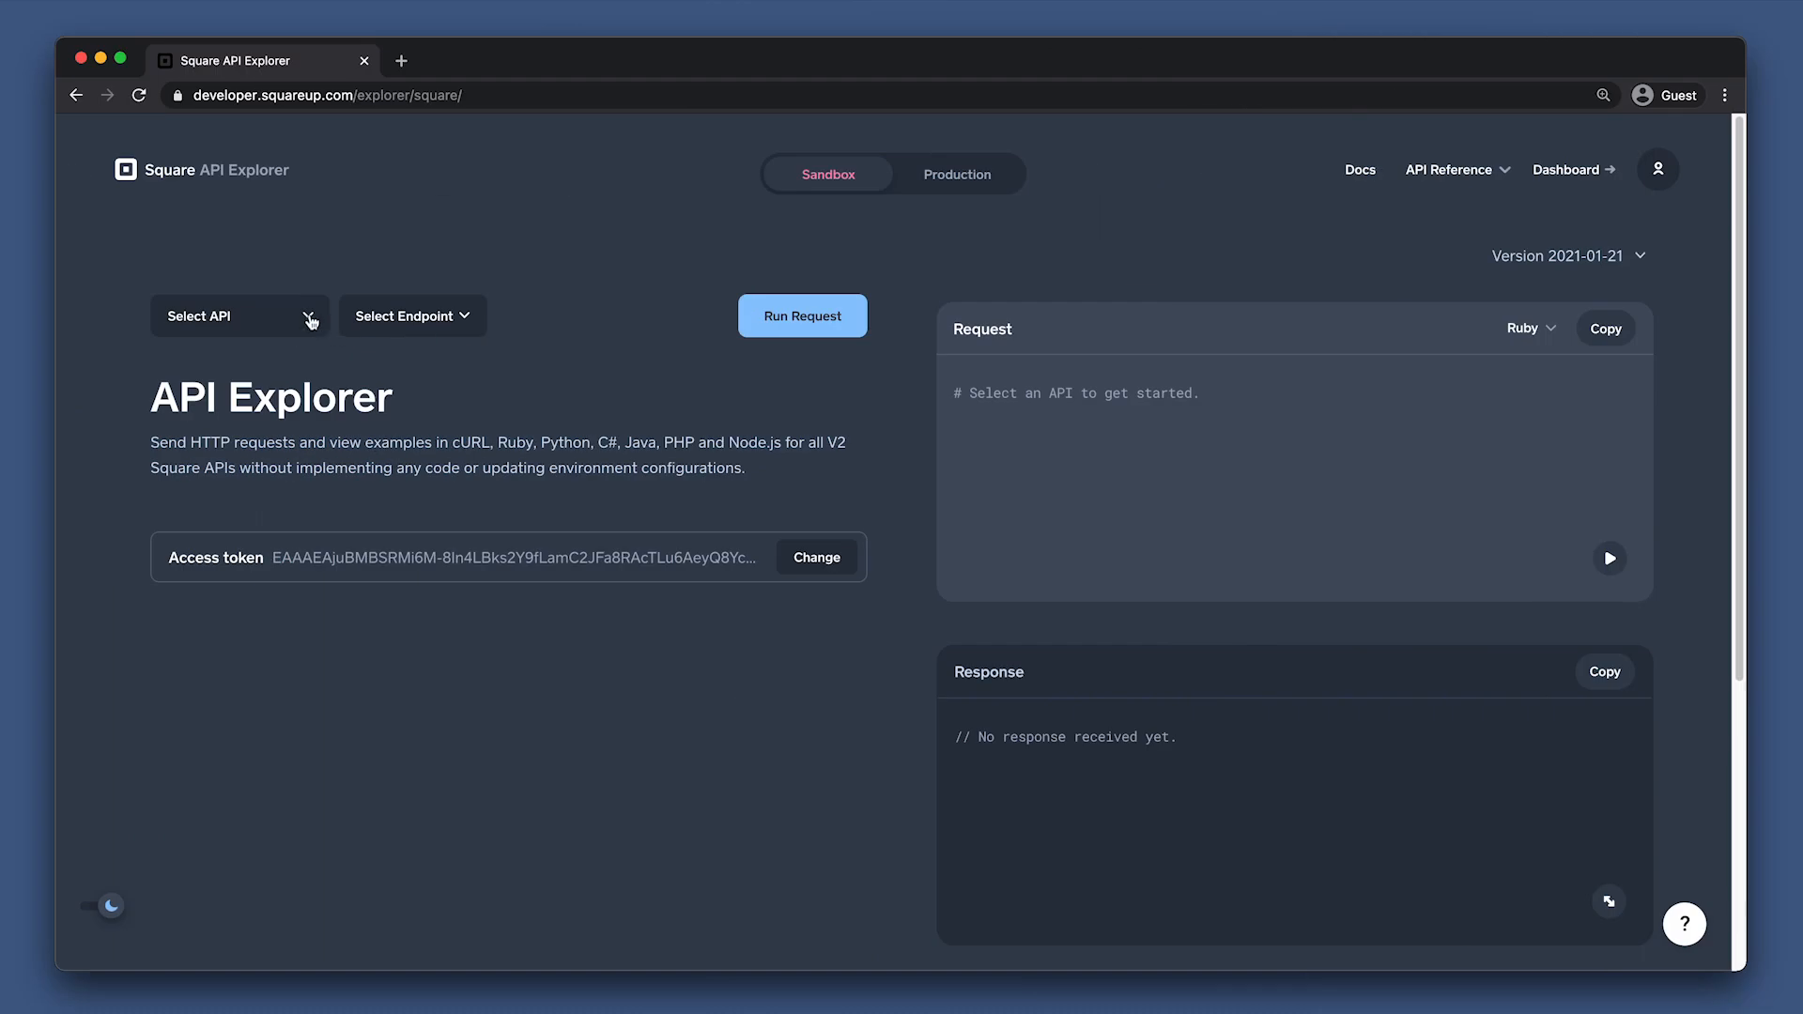
Step: Load the Catalog API's Upsert catalog object endpoint
{"action": "left_click", "coordinate": [238, 315]}
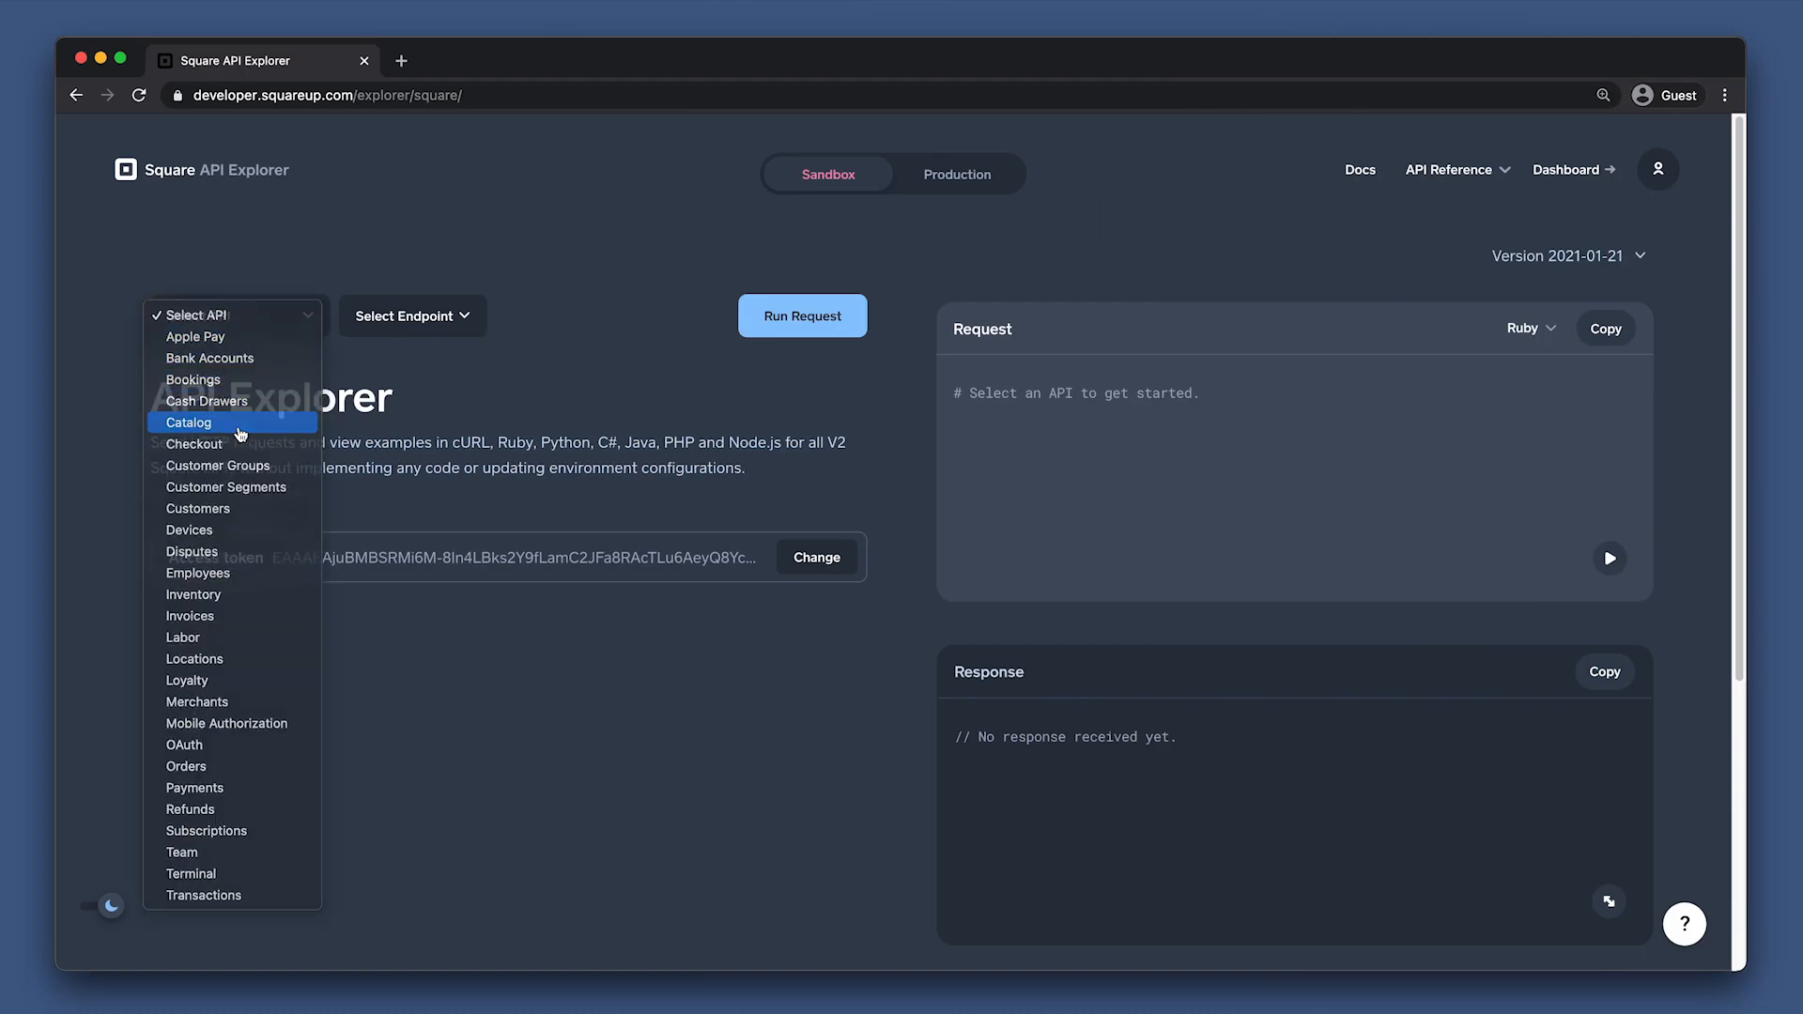
{"action": "left_click", "coordinate": [188, 422]}
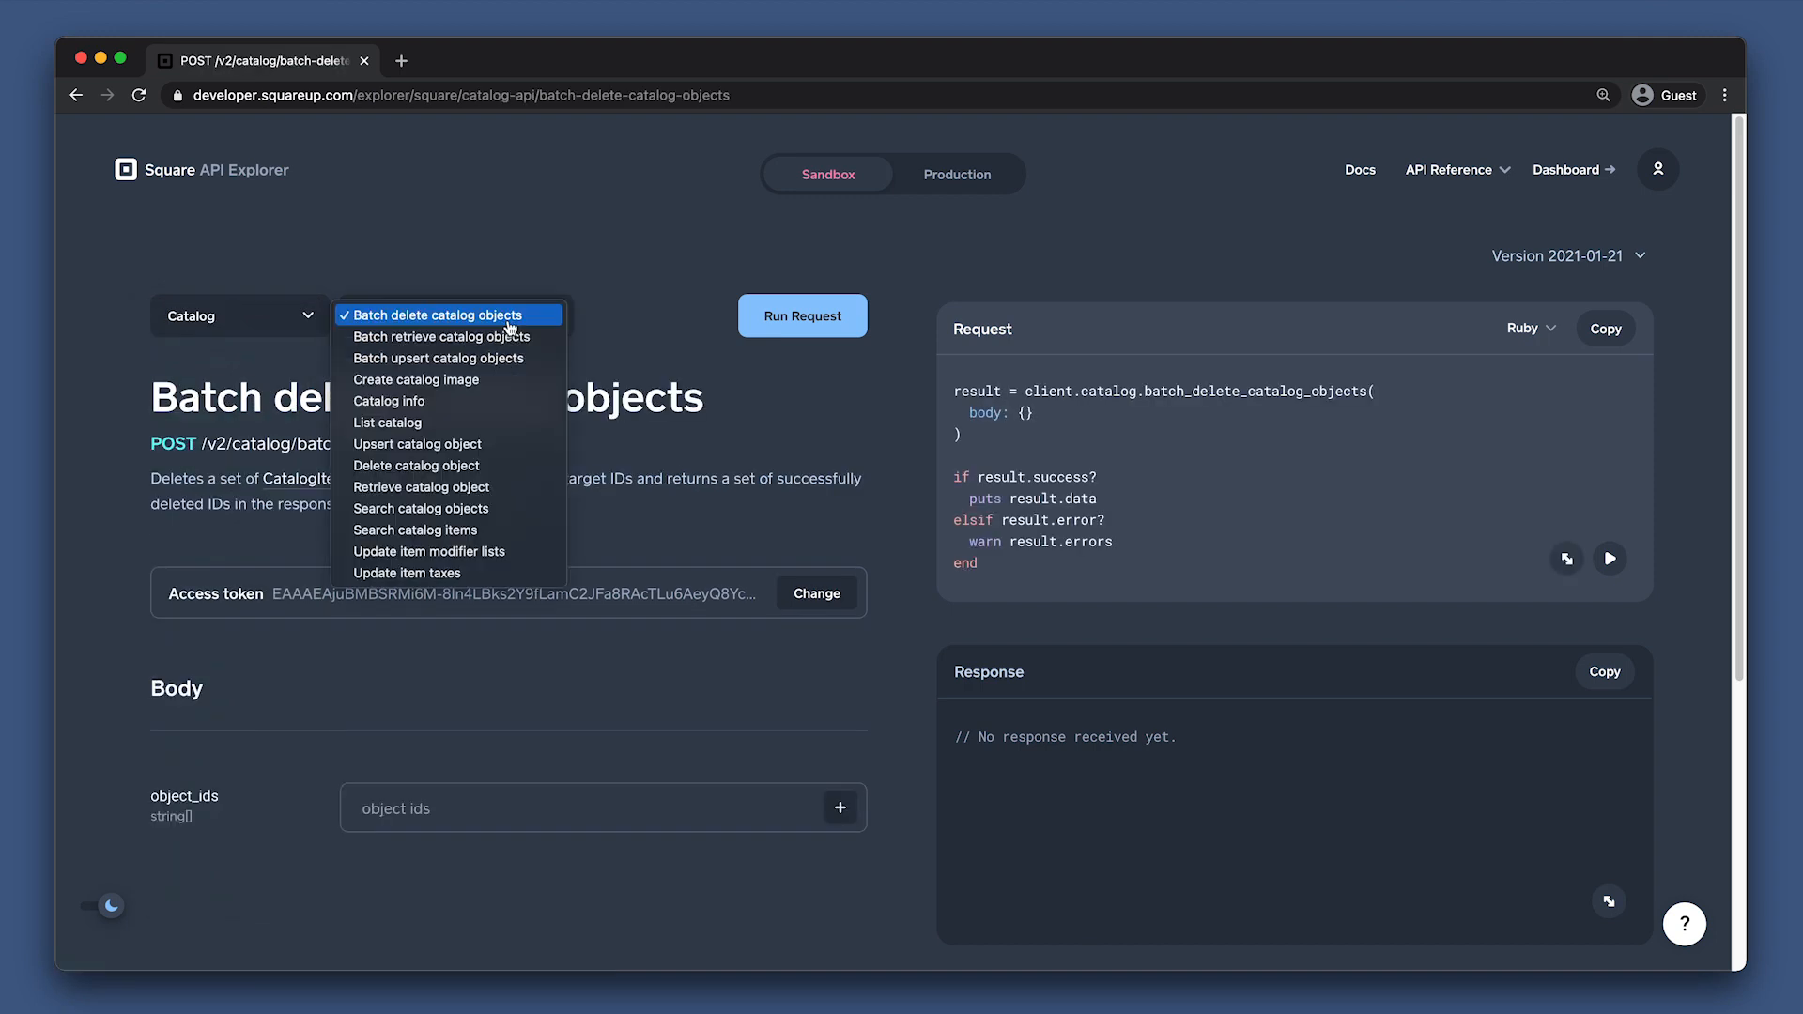
{"action": "mouse_move", "coordinate": [449, 445]}
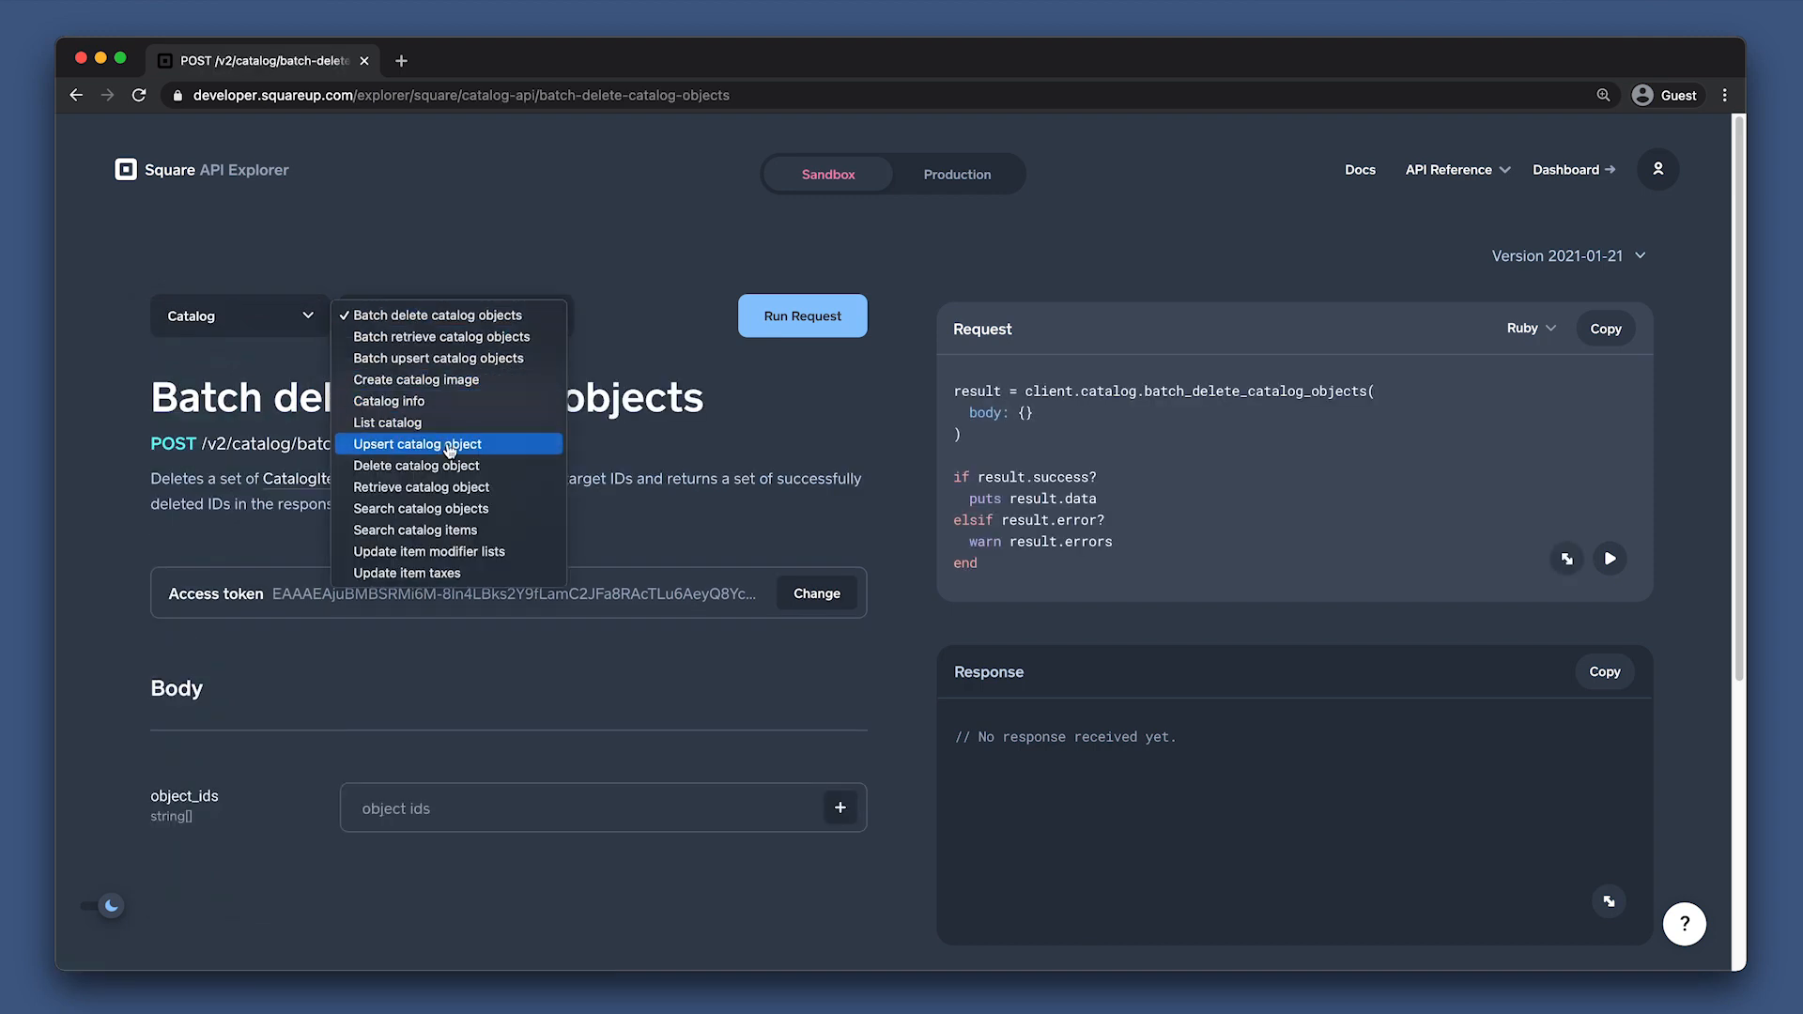
{"action": "left_click", "coordinate": [419, 444]}
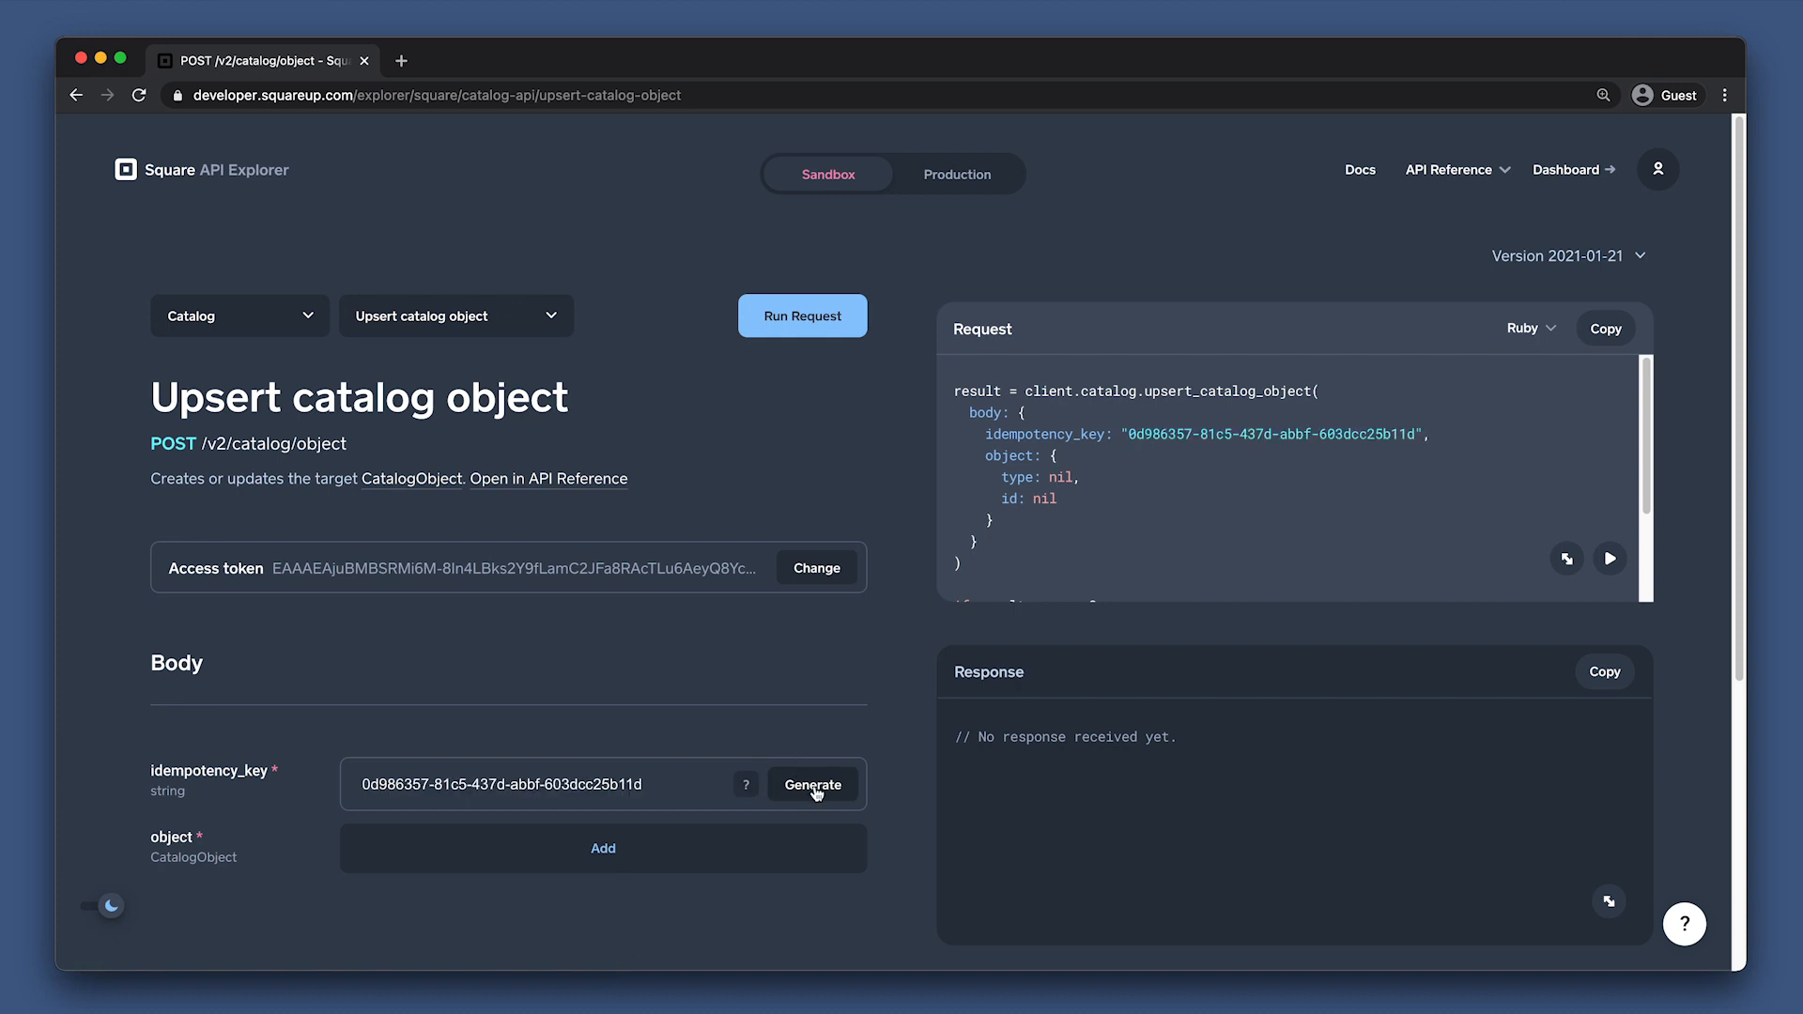
Step: Add a catalog object with id #icecream and type SUBSCRIPTION_PLAN
{"action": "left_click", "coordinate": [603, 847]}
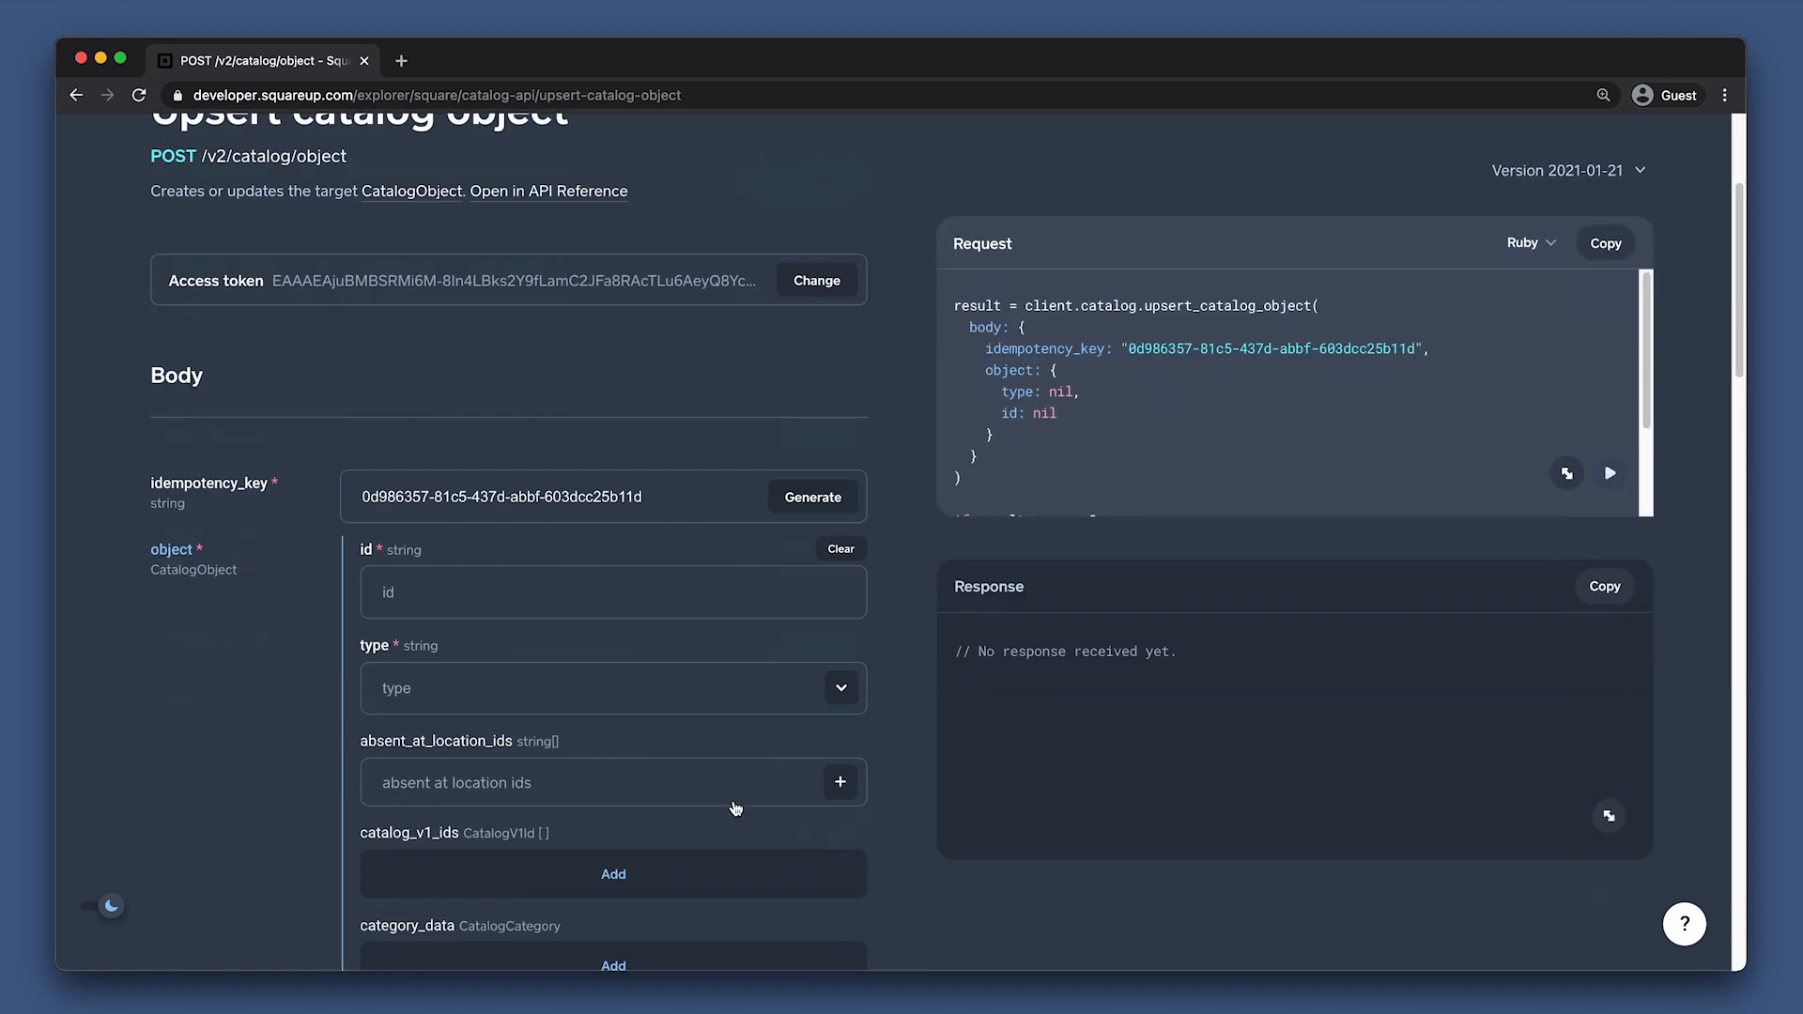
{"action": "type", "text": "#icecream"}
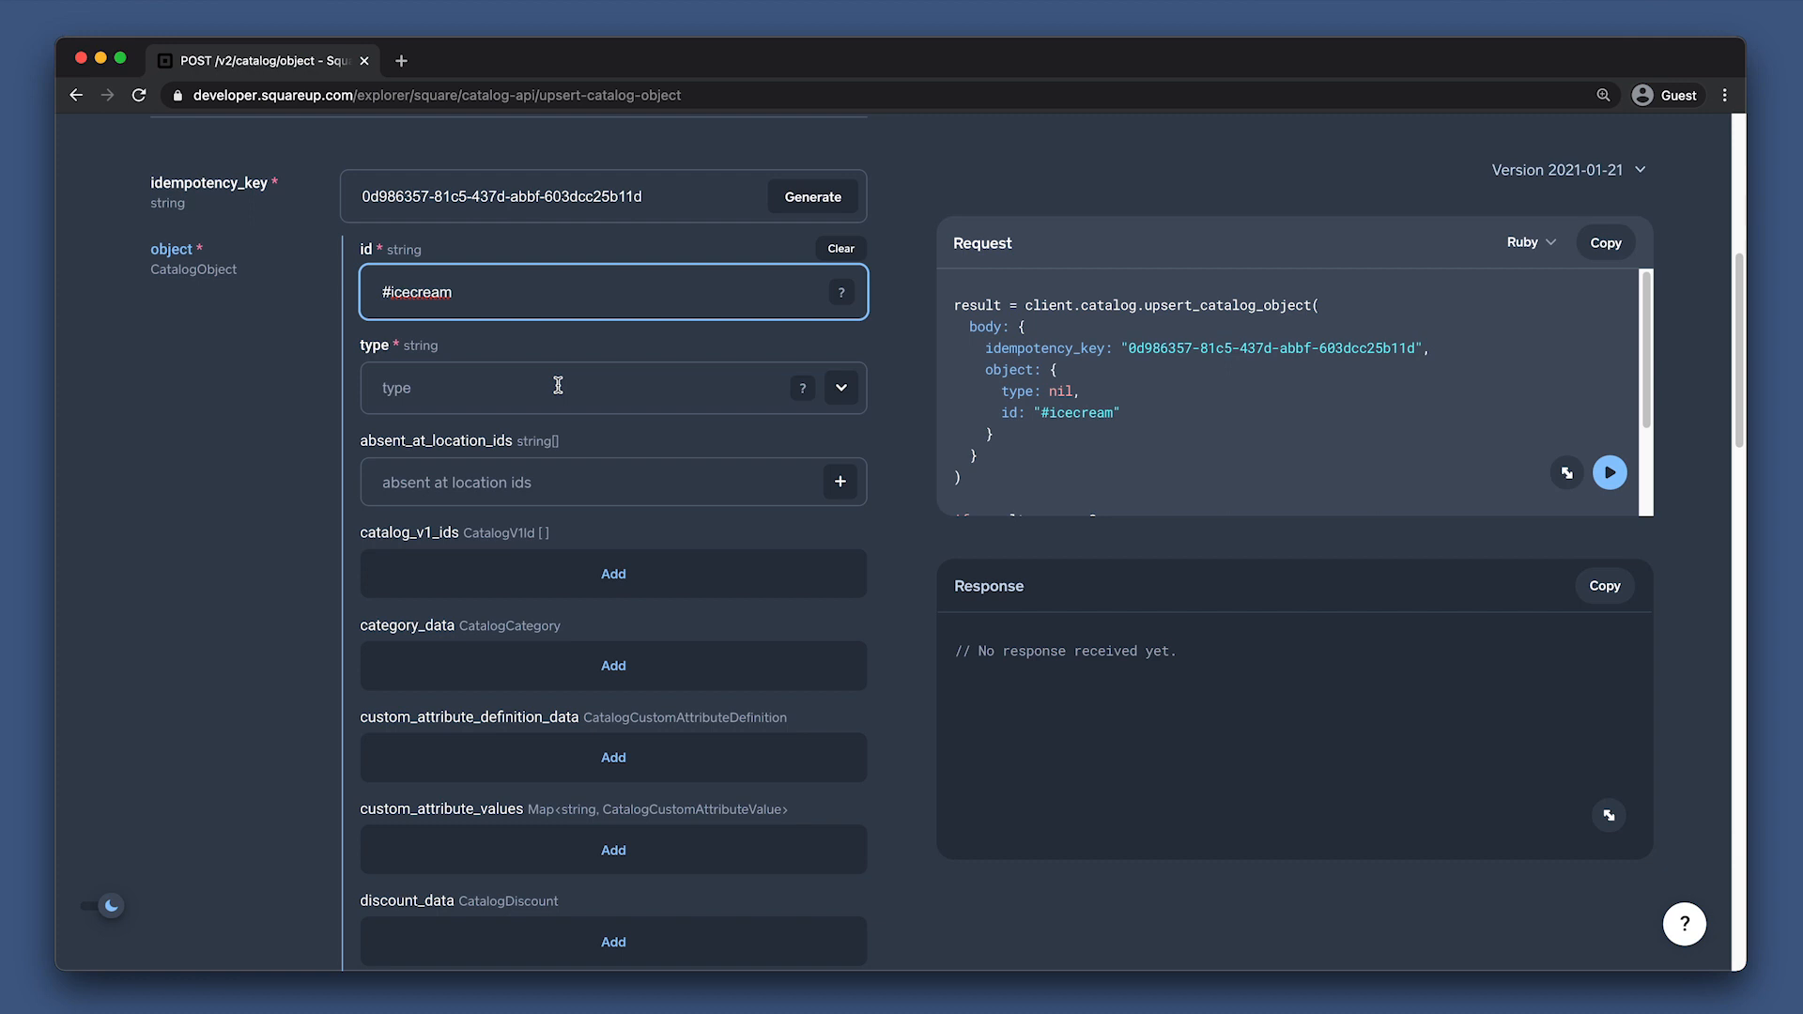
{"action": "type", "text": "sub"}
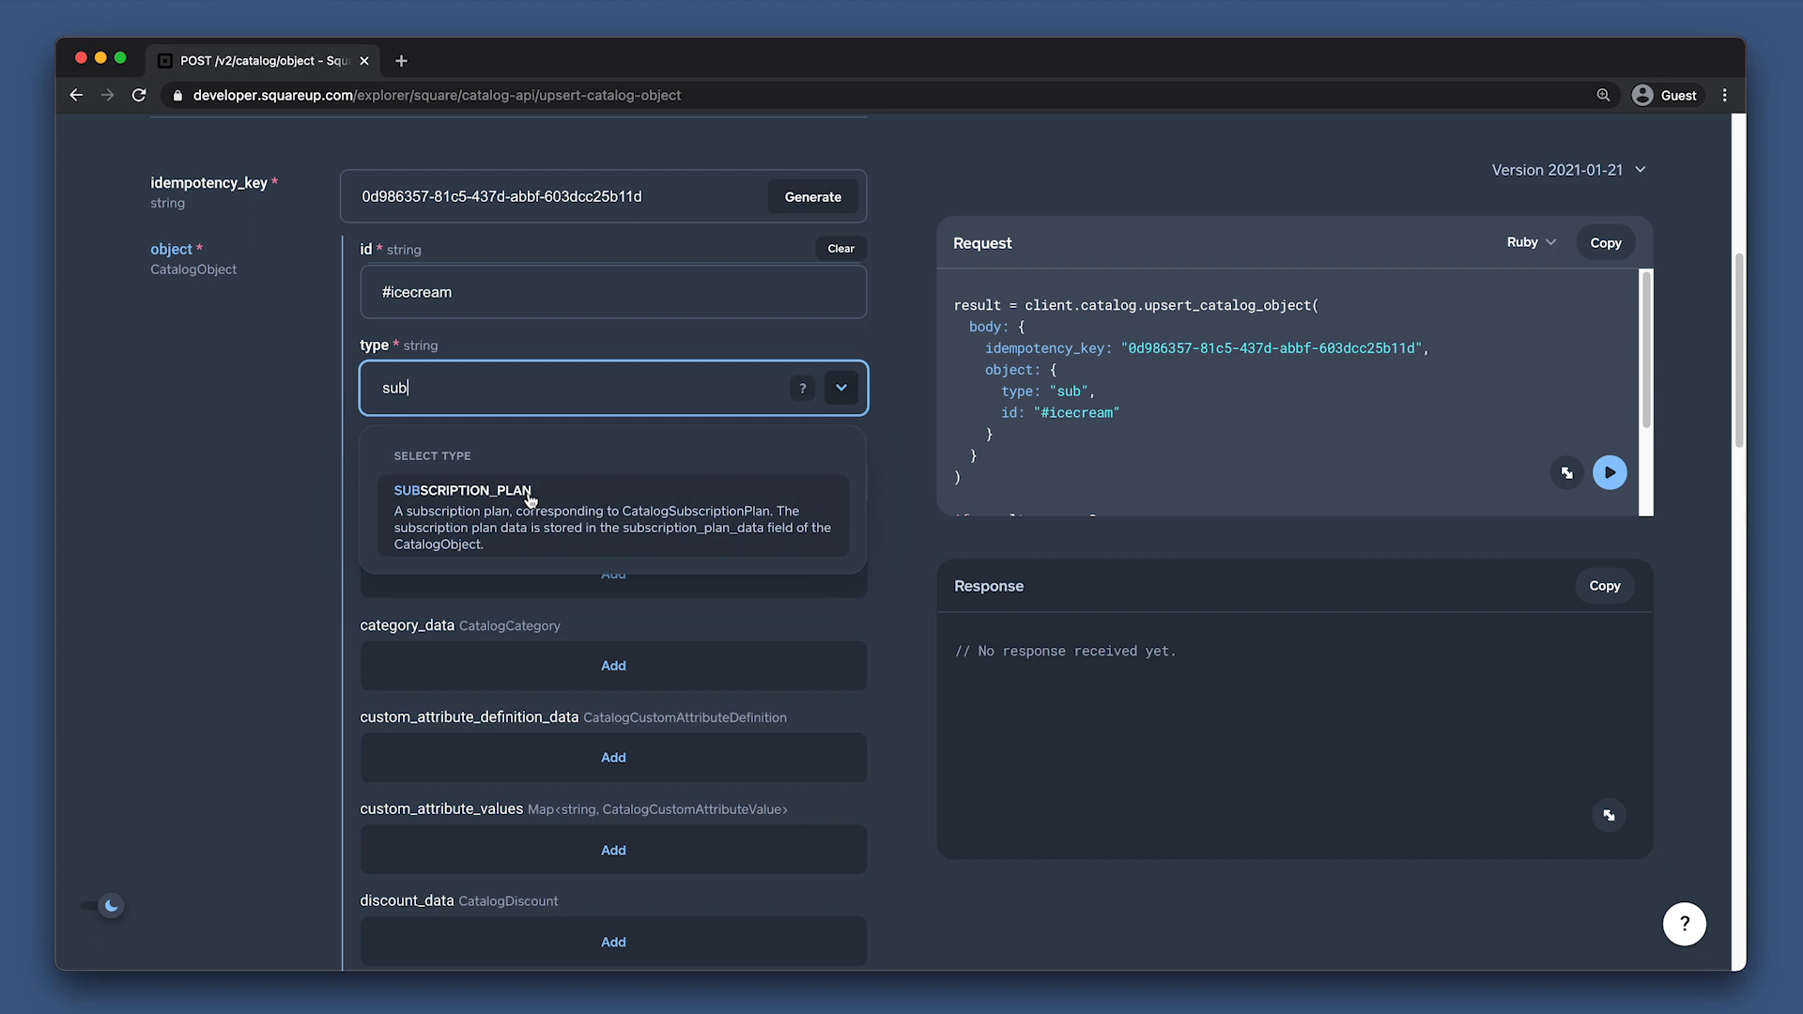
{"action": "left_click", "coordinate": [462, 491]}
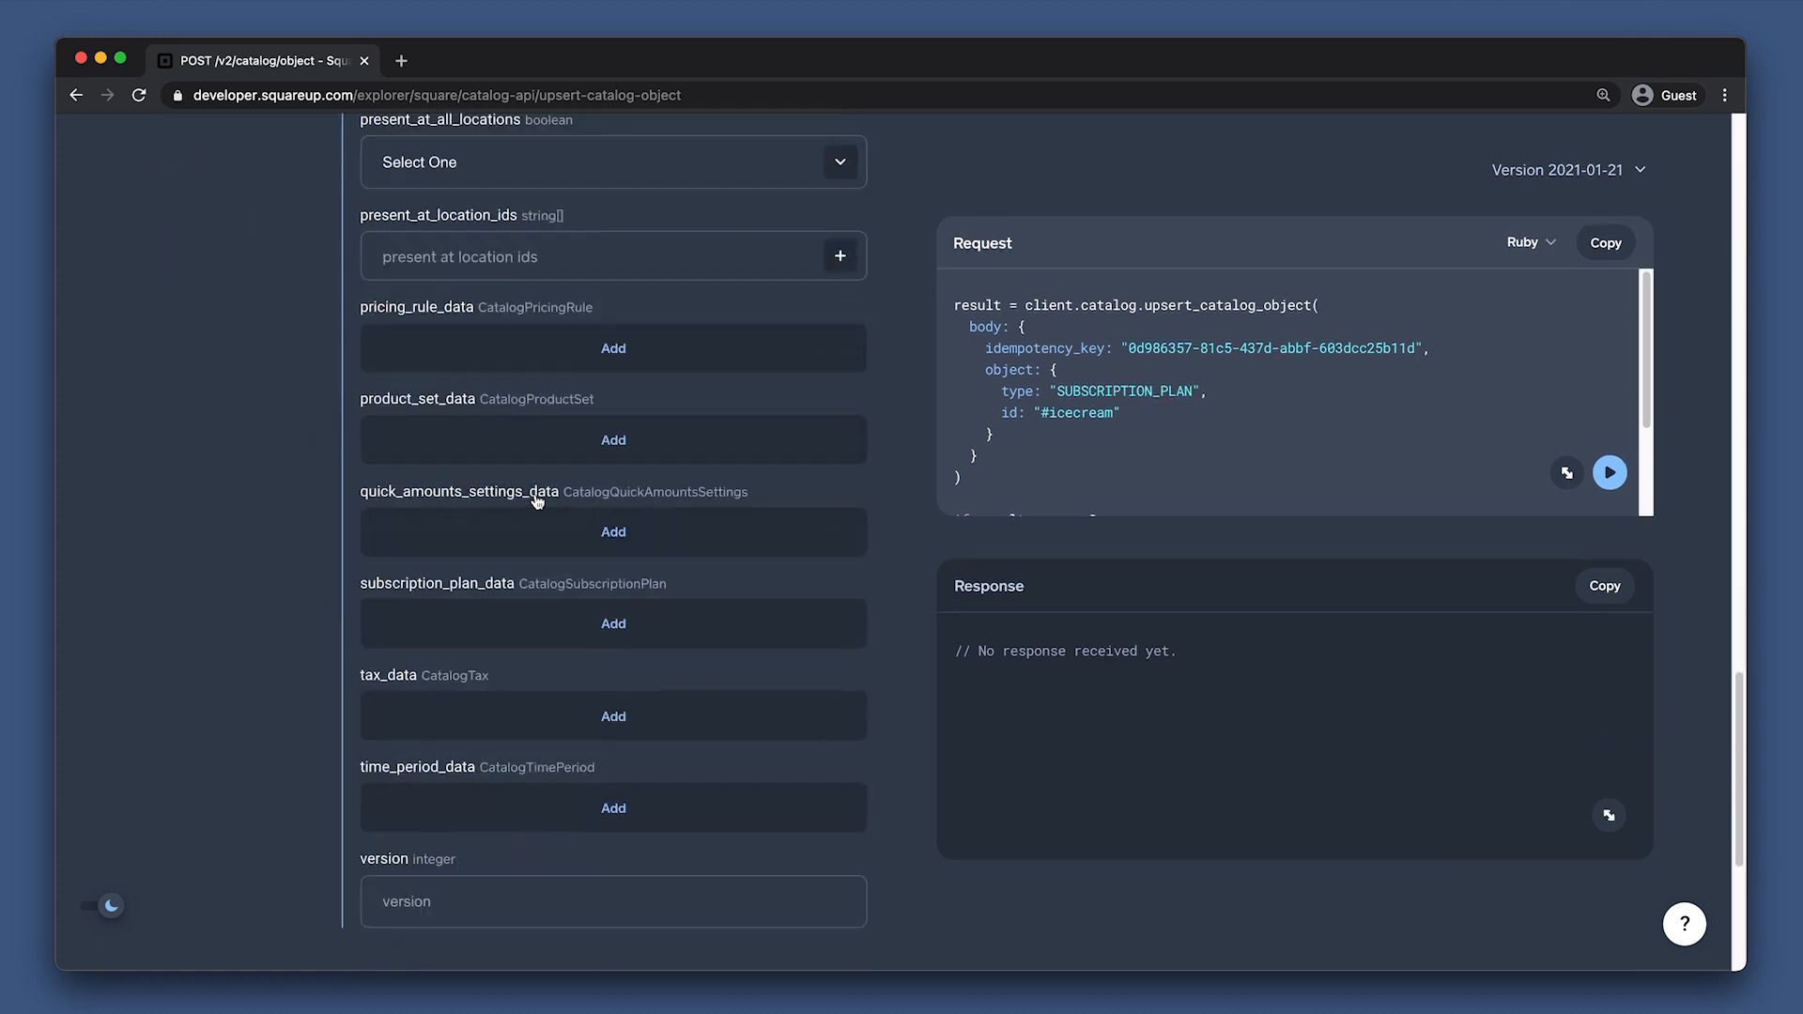
Step: Add subscription_plan_data named Ice Cream Club
{"action": "left_click", "coordinate": [612, 623]}
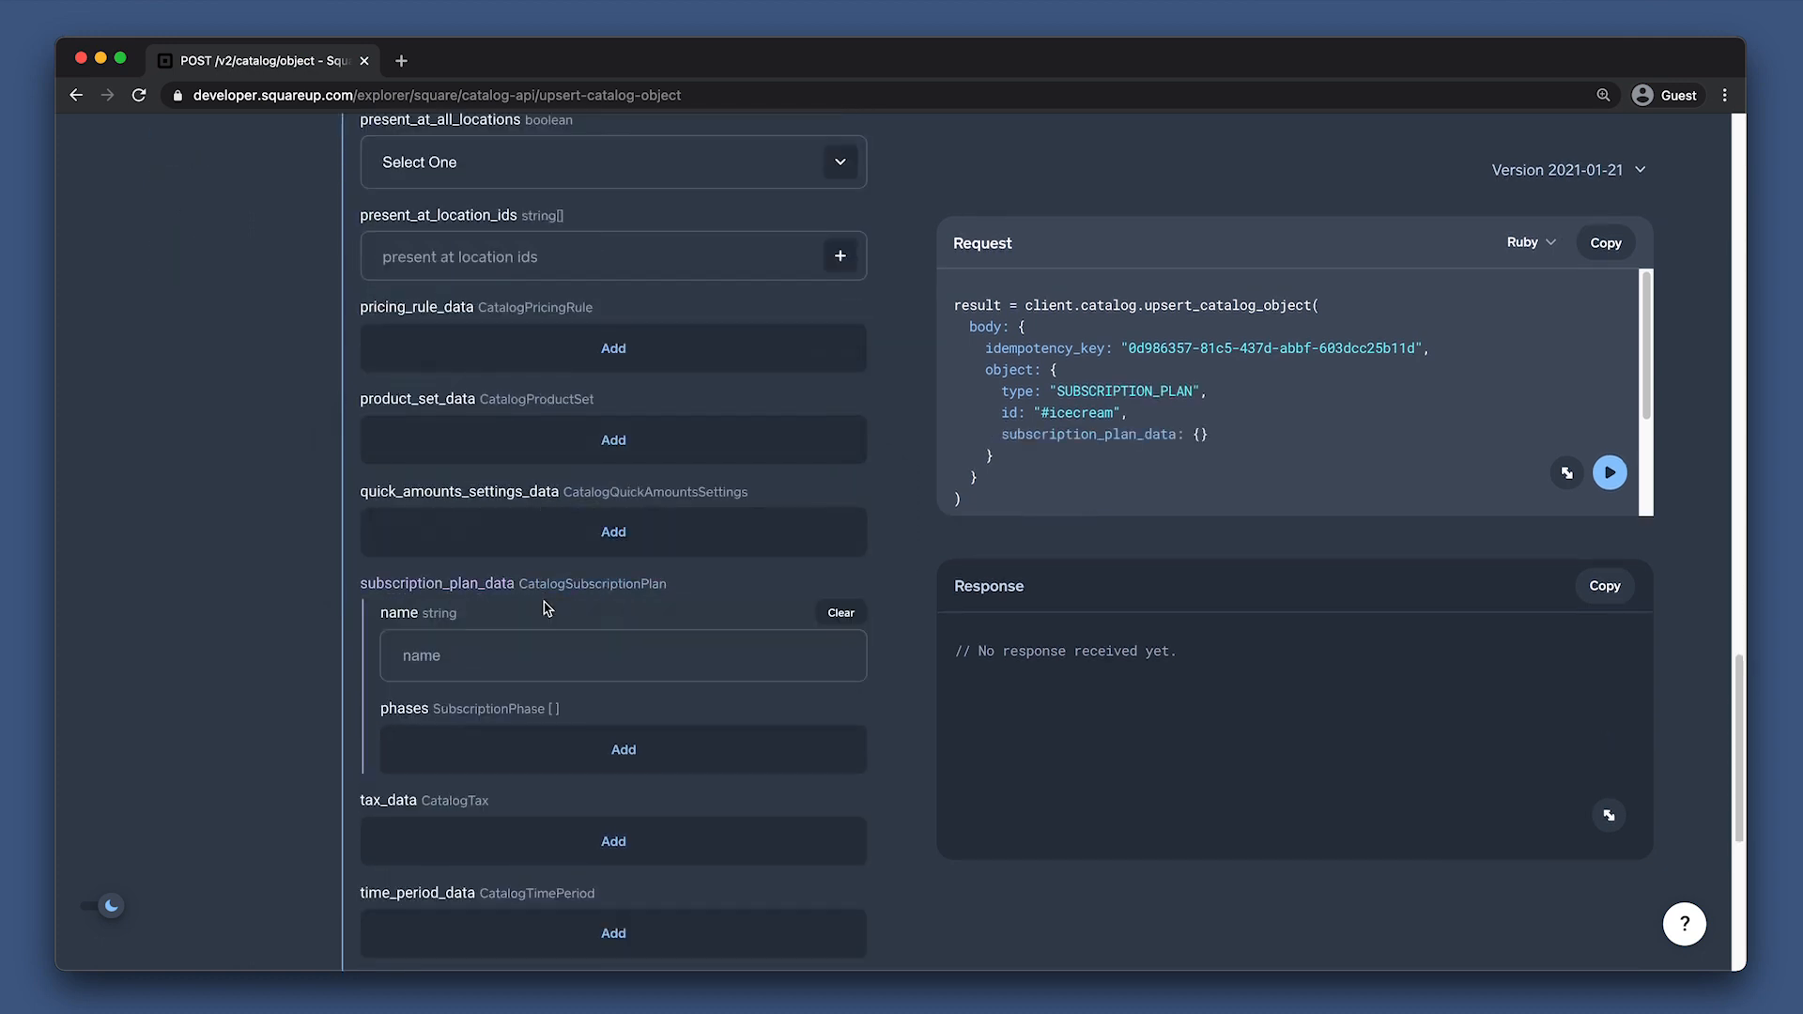
{"action": "type", "text": "Ice Cream Club"}
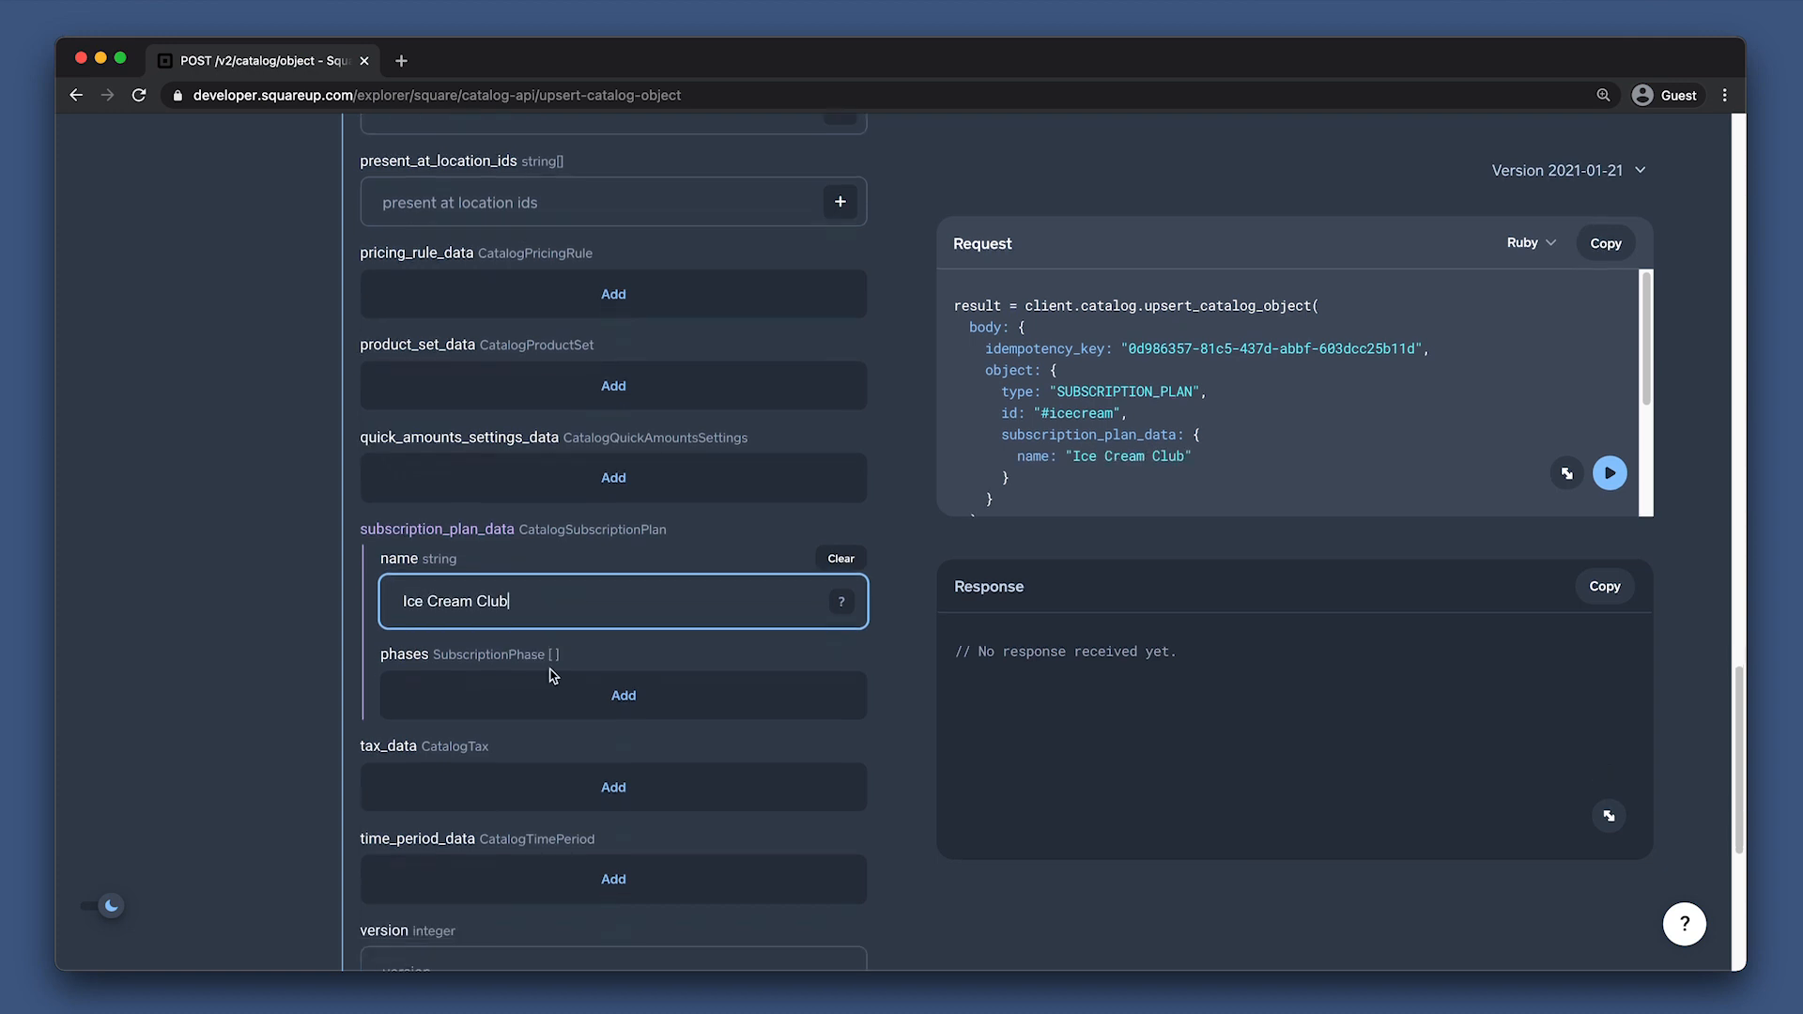
Step: Add a first phase with cadence MONTHLY, amount 100 USD, 1 period
{"action": "left_click", "coordinate": [624, 695]}
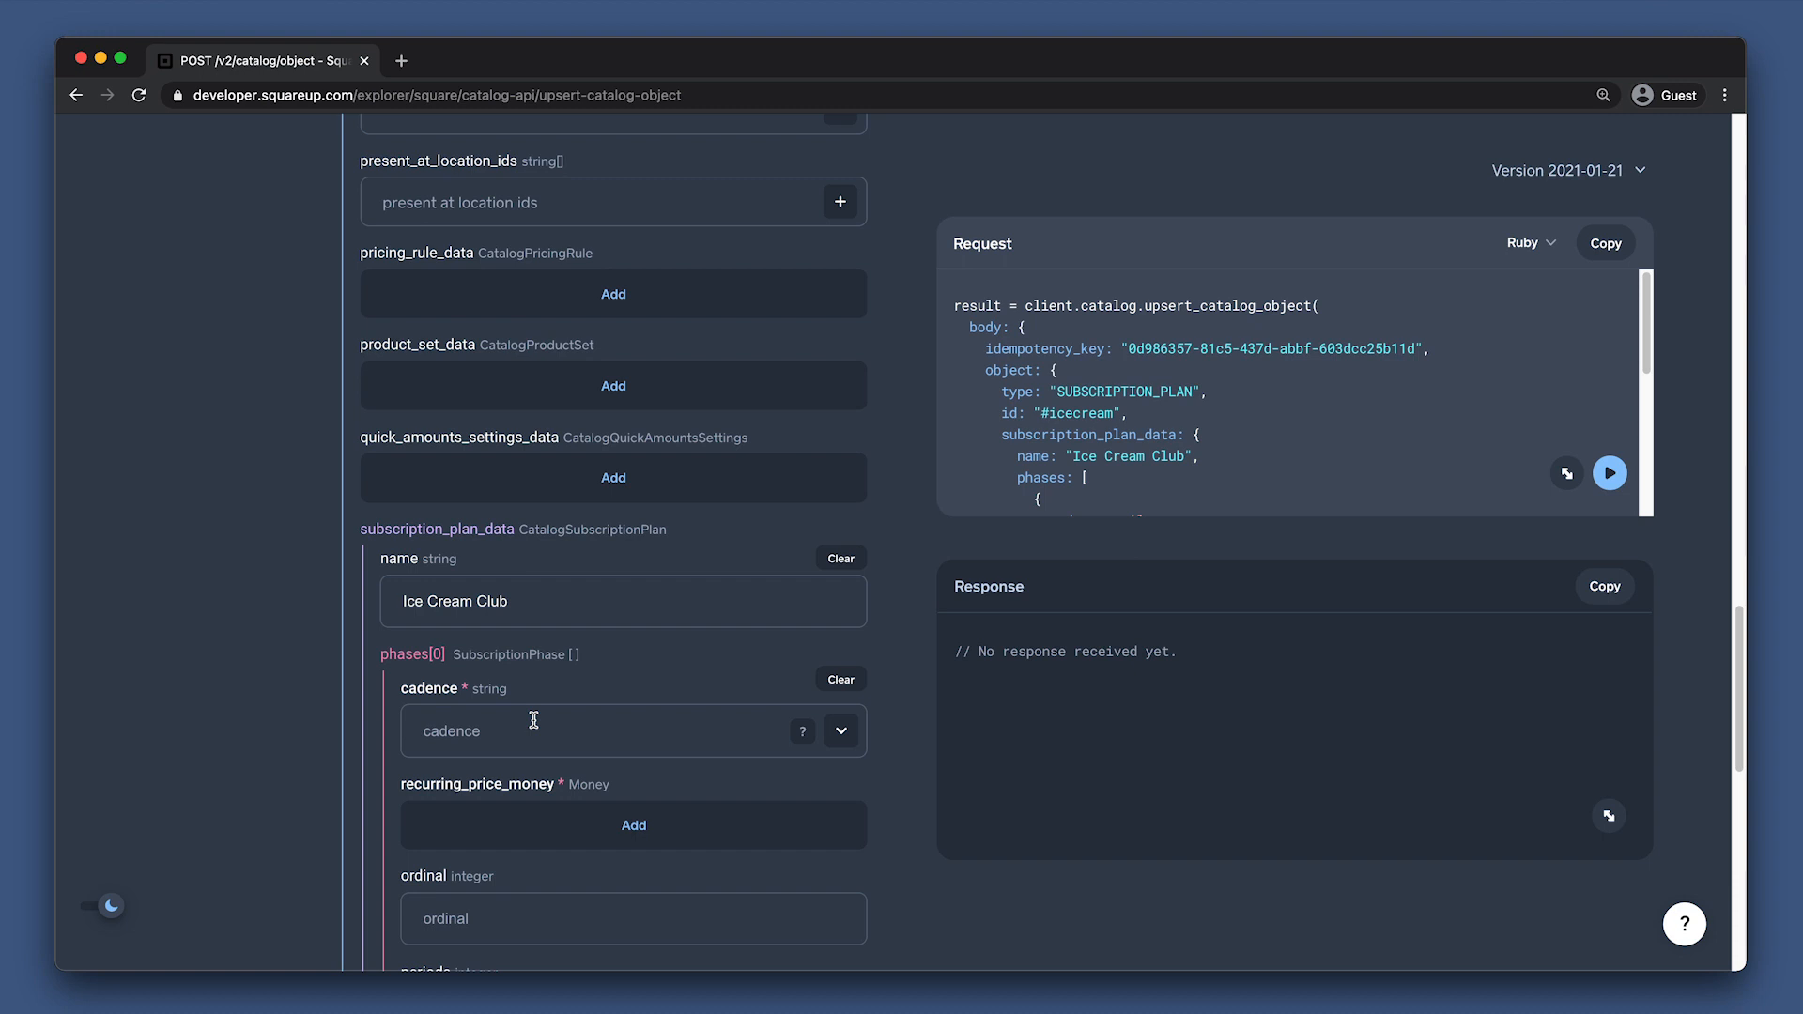
{"action": "type", "text": "Mon"}
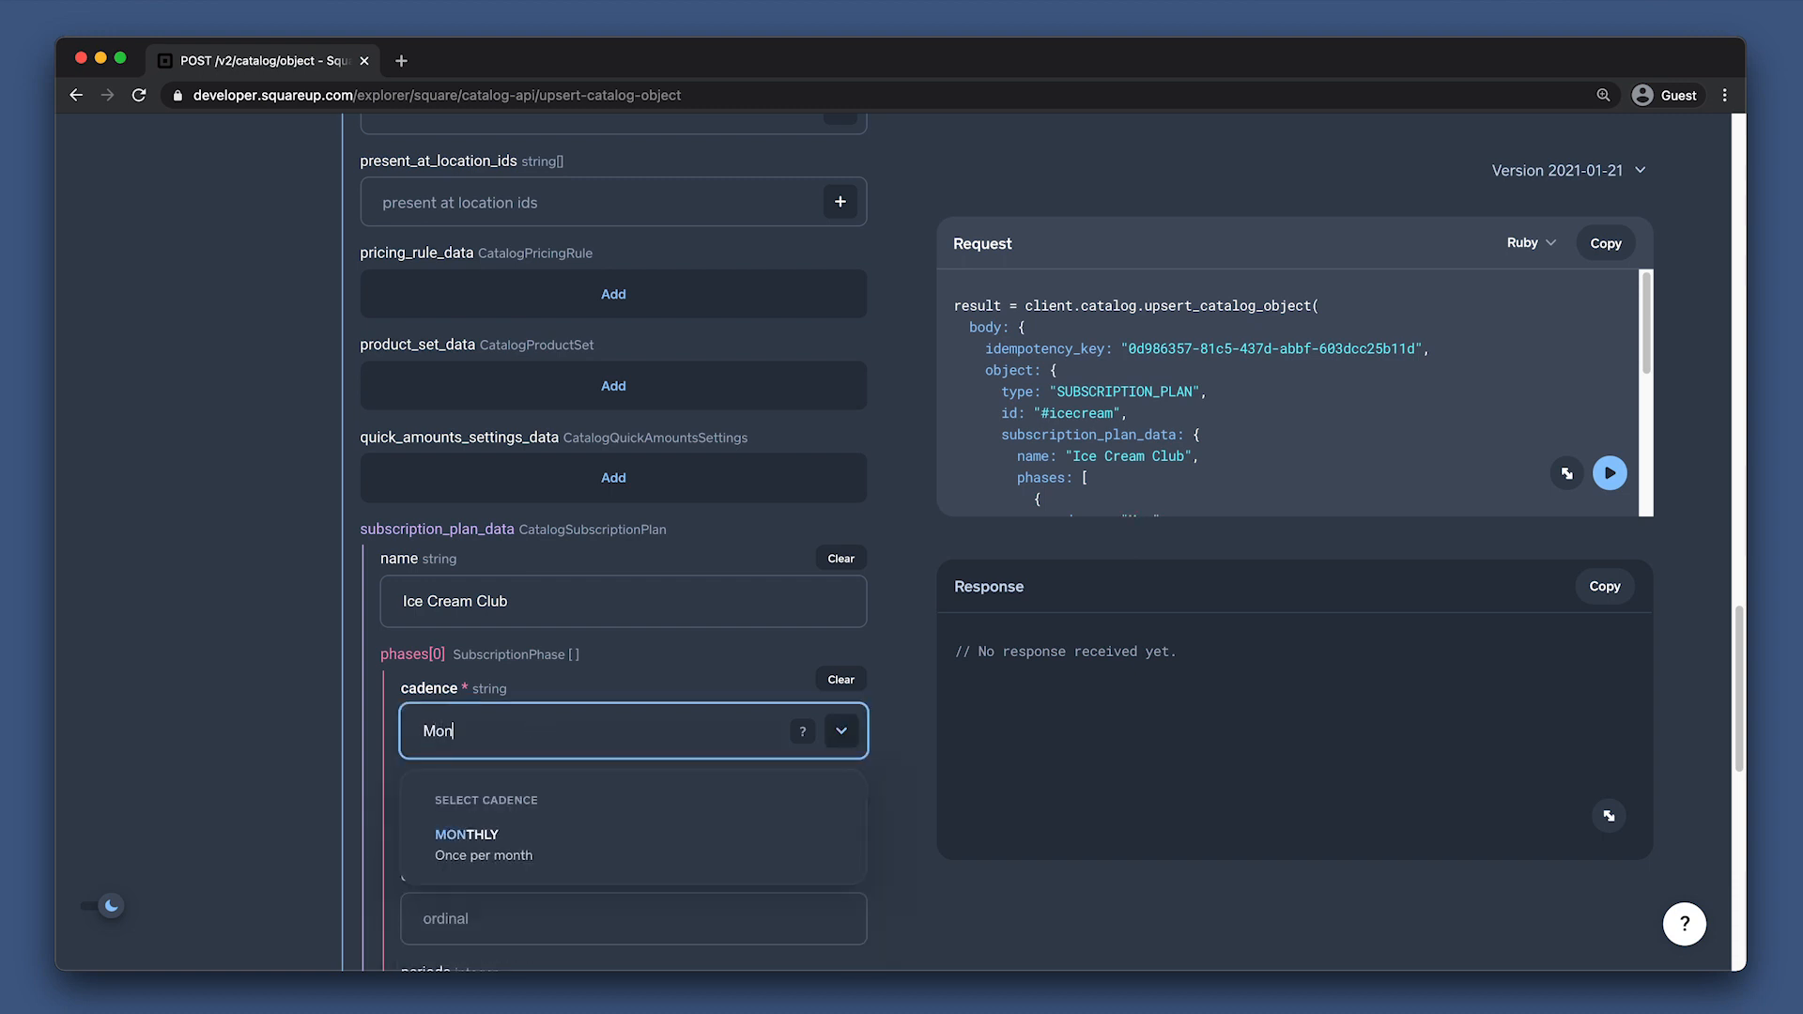
{"action": "left_click", "coordinate": [466, 834]}
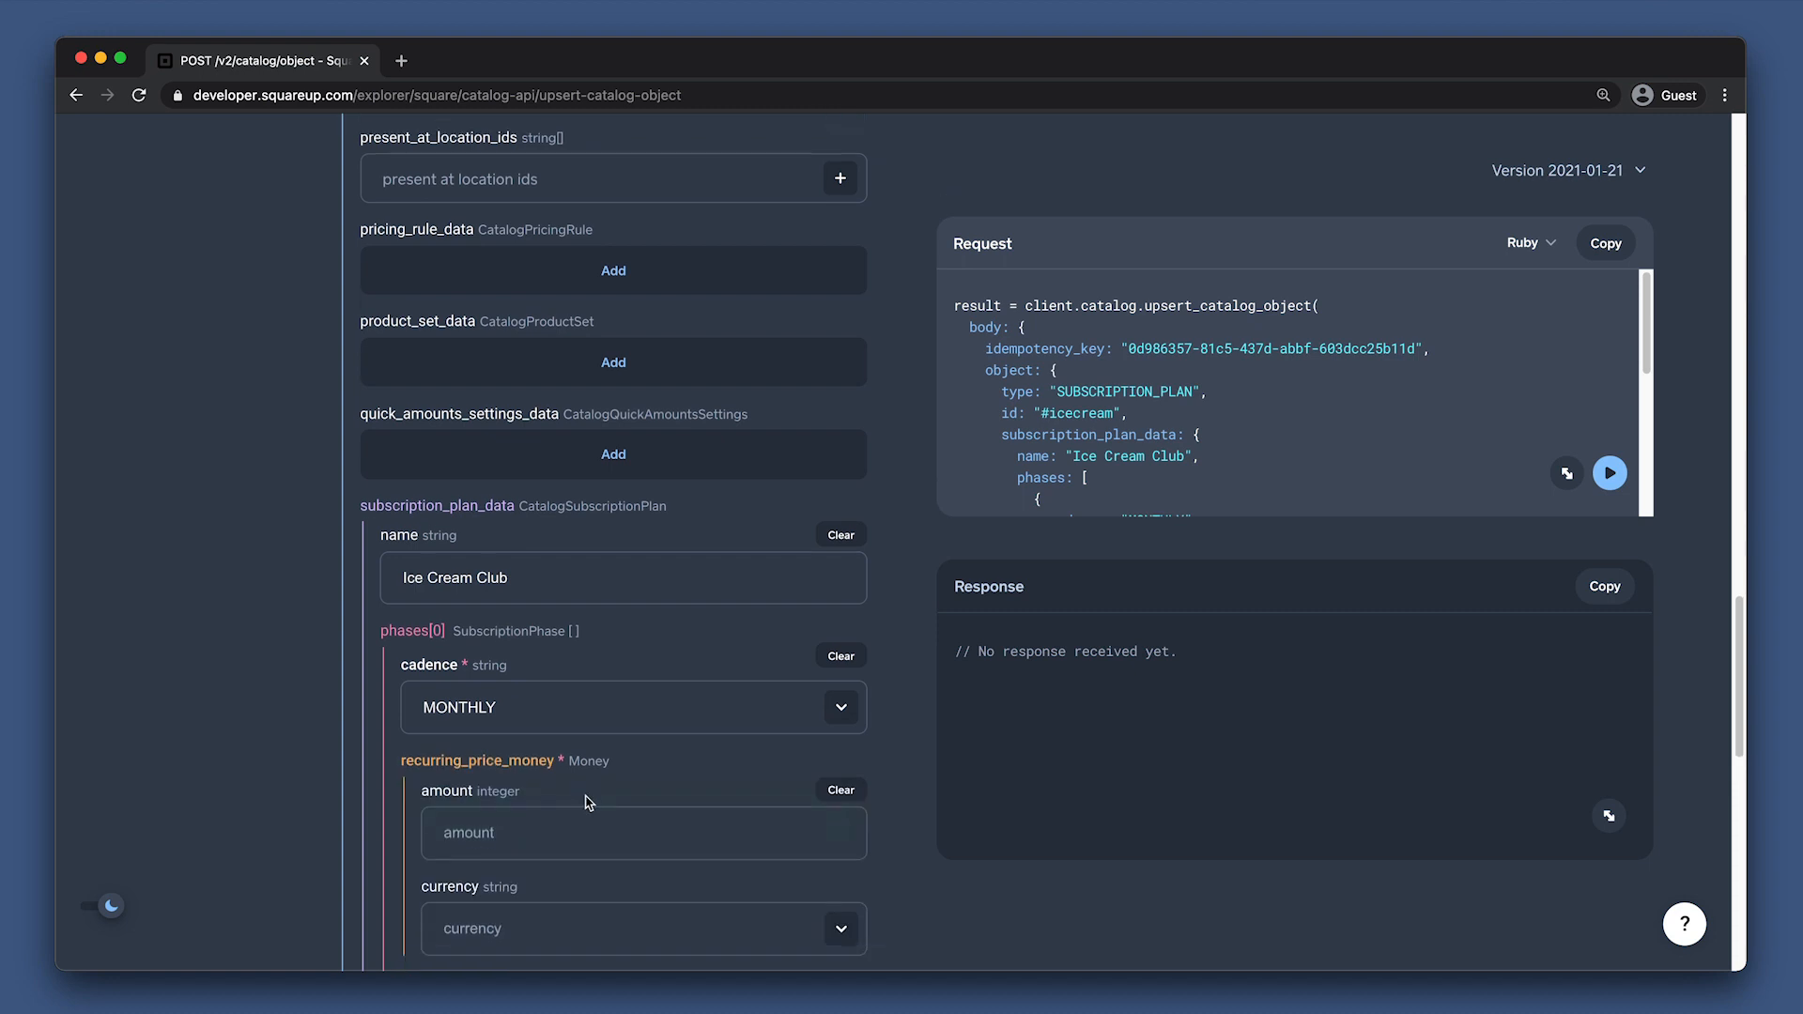
{"action": "type", "text": "100"}
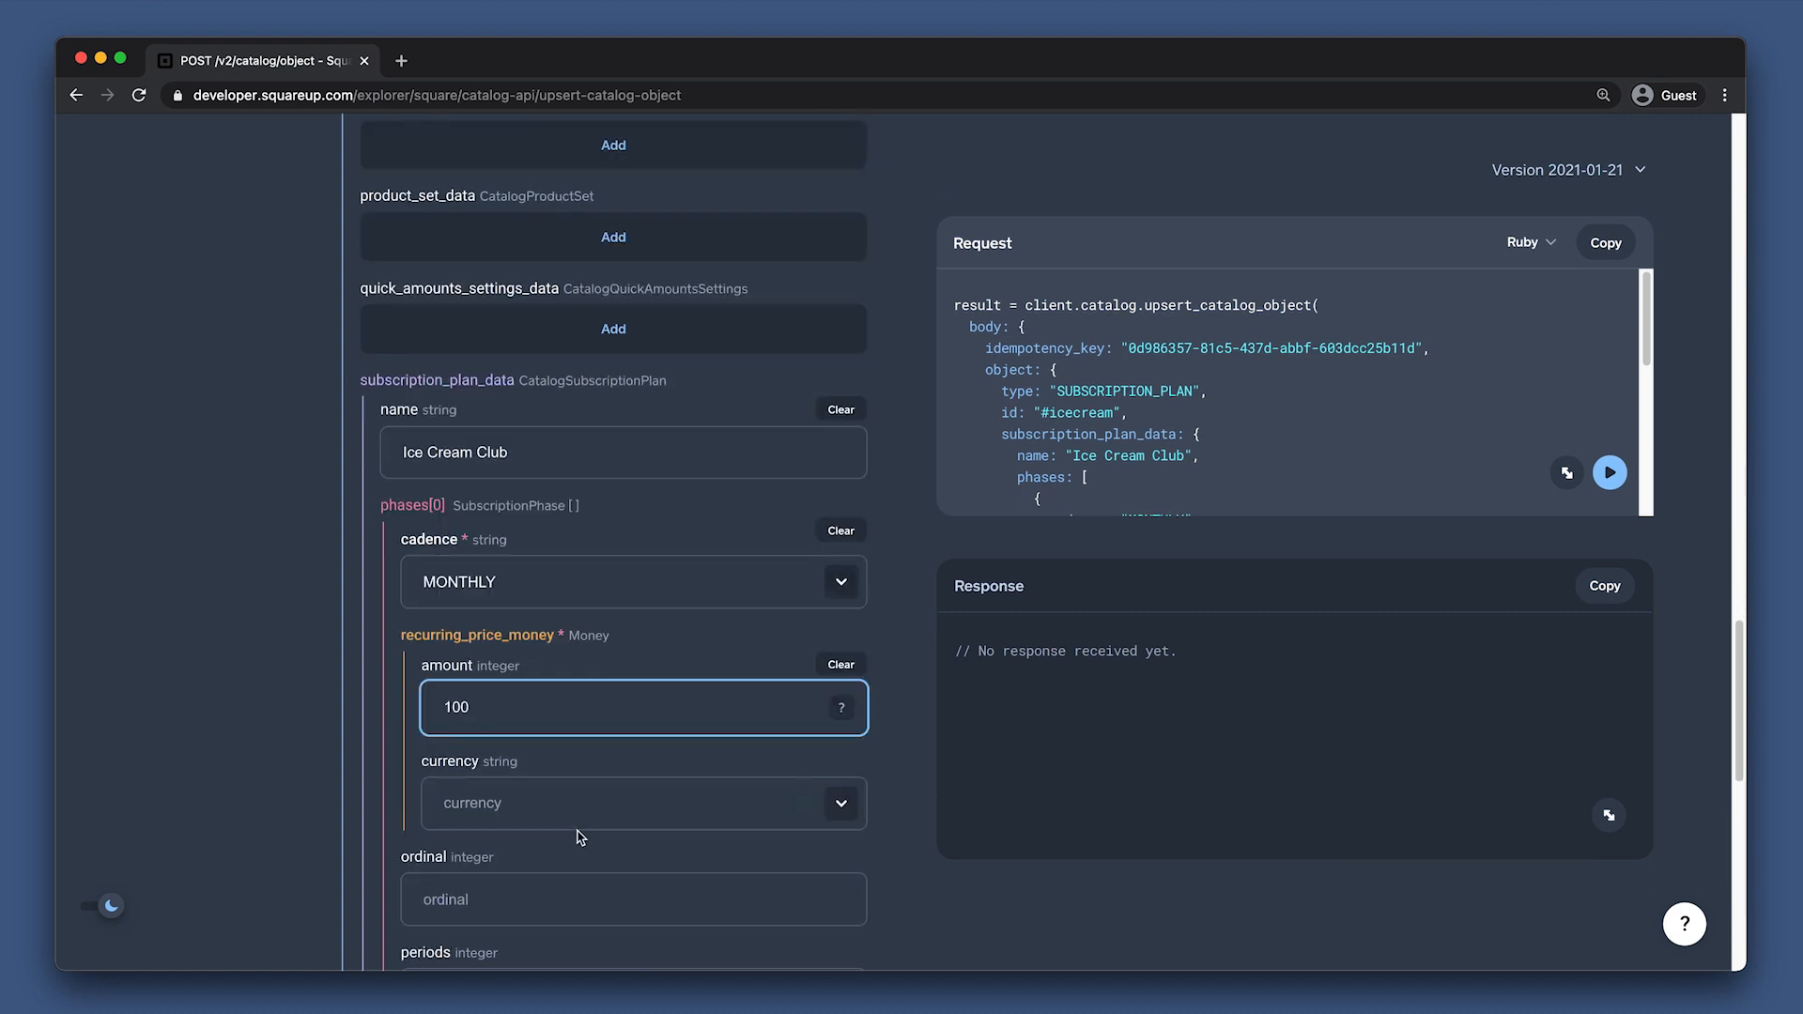
{"action": "left_click", "coordinate": [632, 803]}
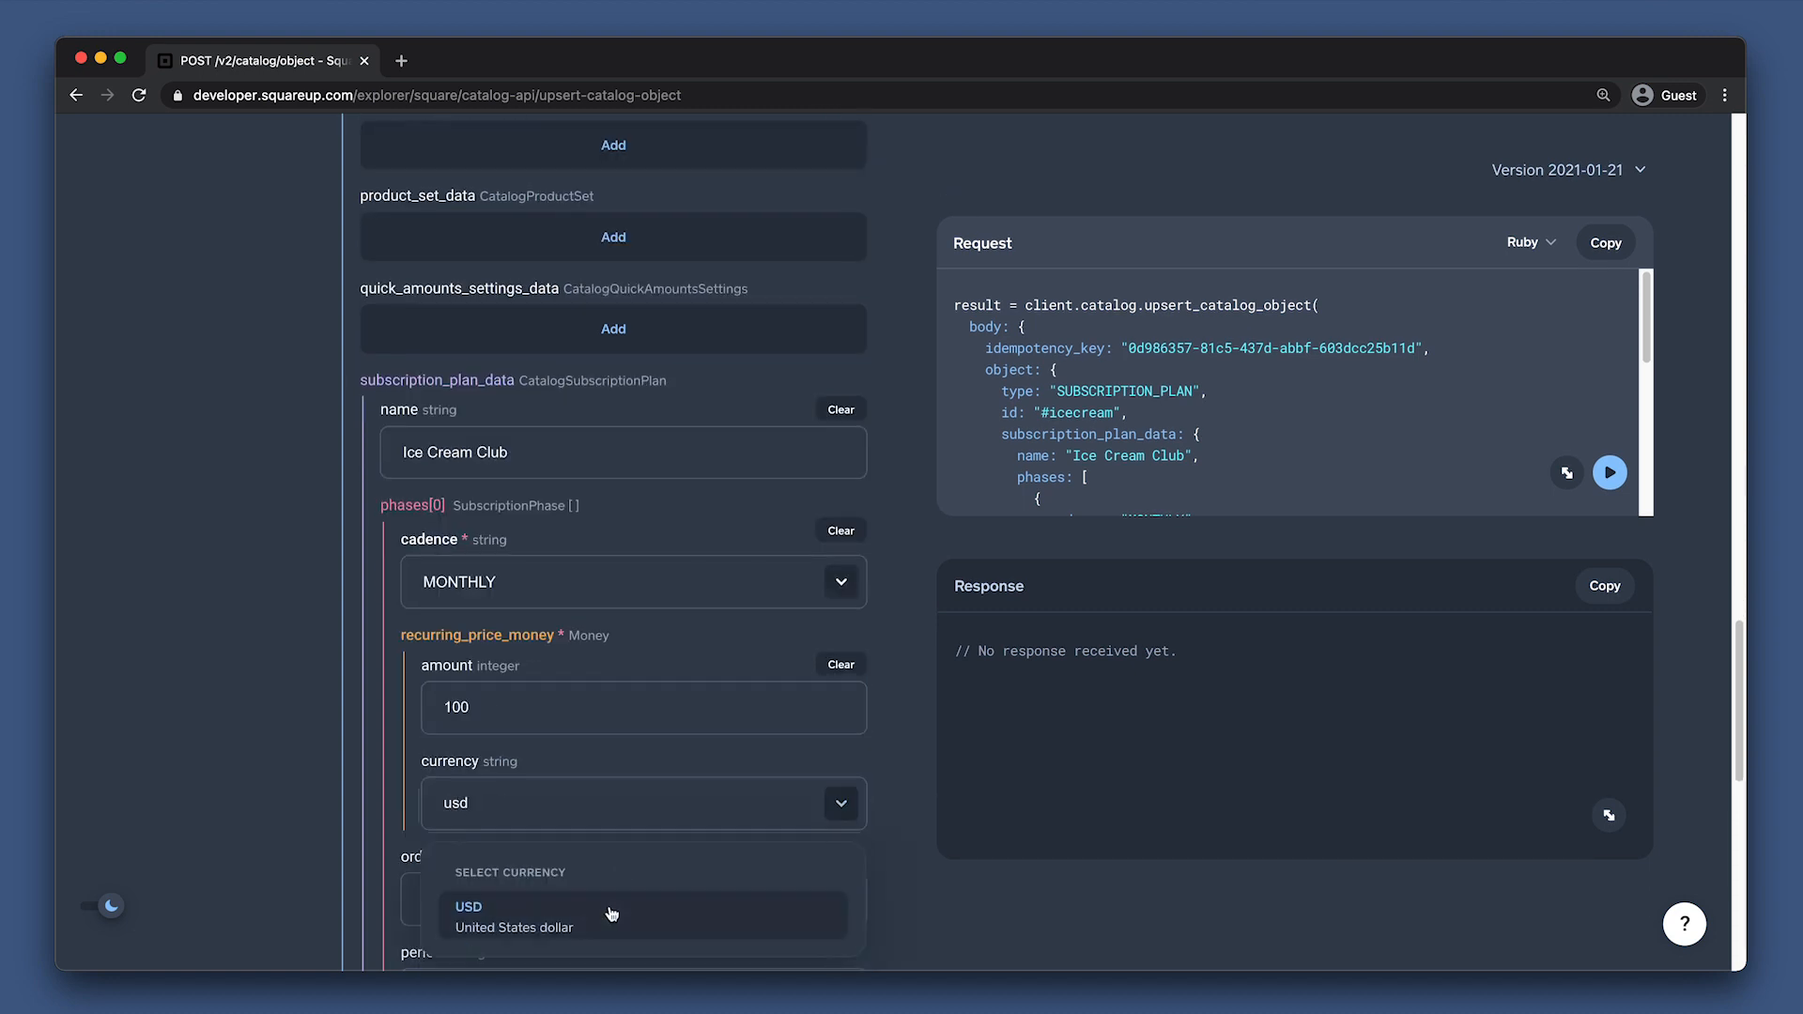
{"action": "left_click", "coordinate": [468, 911]}
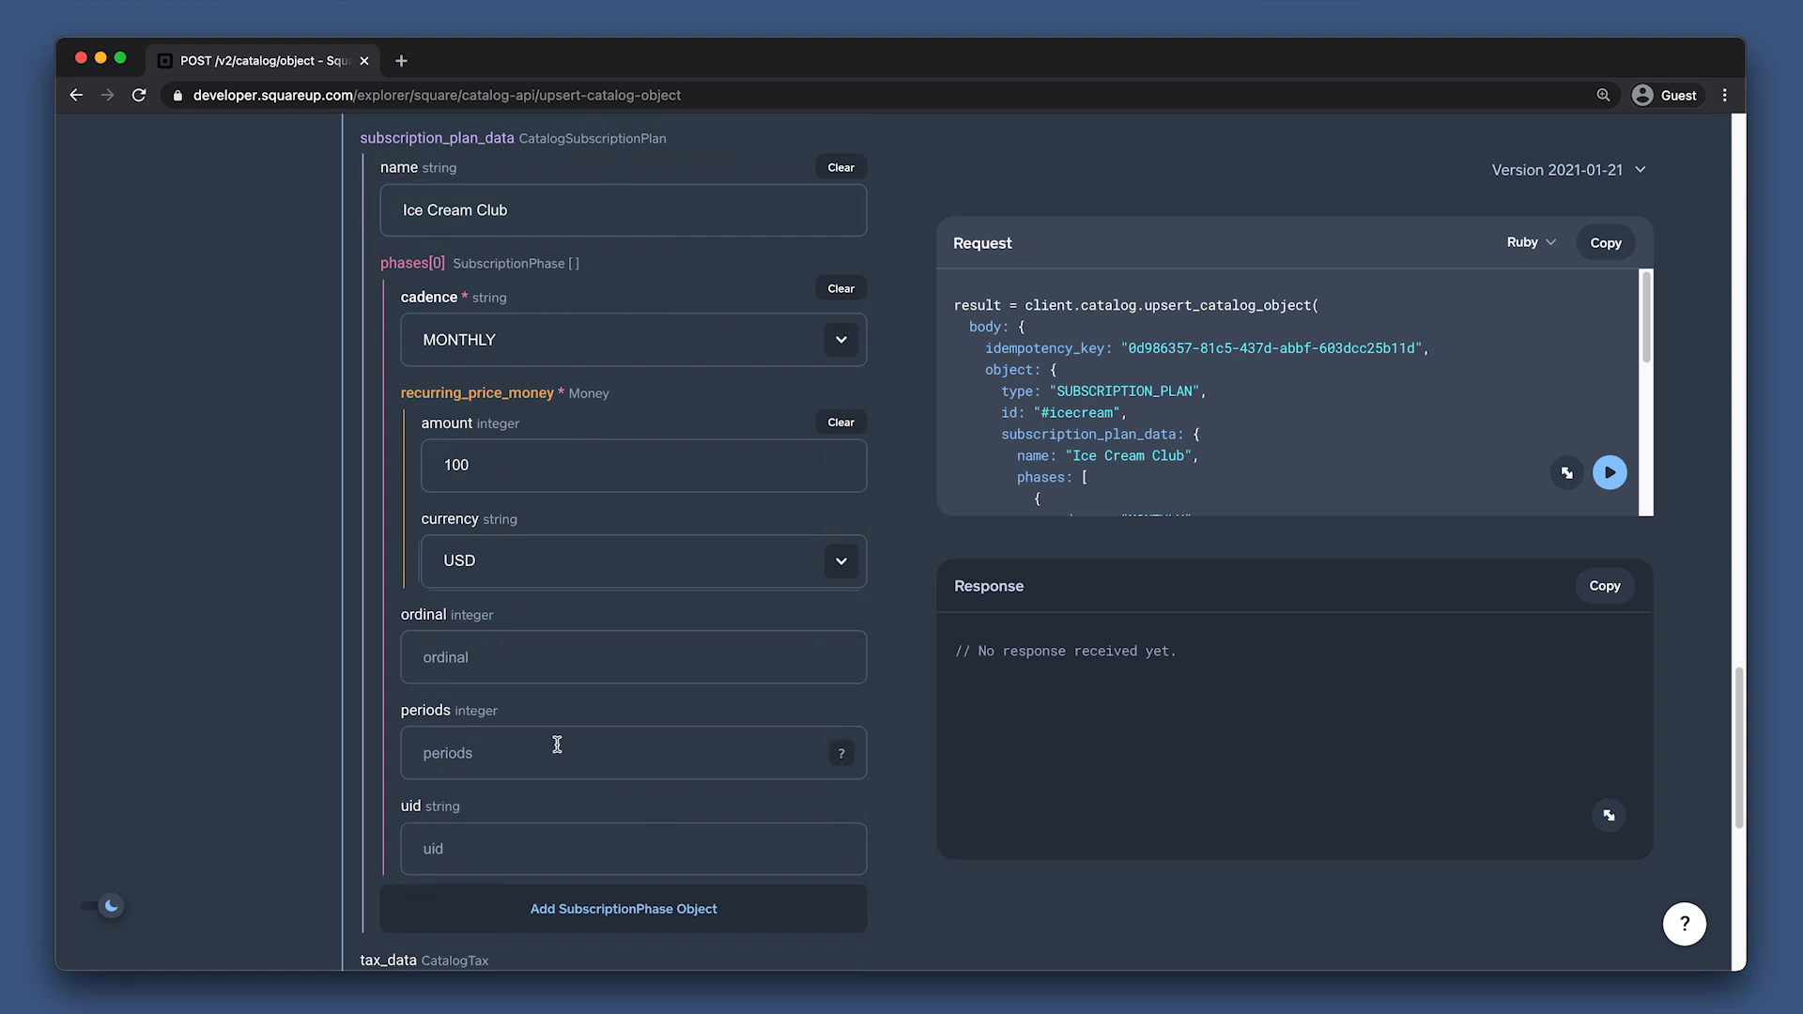
{"action": "type", "text": "1"}
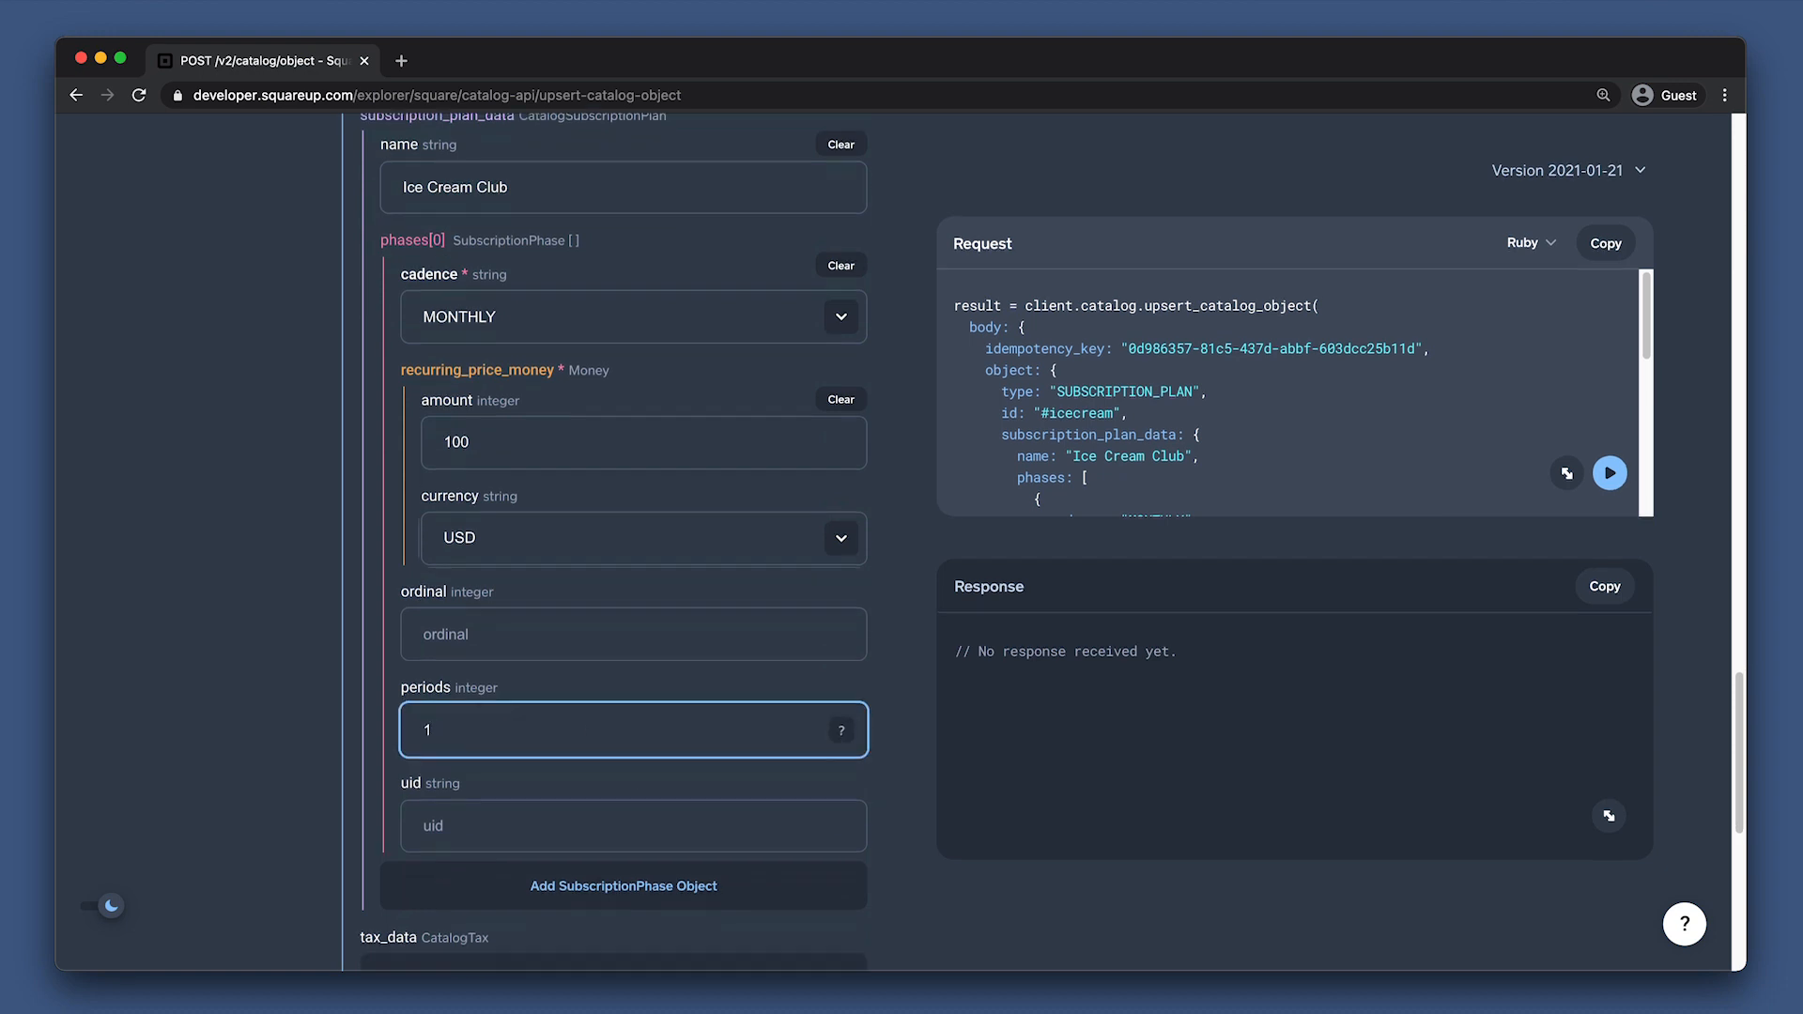
{"action": "scroll", "scroll_direction": "down", "scroll_amount": 3}
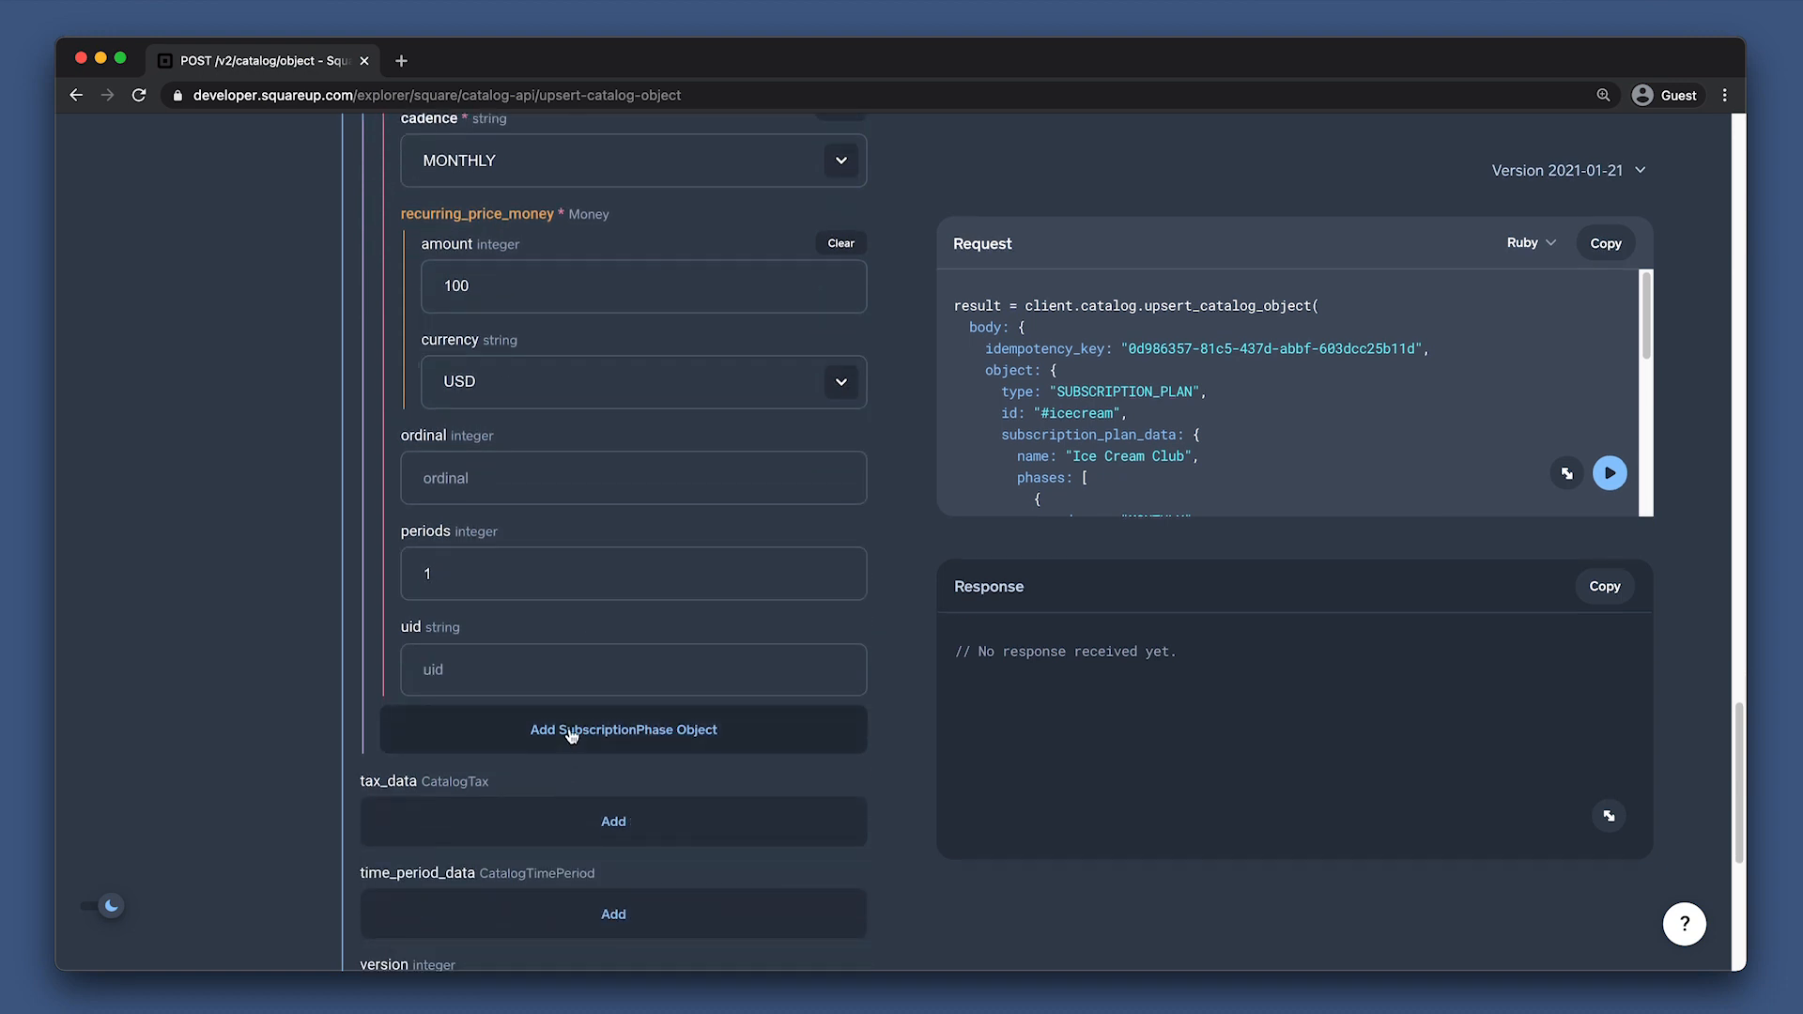
Step: Add a second phase with cadence MONTHLY, amount 2000 USD
{"action": "left_click", "coordinate": [622, 729]}
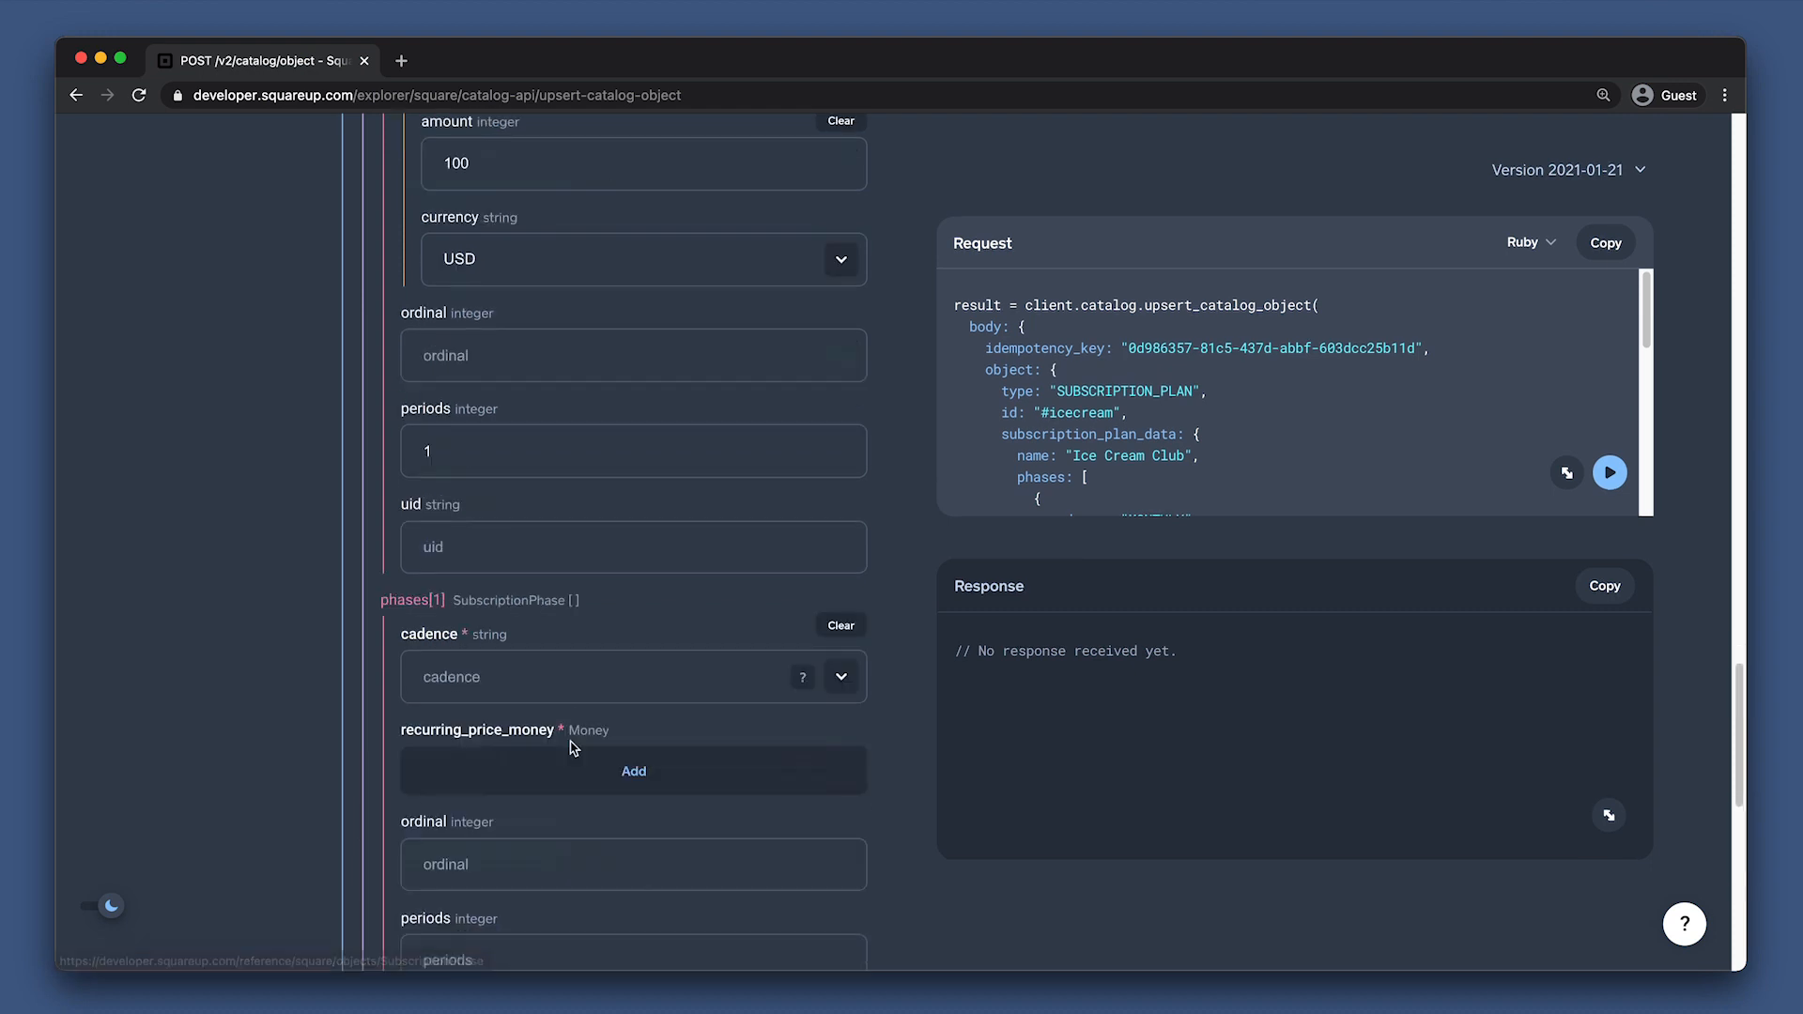
{"action": "scroll", "scroll_direction": "down", "scroll_amount": 3}
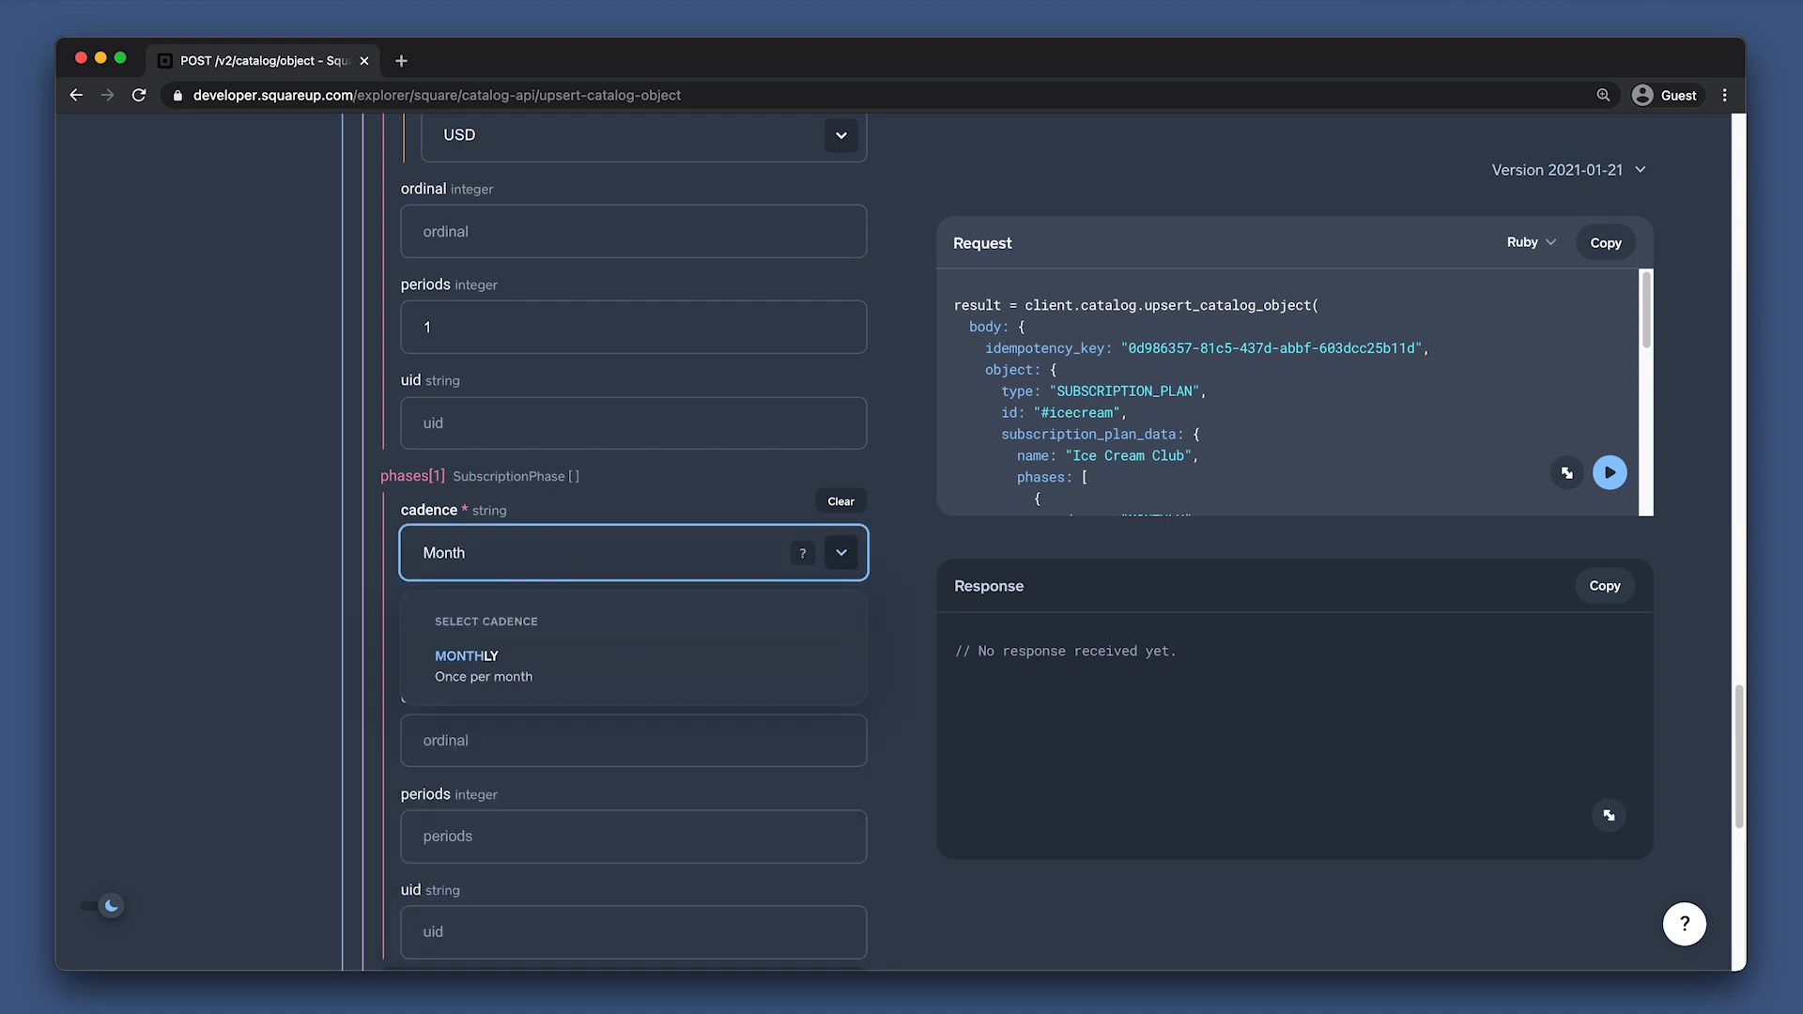
{"action": "left_click", "coordinate": [466, 667]}
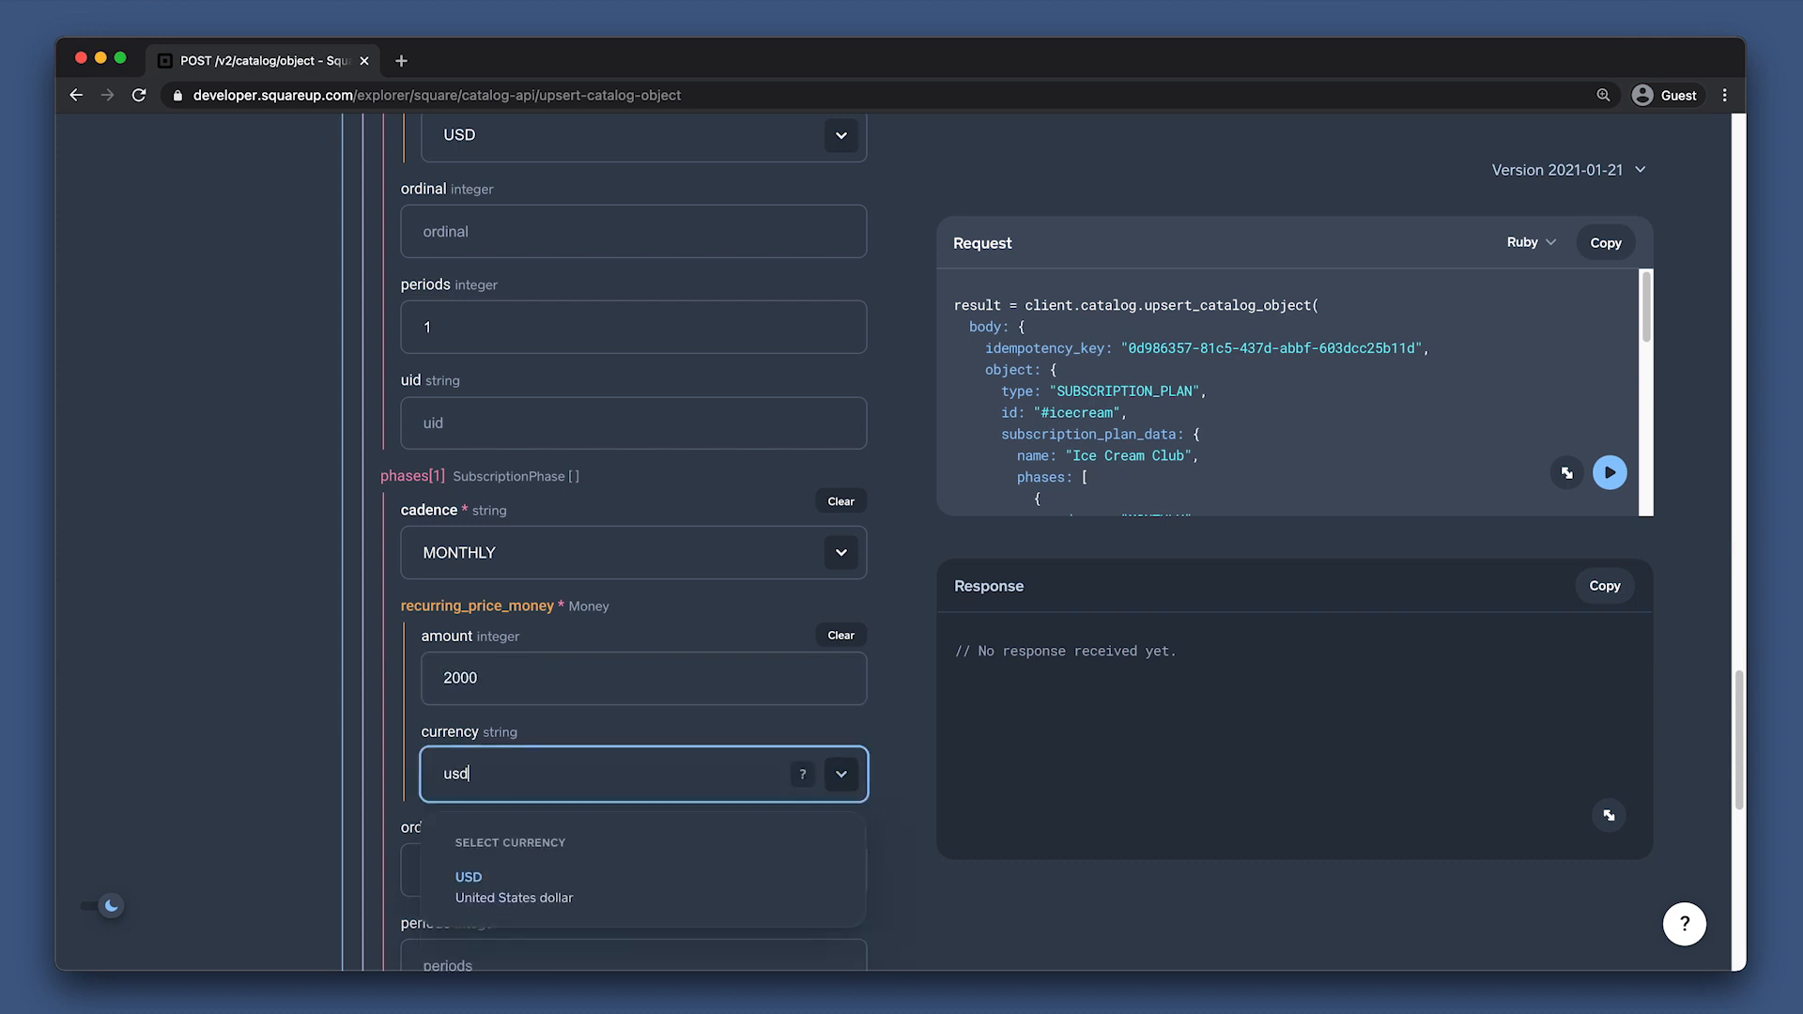
{"action": "left_click", "coordinate": [513, 879]}
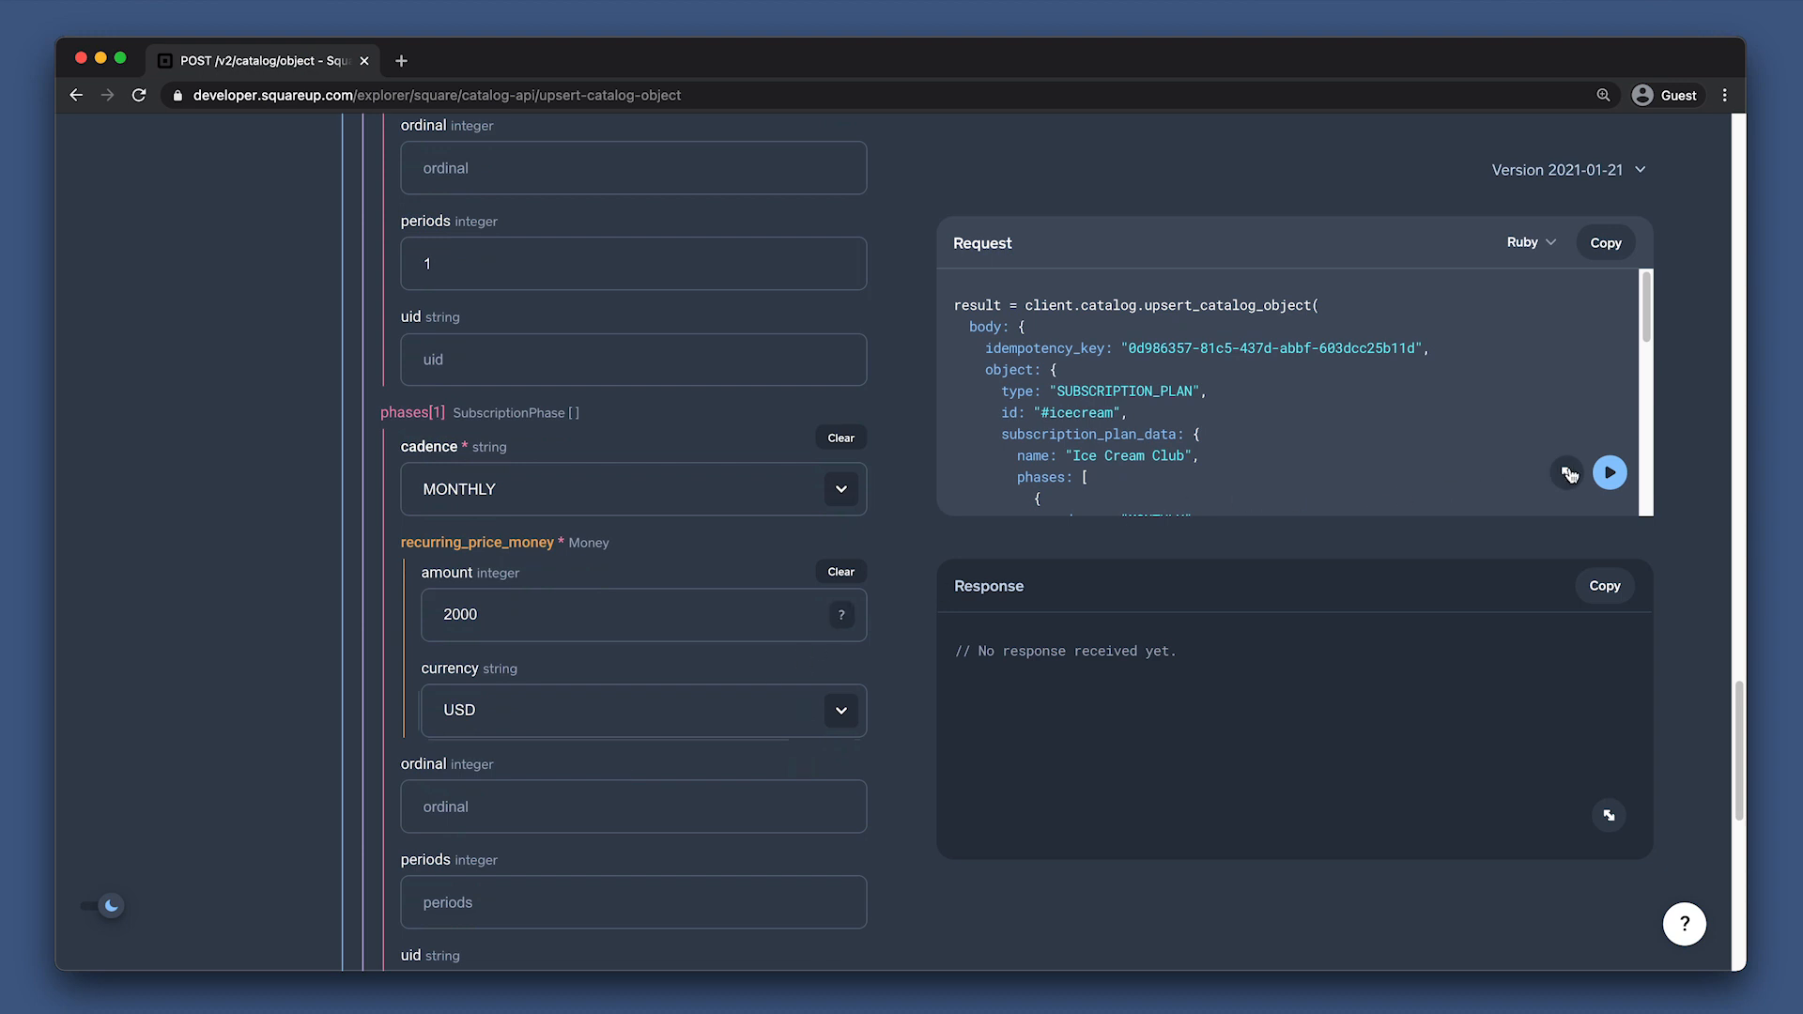
Step: Review the generated request code in PHP, Java and Ruby, then show it as cURL
{"action": "left_click", "coordinate": [1569, 472]}
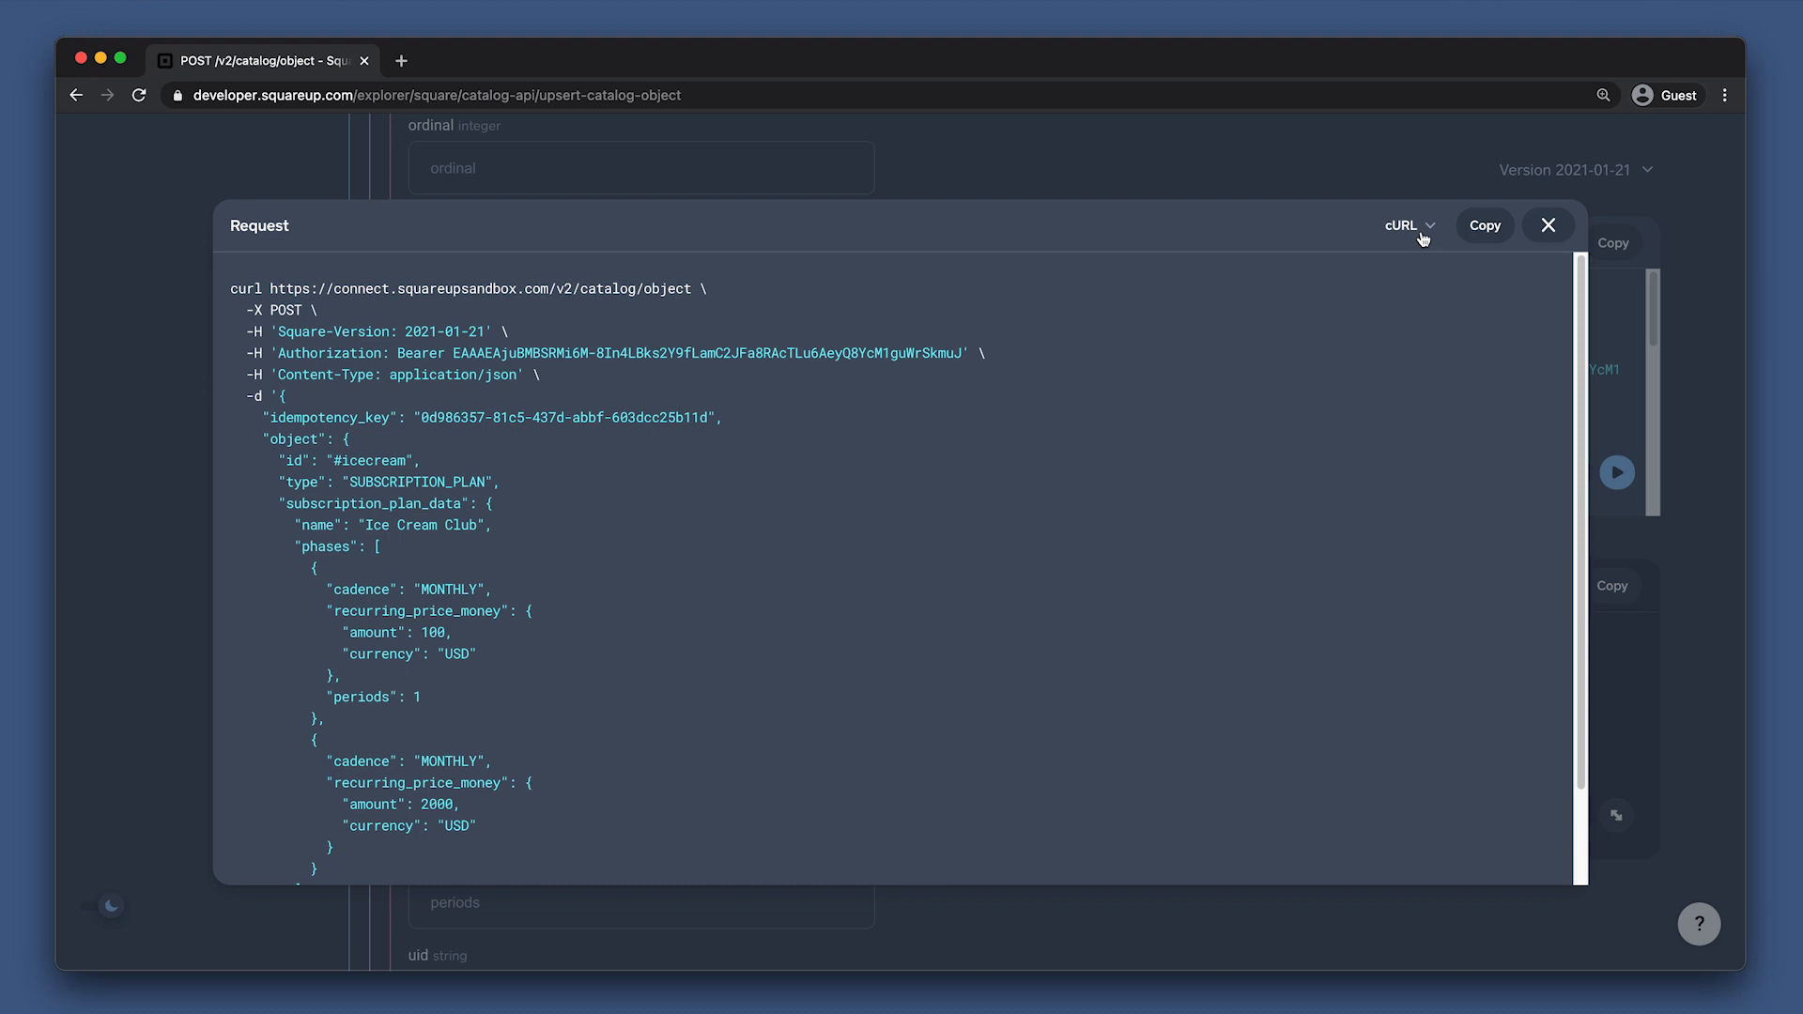
{"action": "left_click", "coordinate": [1404, 224]}
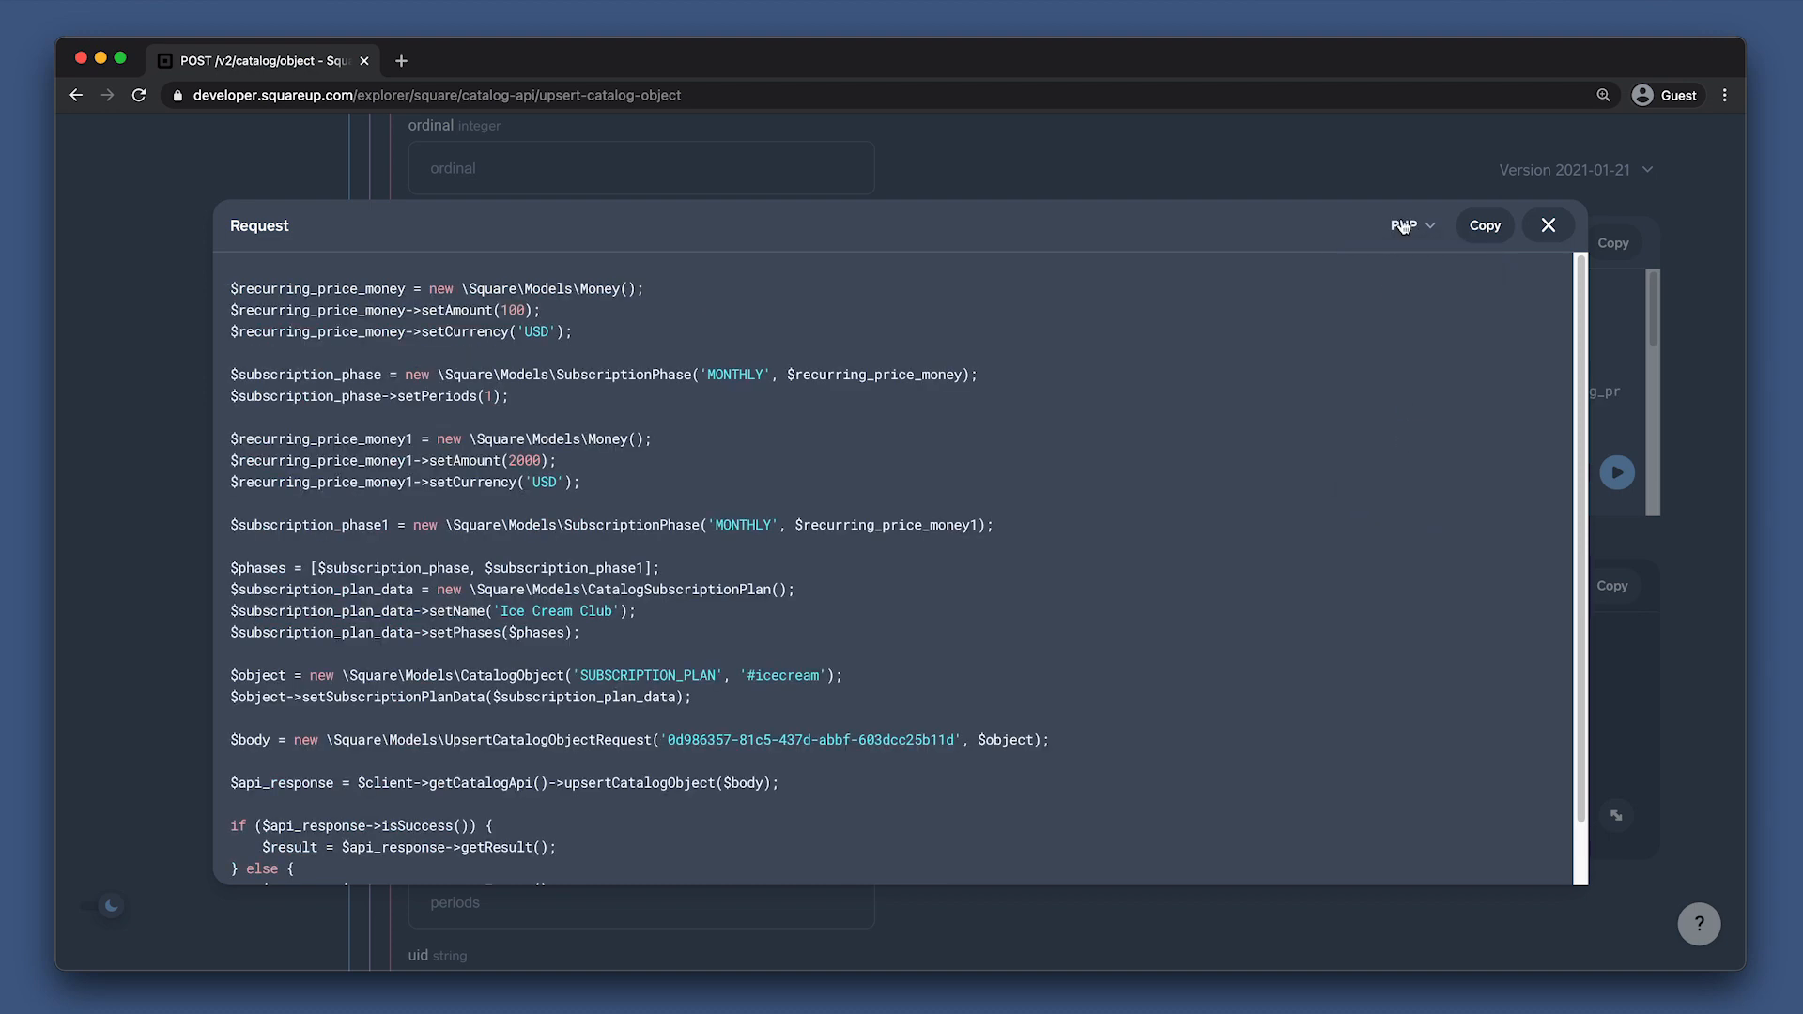
{"action": "left_click", "coordinate": [1405, 225]}
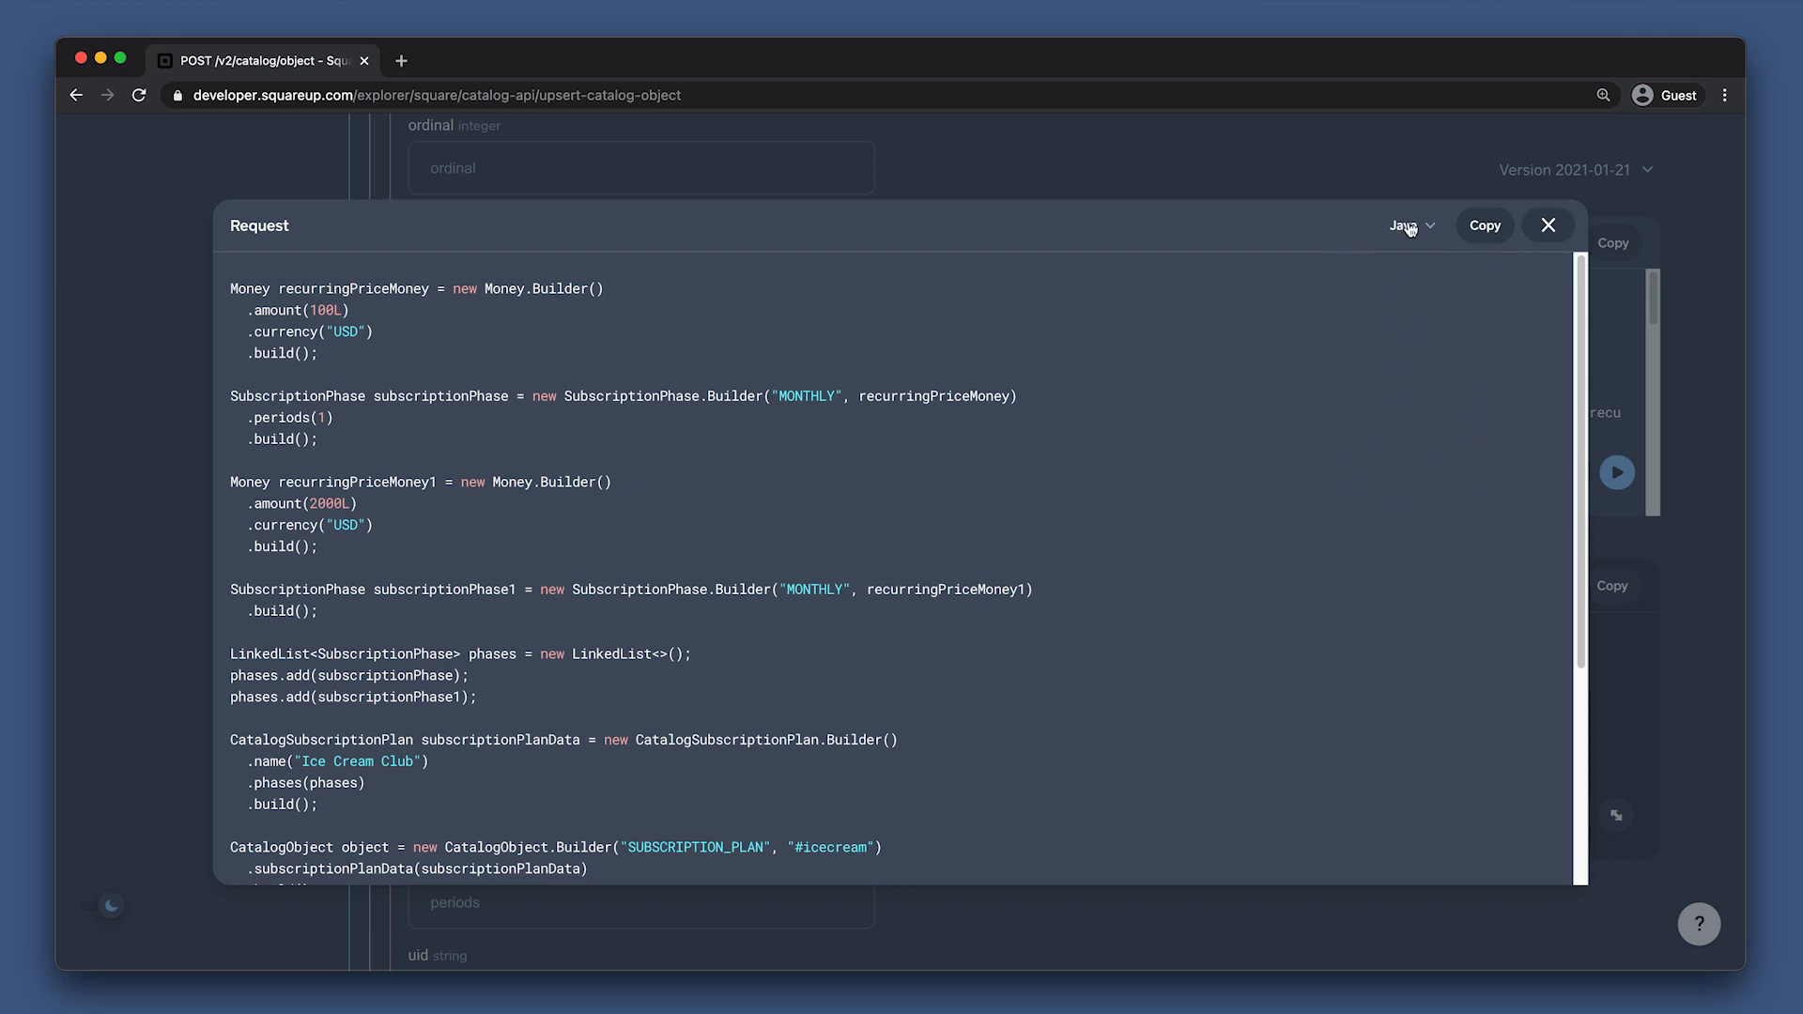
{"action": "left_click", "coordinate": [1409, 226]}
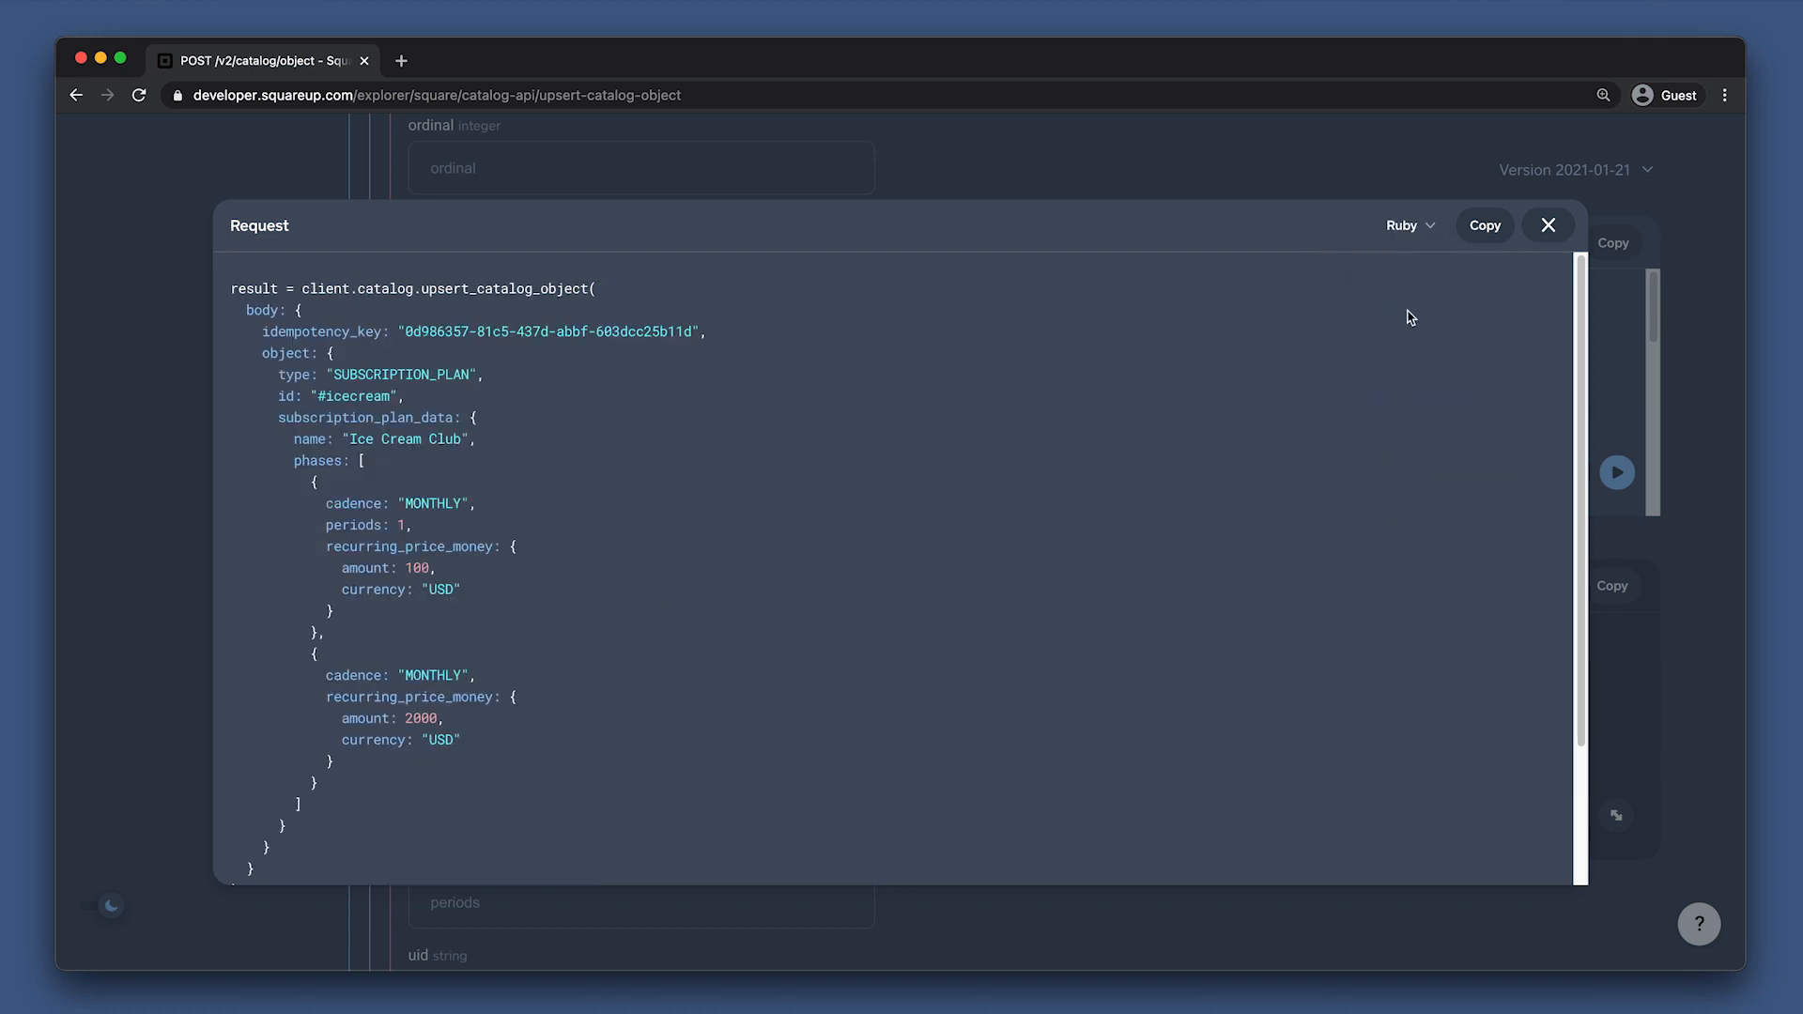
{"action": "left_click", "coordinate": [1523, 241]}
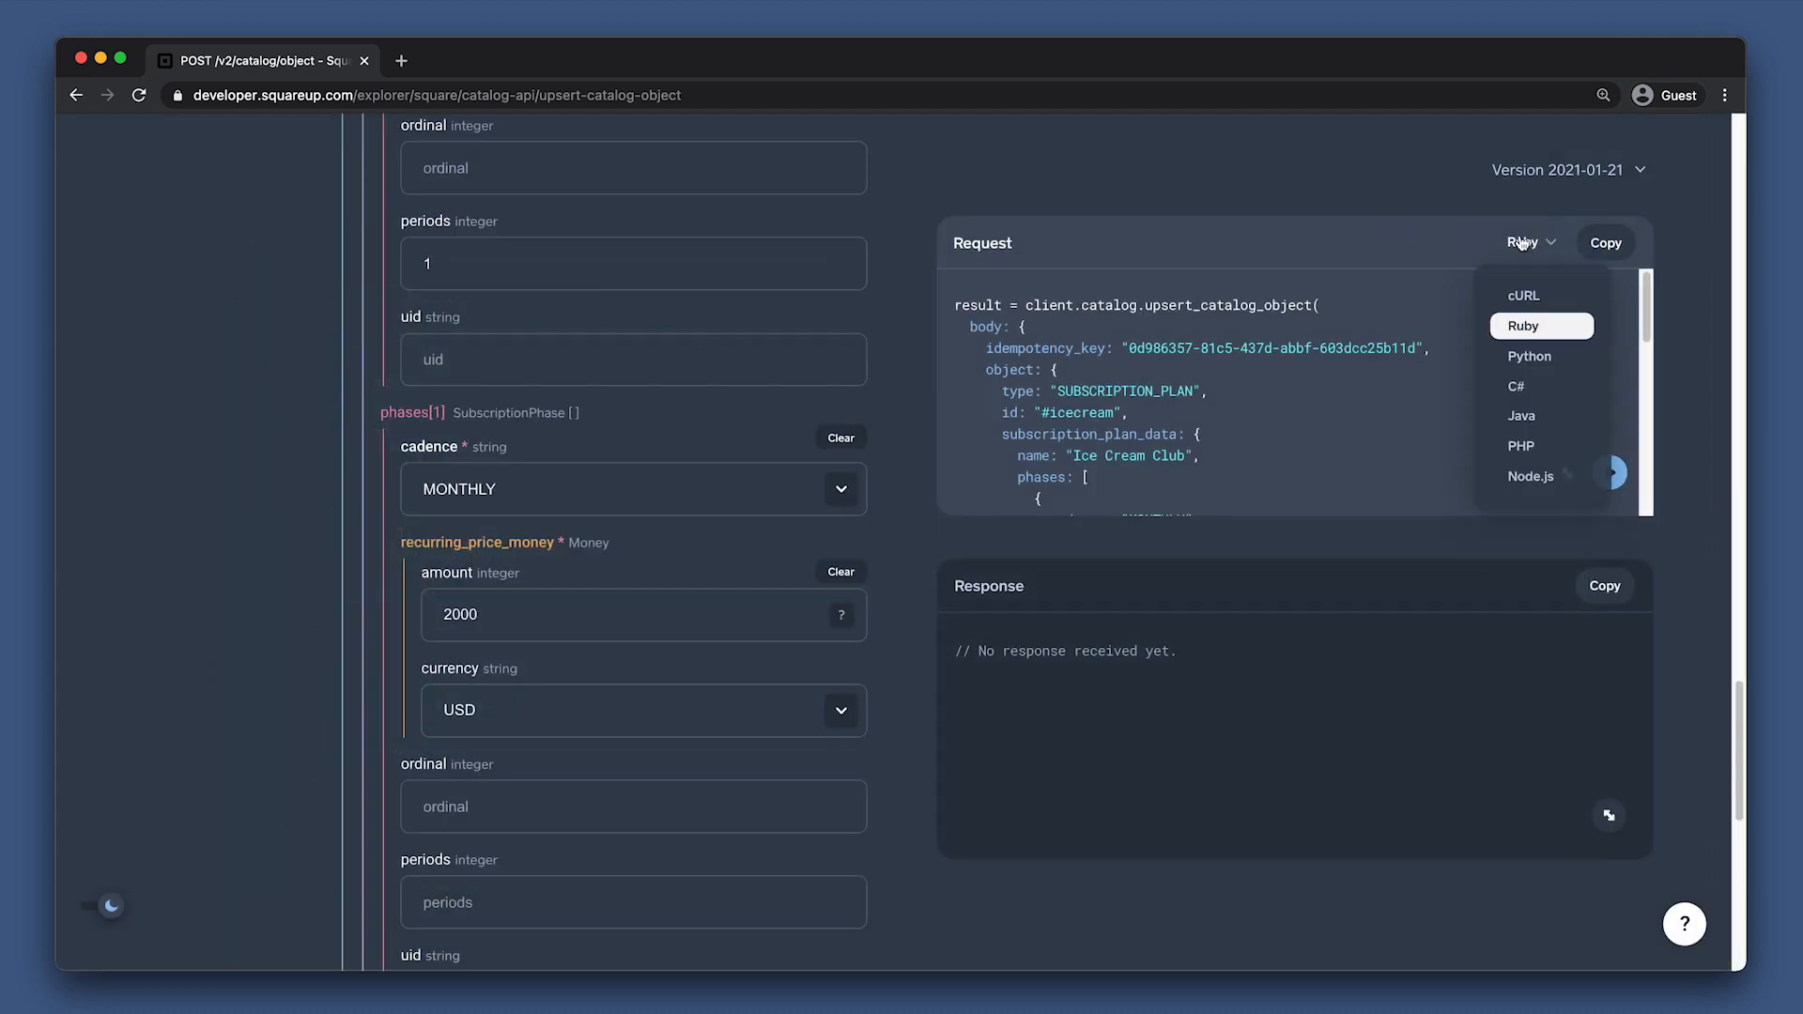
{"action": "left_click", "coordinate": [1523, 294]}
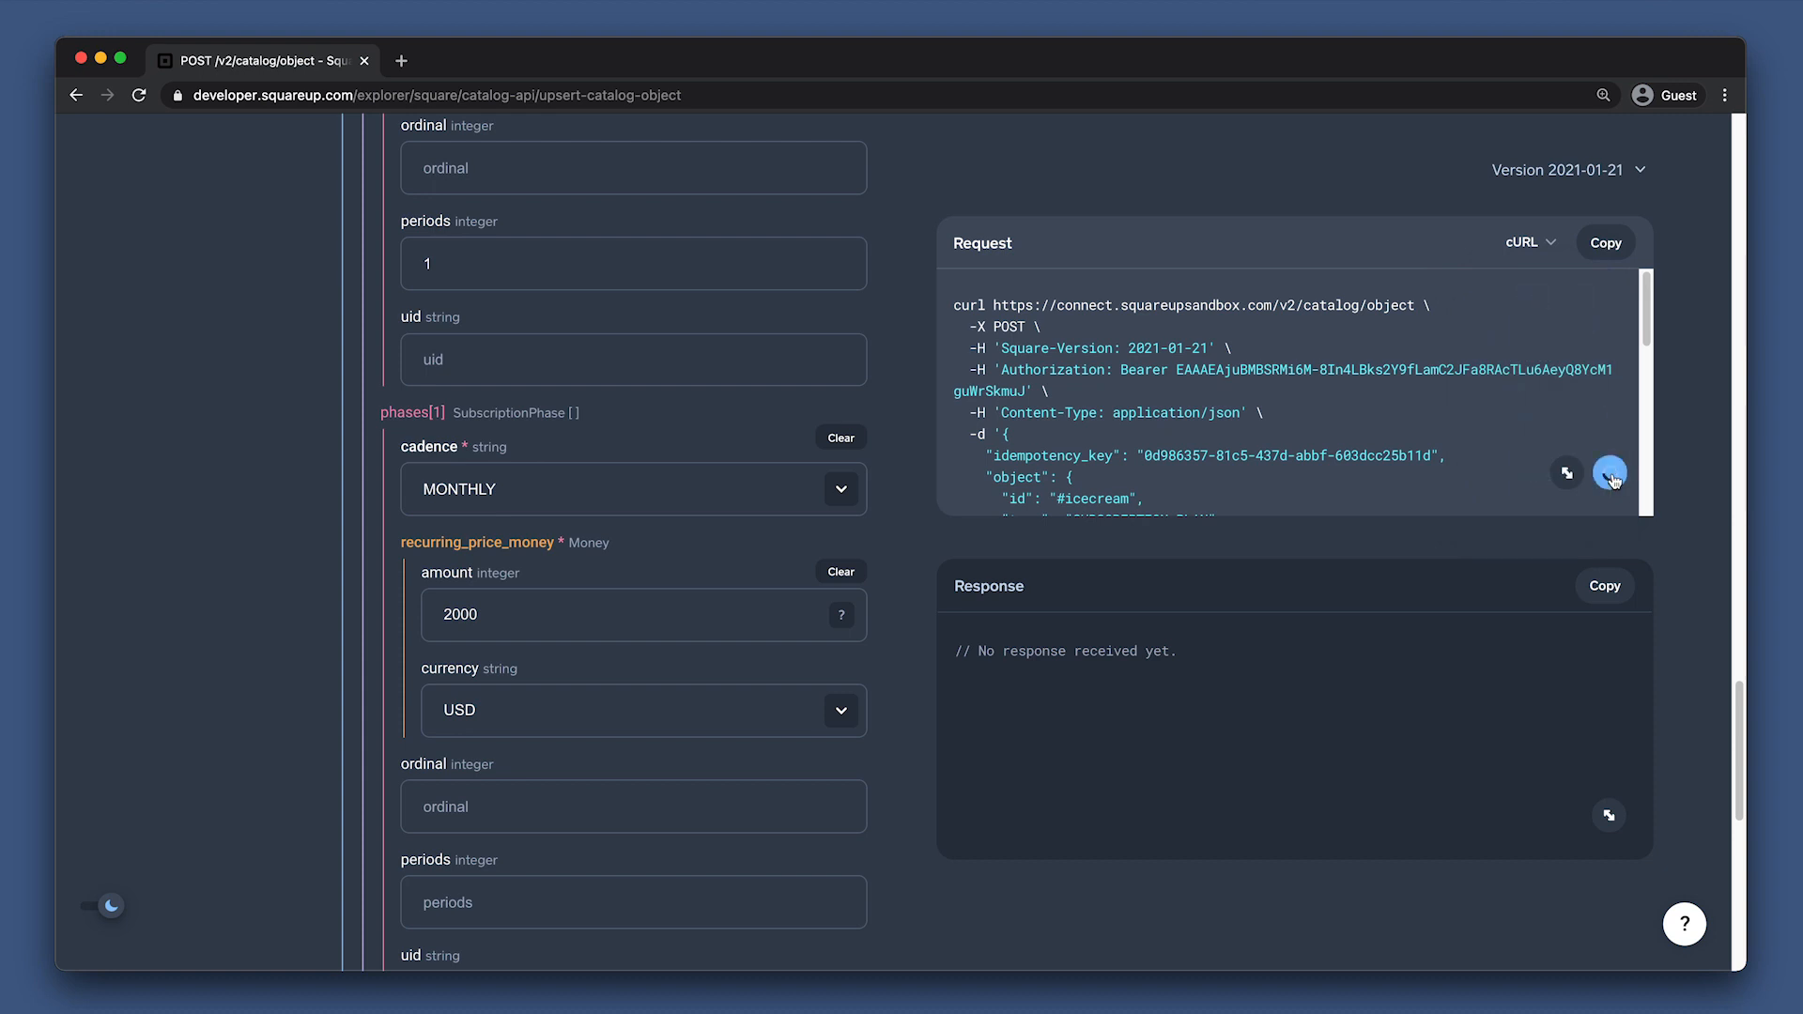
Step: Run the upsert request and select the new subscription plan's id from the 200 response
{"action": "left_click", "coordinate": [1609, 471]}
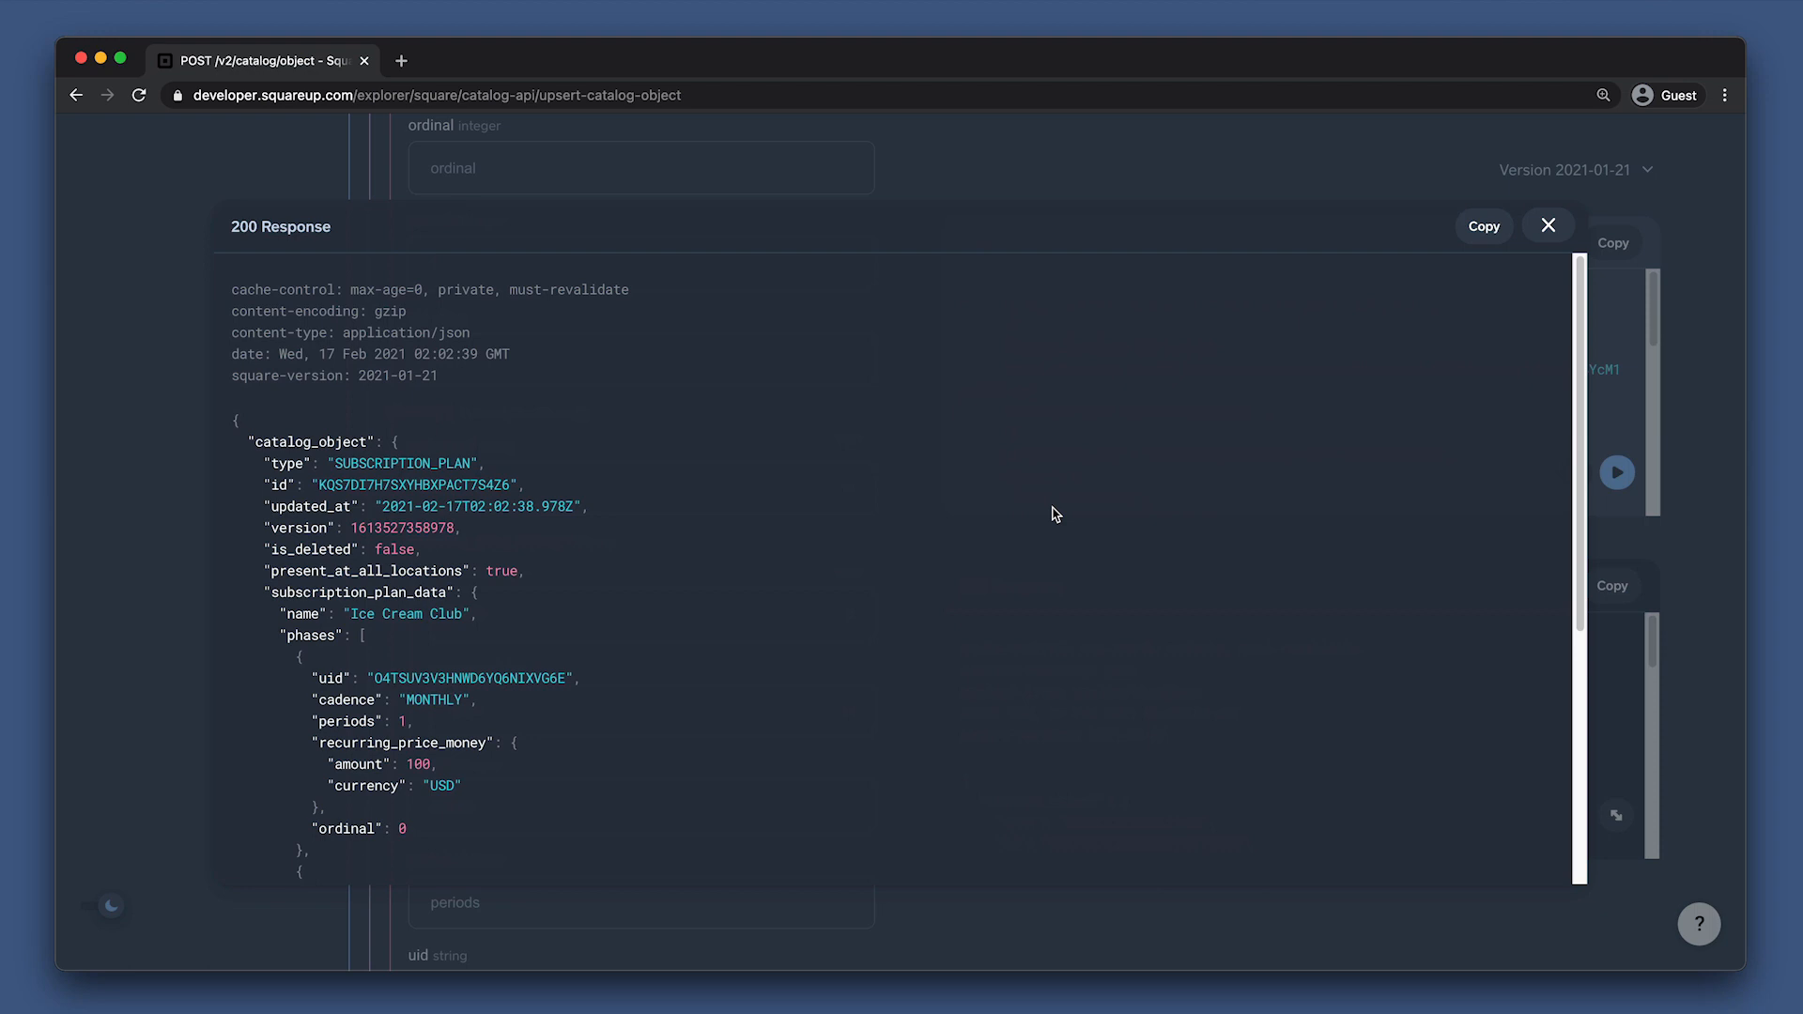
{"action": "double_click", "coordinate": [414, 484]}
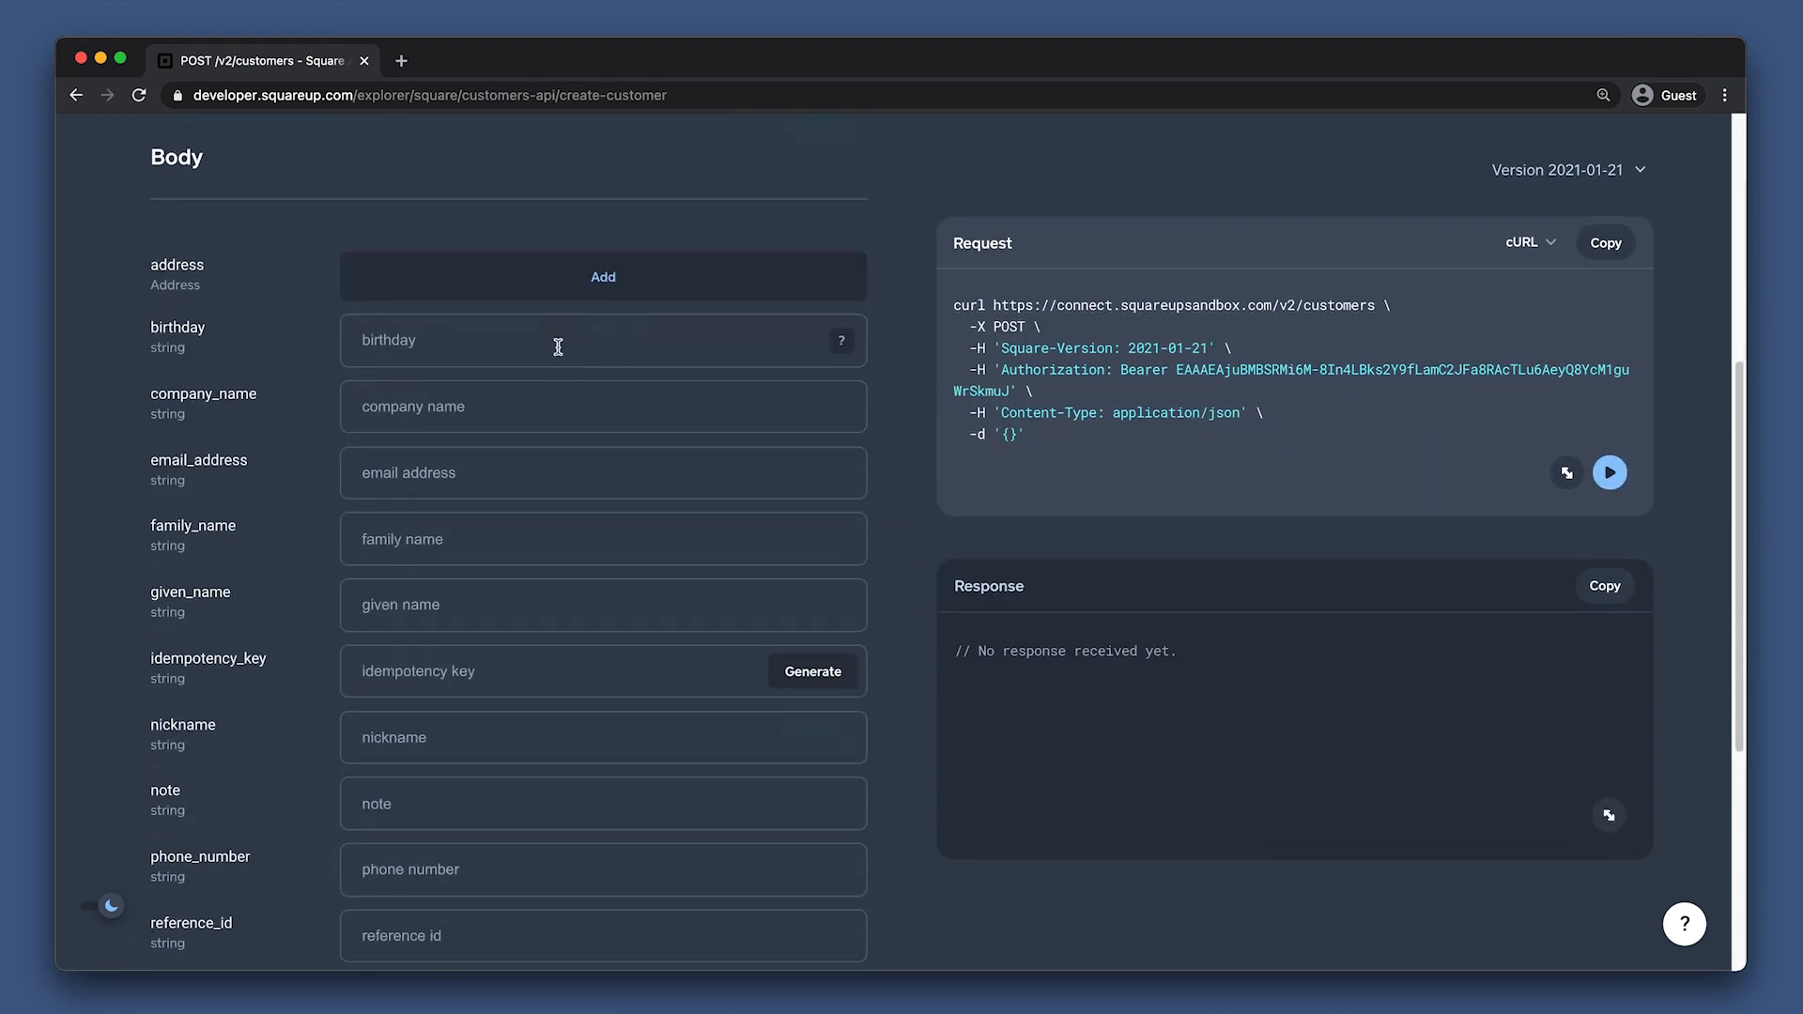
{"action": "type", "text": "Dosey"}
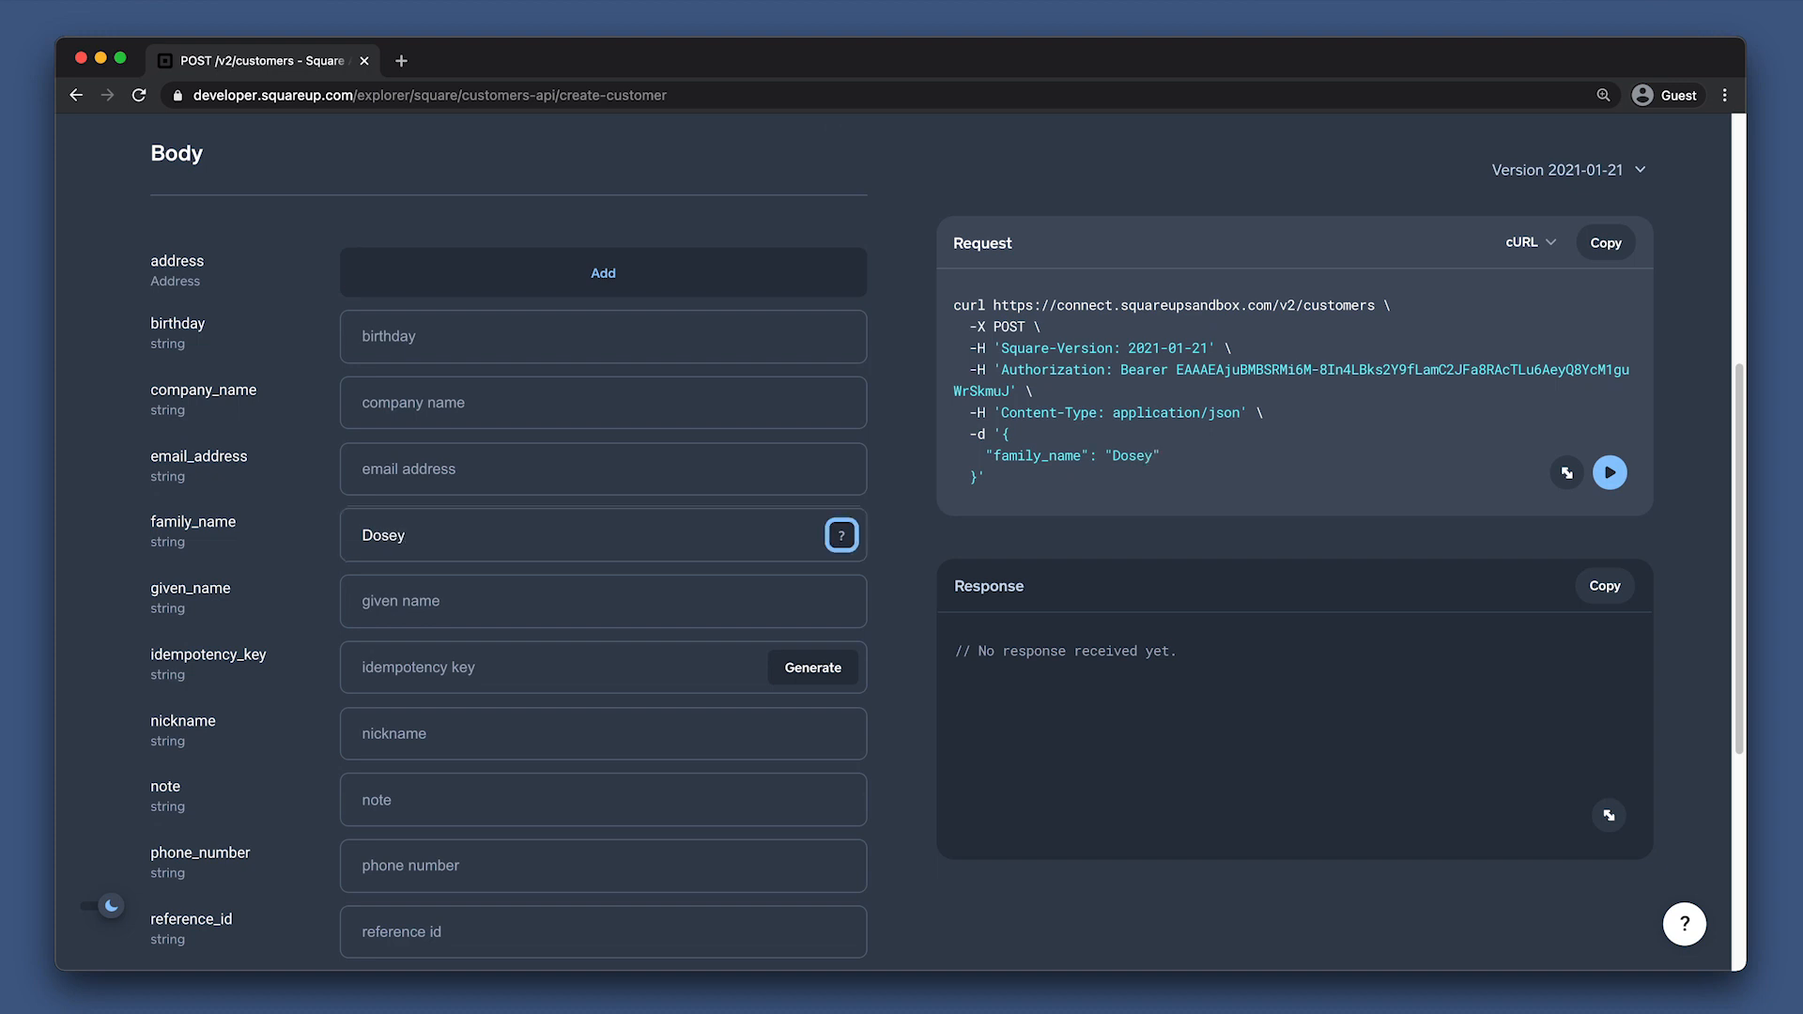
{"action": "type", "text": "Jack"}
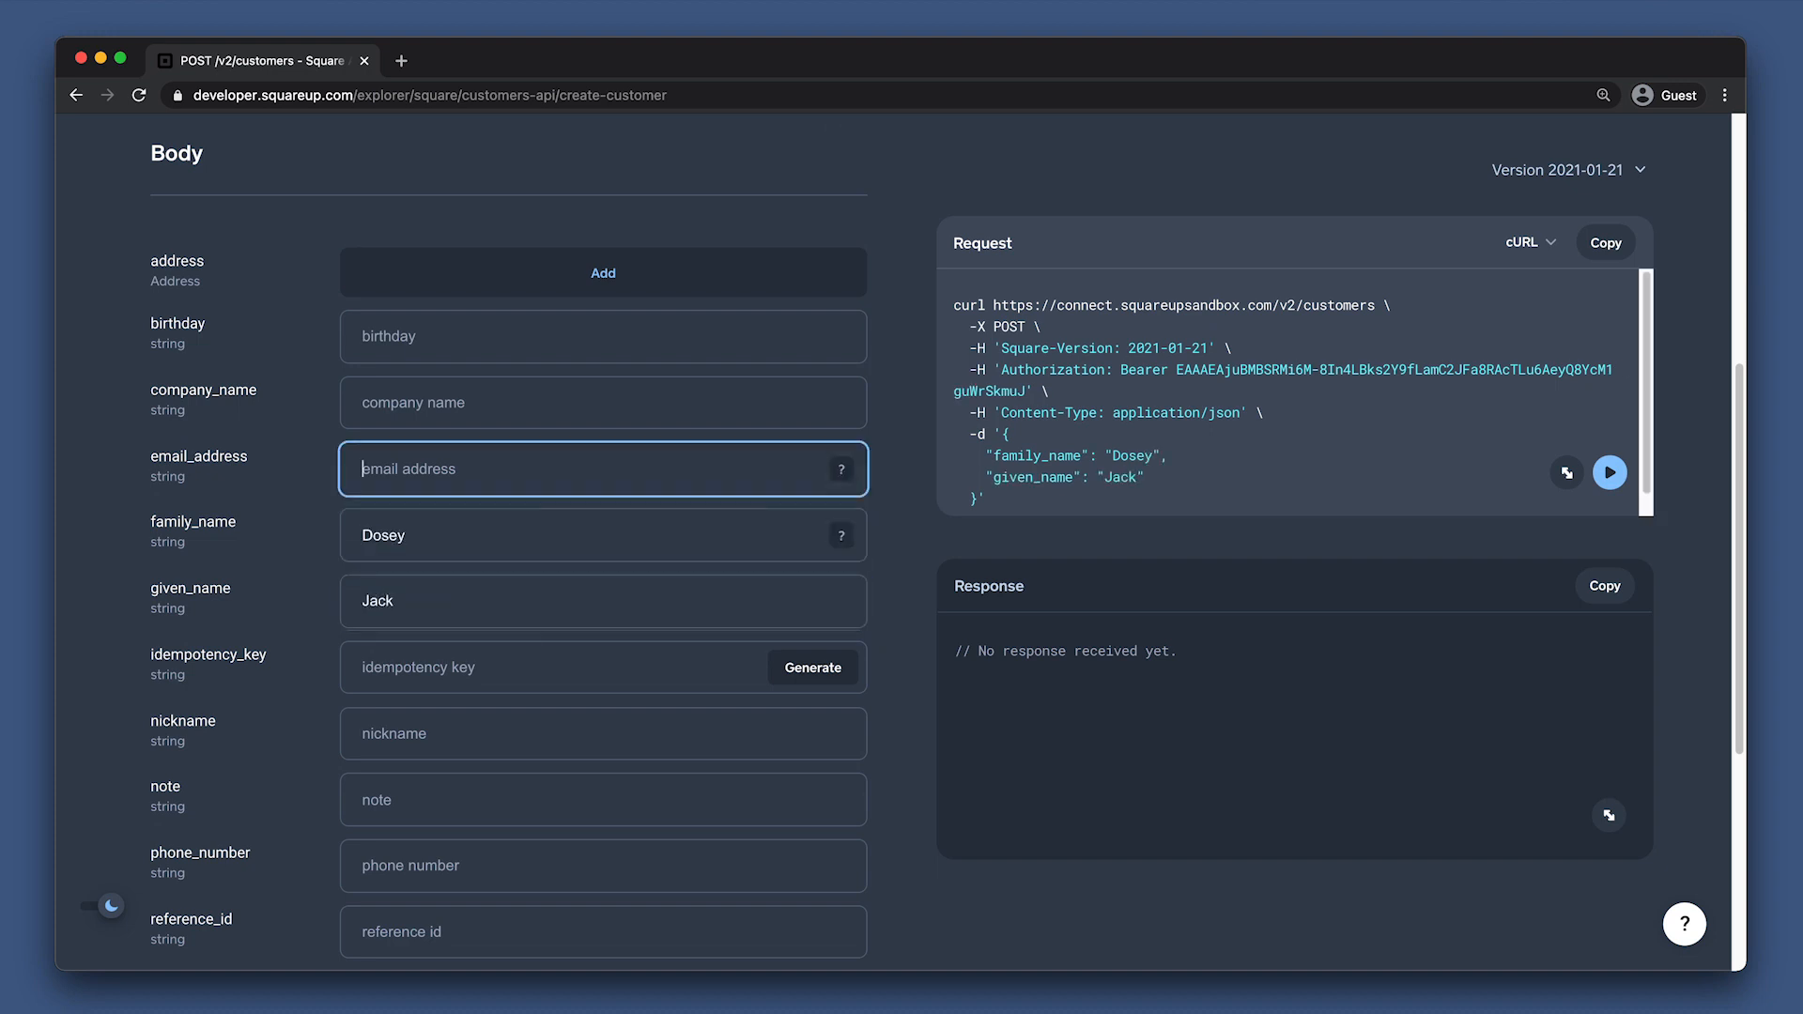
{"action": "type", "text": "jack@example.com"}
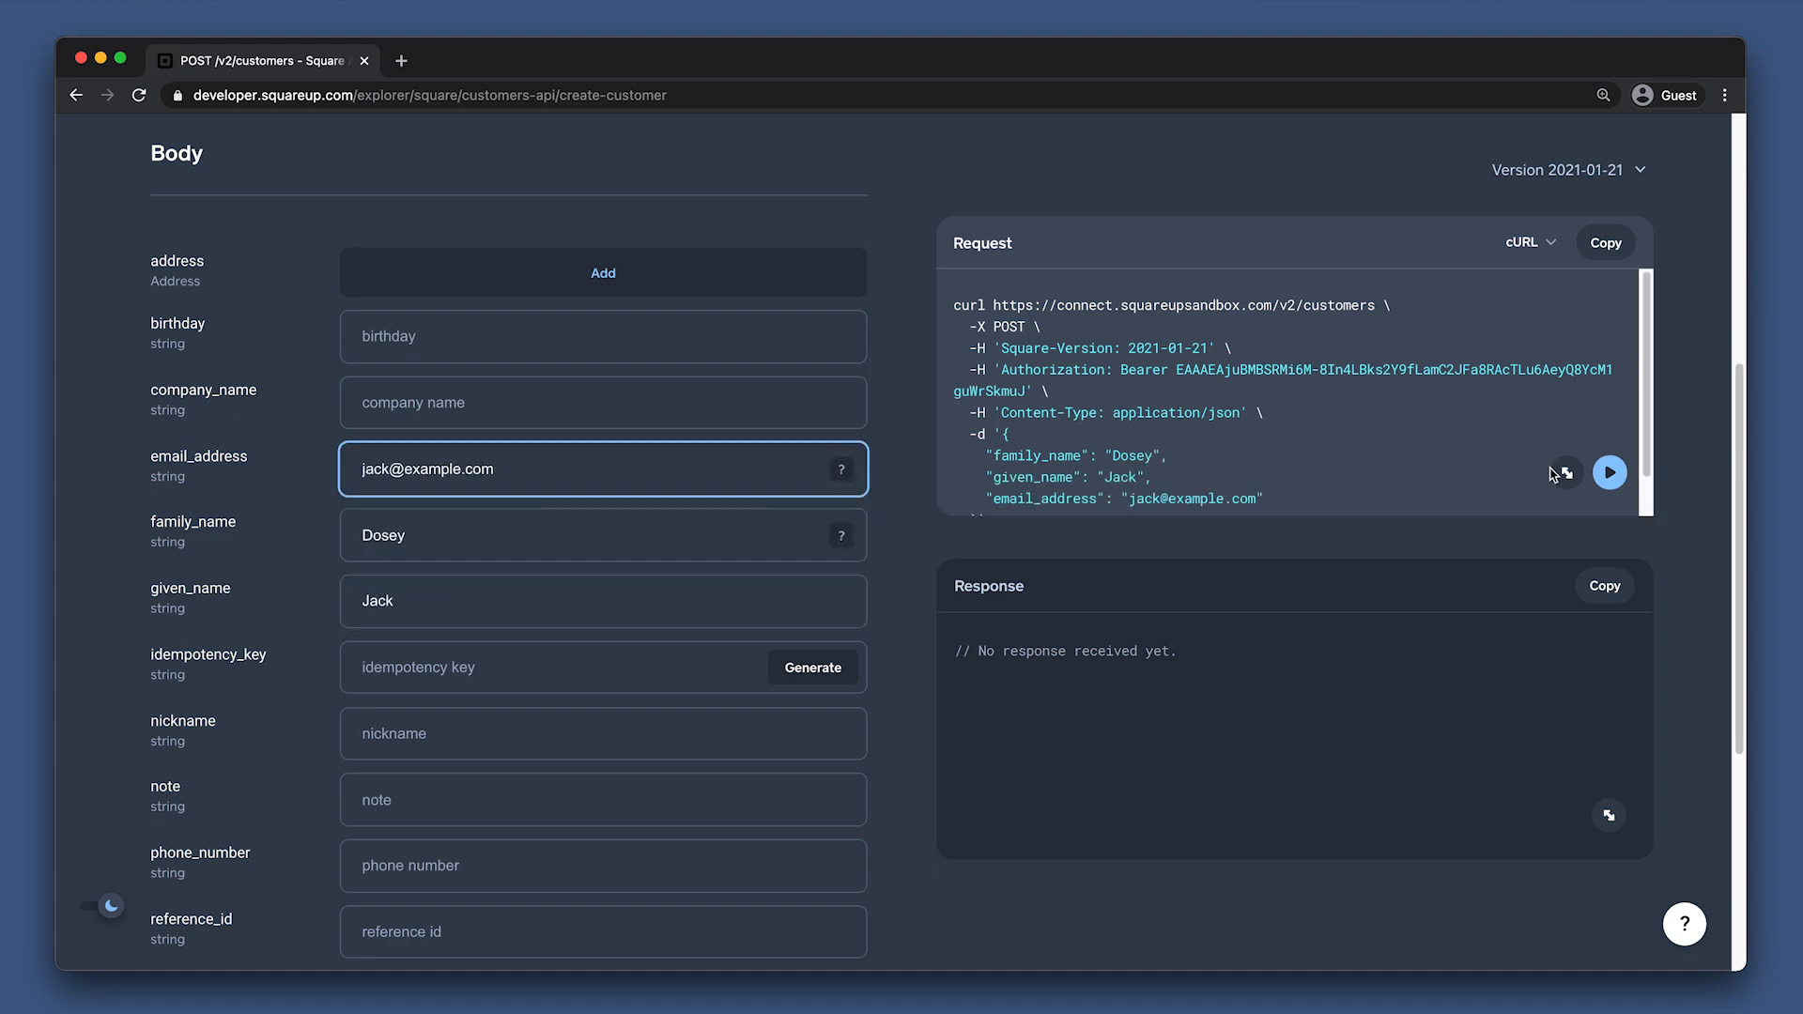
{"action": "left_click", "coordinate": [1609, 471]}
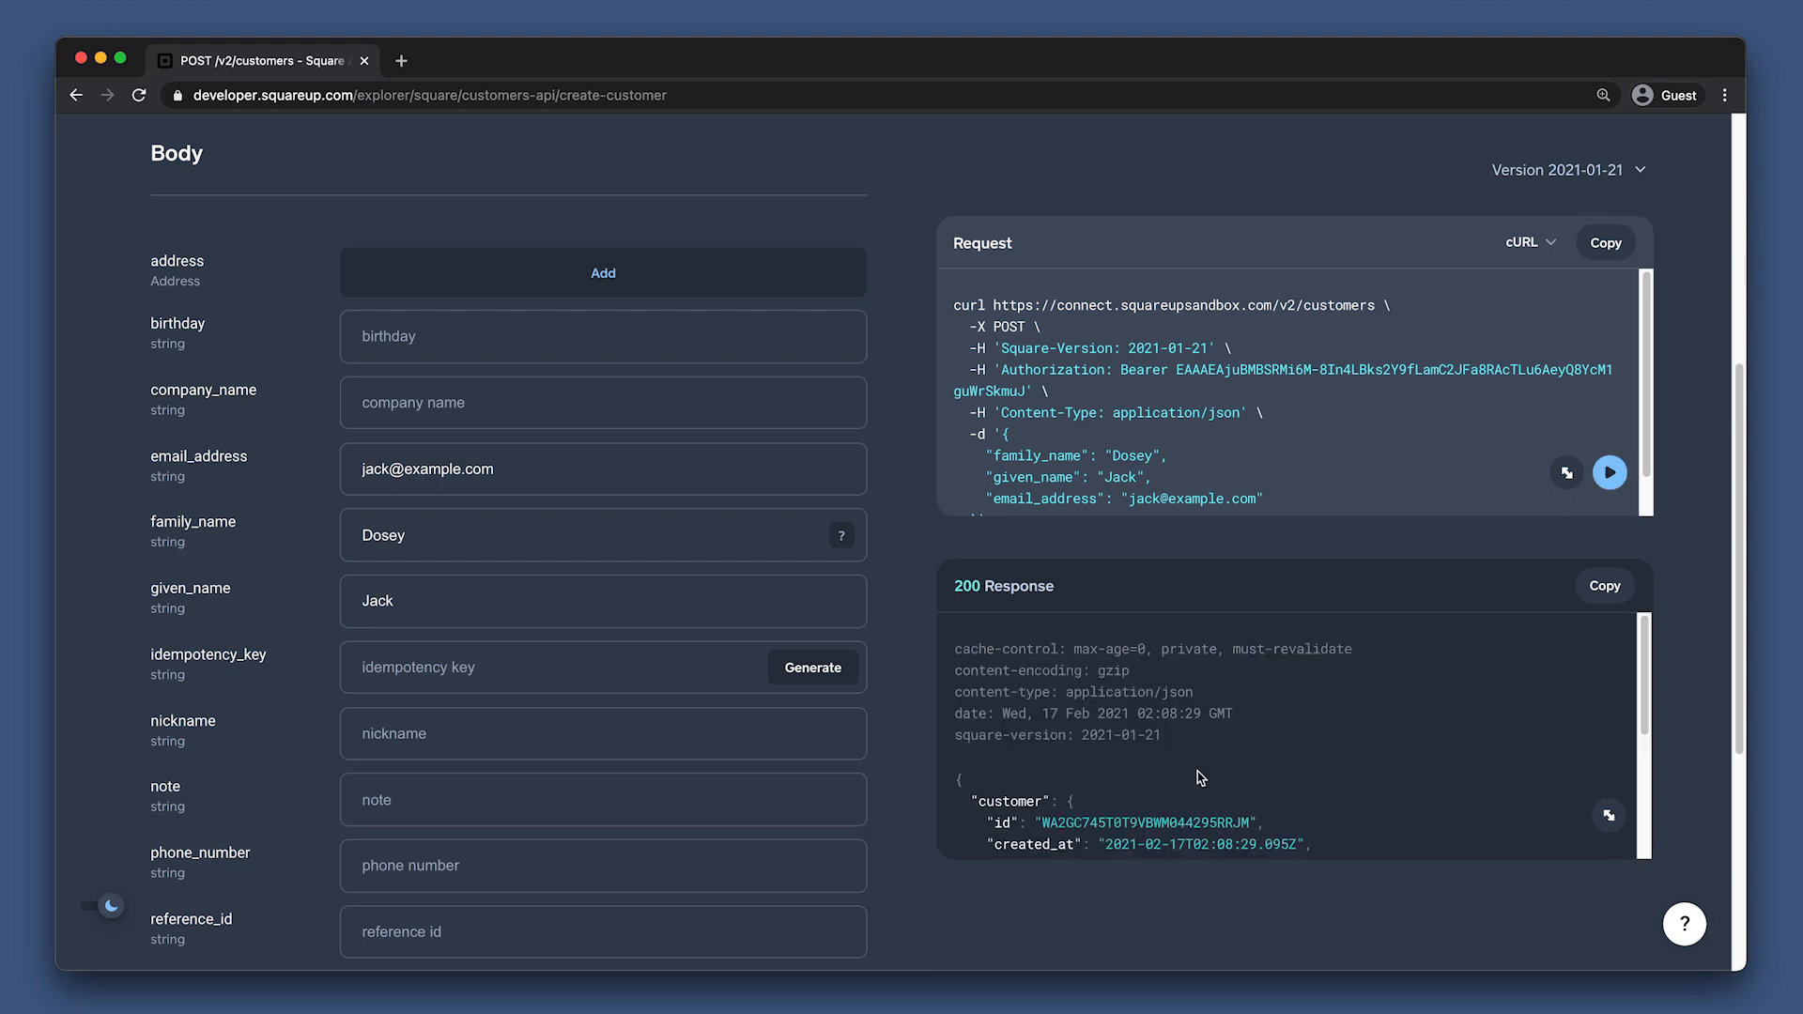
{"action": "double_click", "coordinate": [1143, 822]}
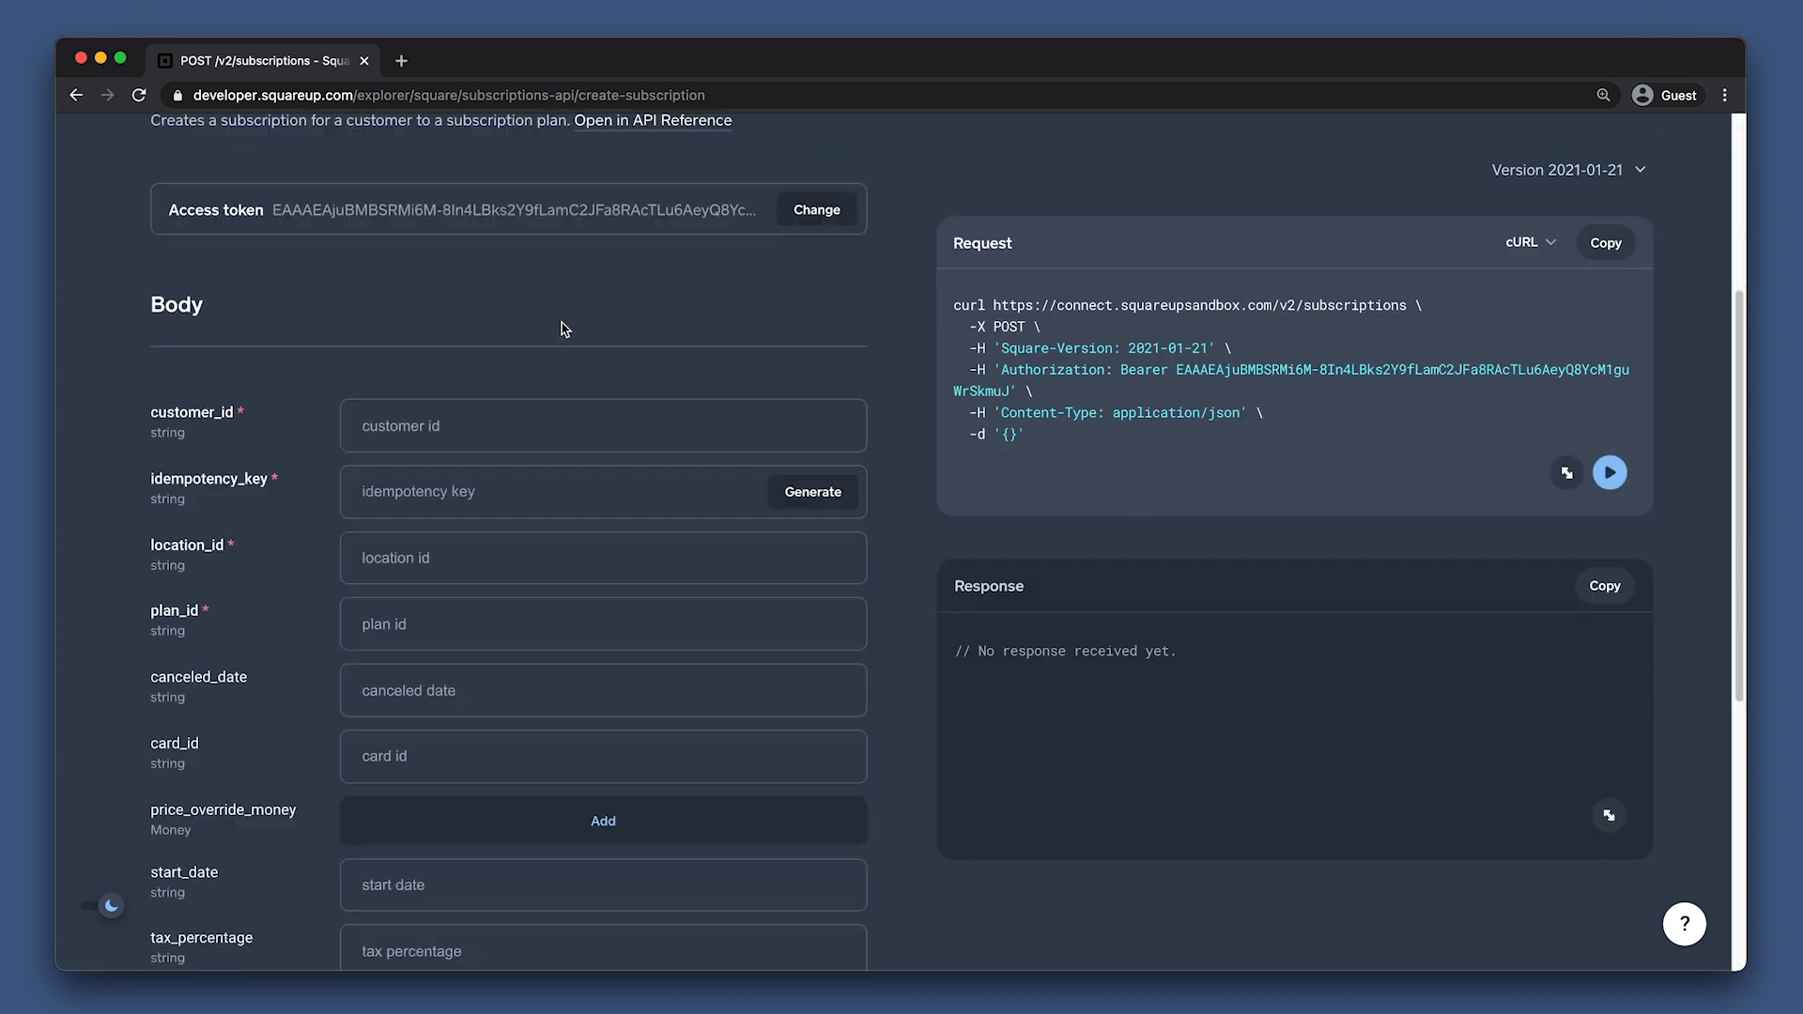
{"action": "type", "text": "KQS7DI7H7SXYHBXPACT7S4Z6"}
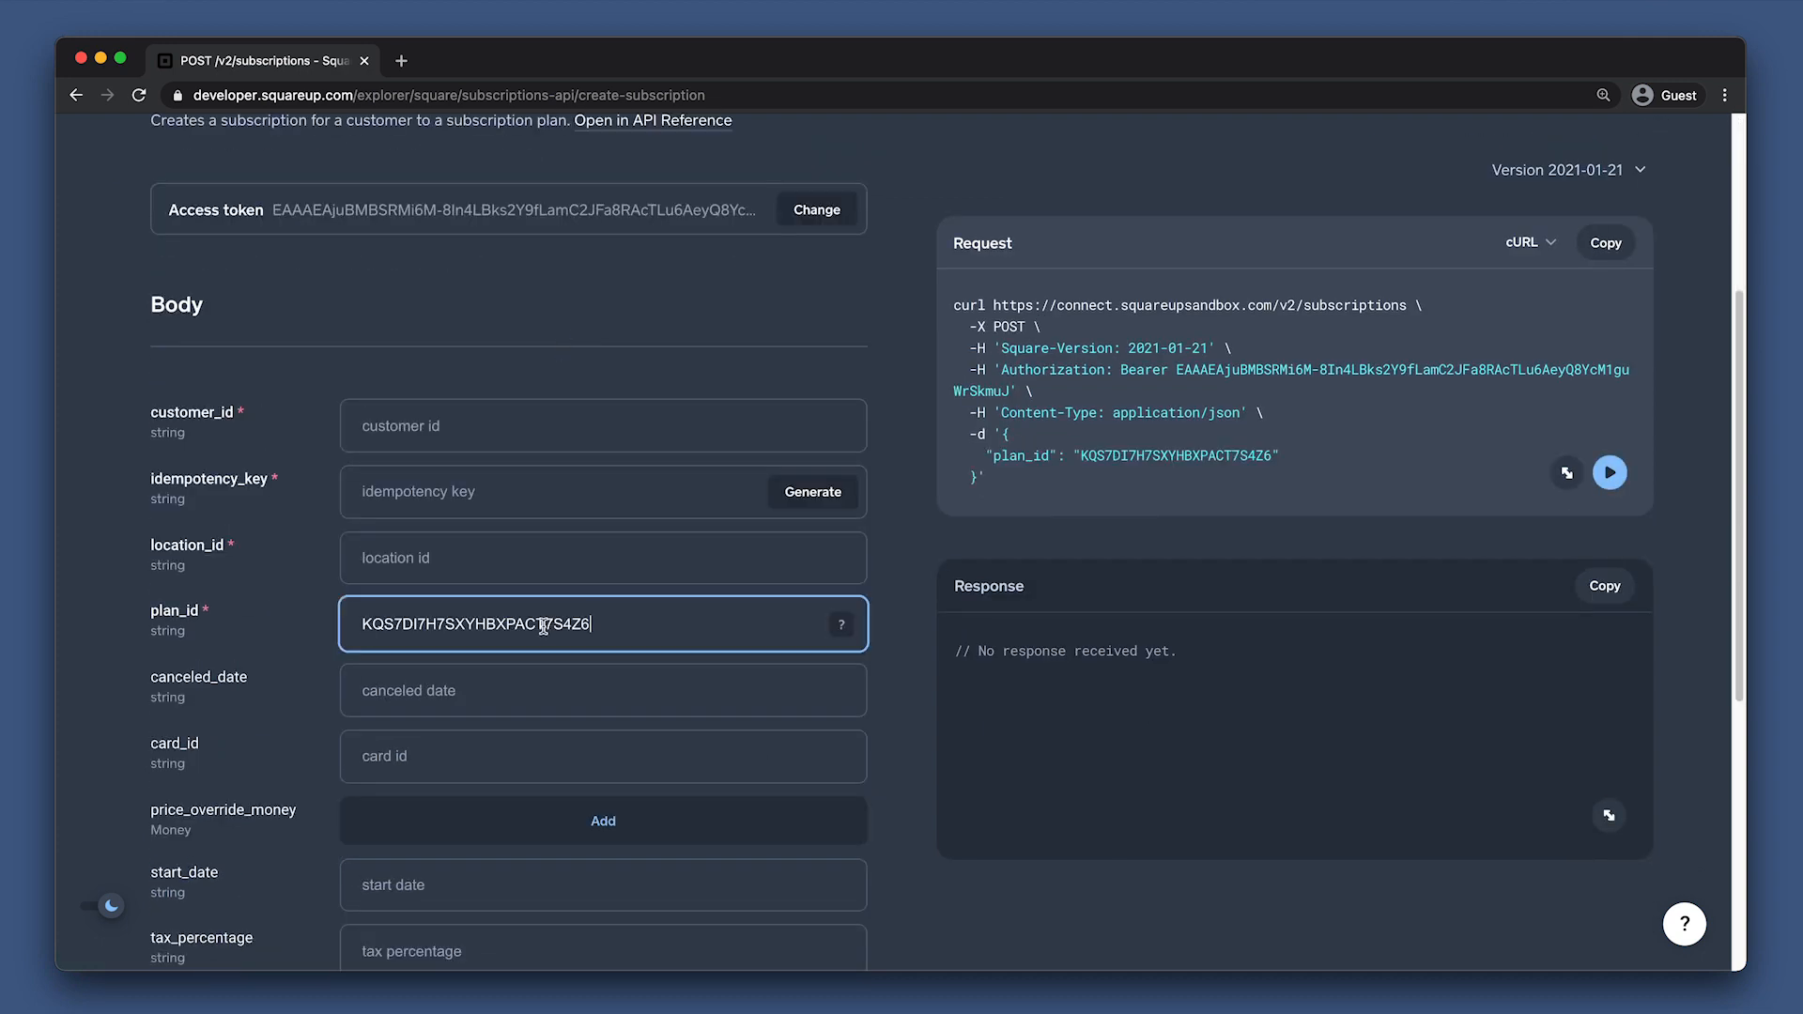
{"action": "type", "text": "WA2GC745T0T9VBWM044295RRJM"}
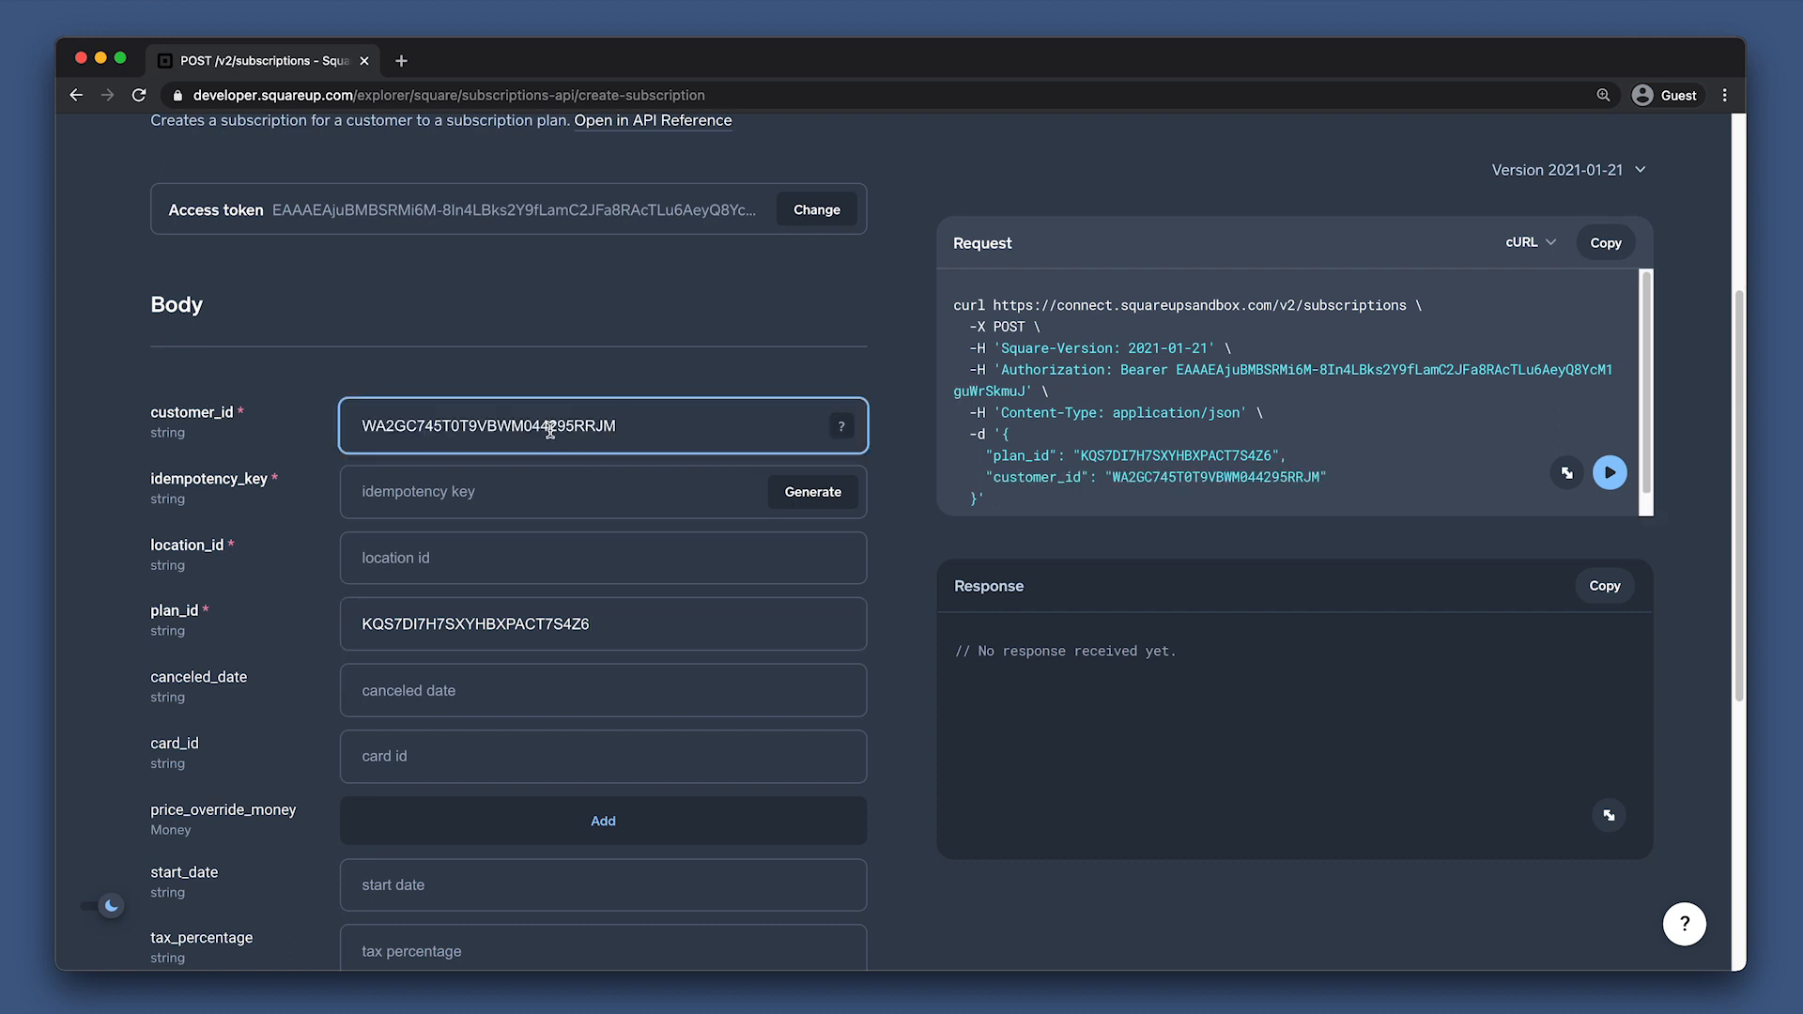
{"action": "type", "text": "9PKBD3JCQFH0D"}
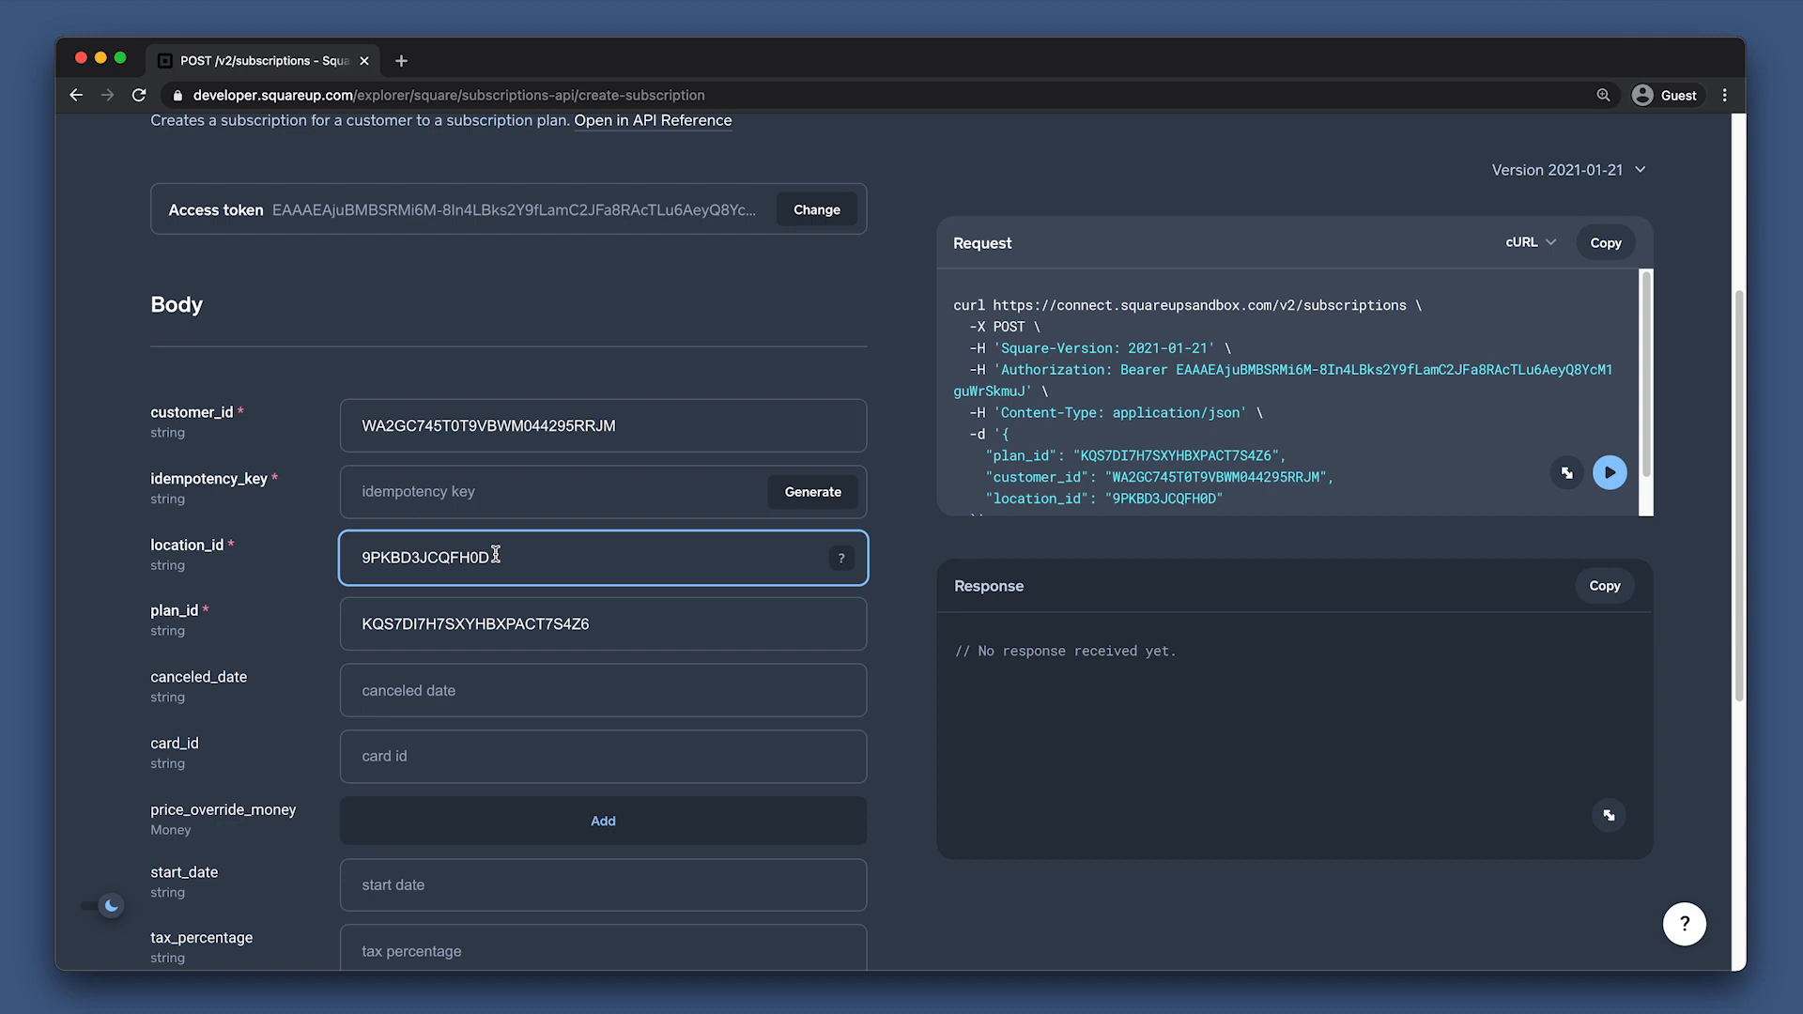
{"action": "left_click", "coordinate": [812, 491]}
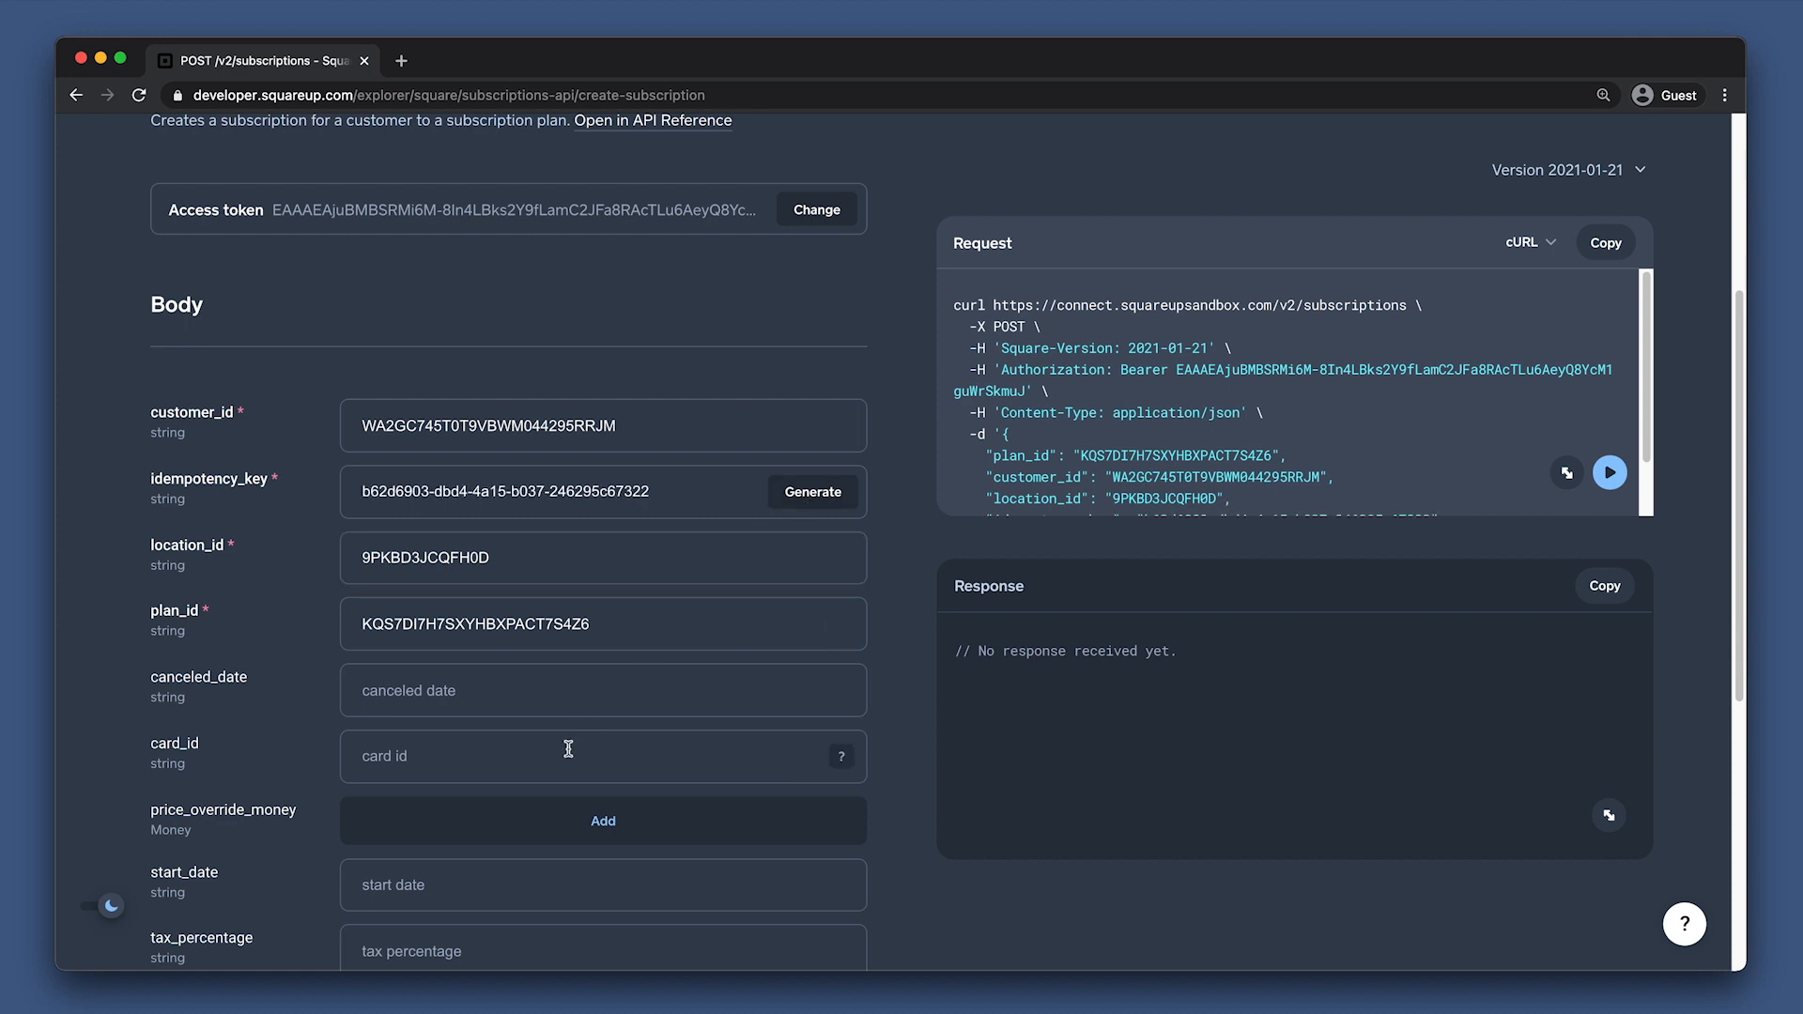
{"action": "type", "text": "ccof:0mCyBbmMAC3XguGo4GB"}
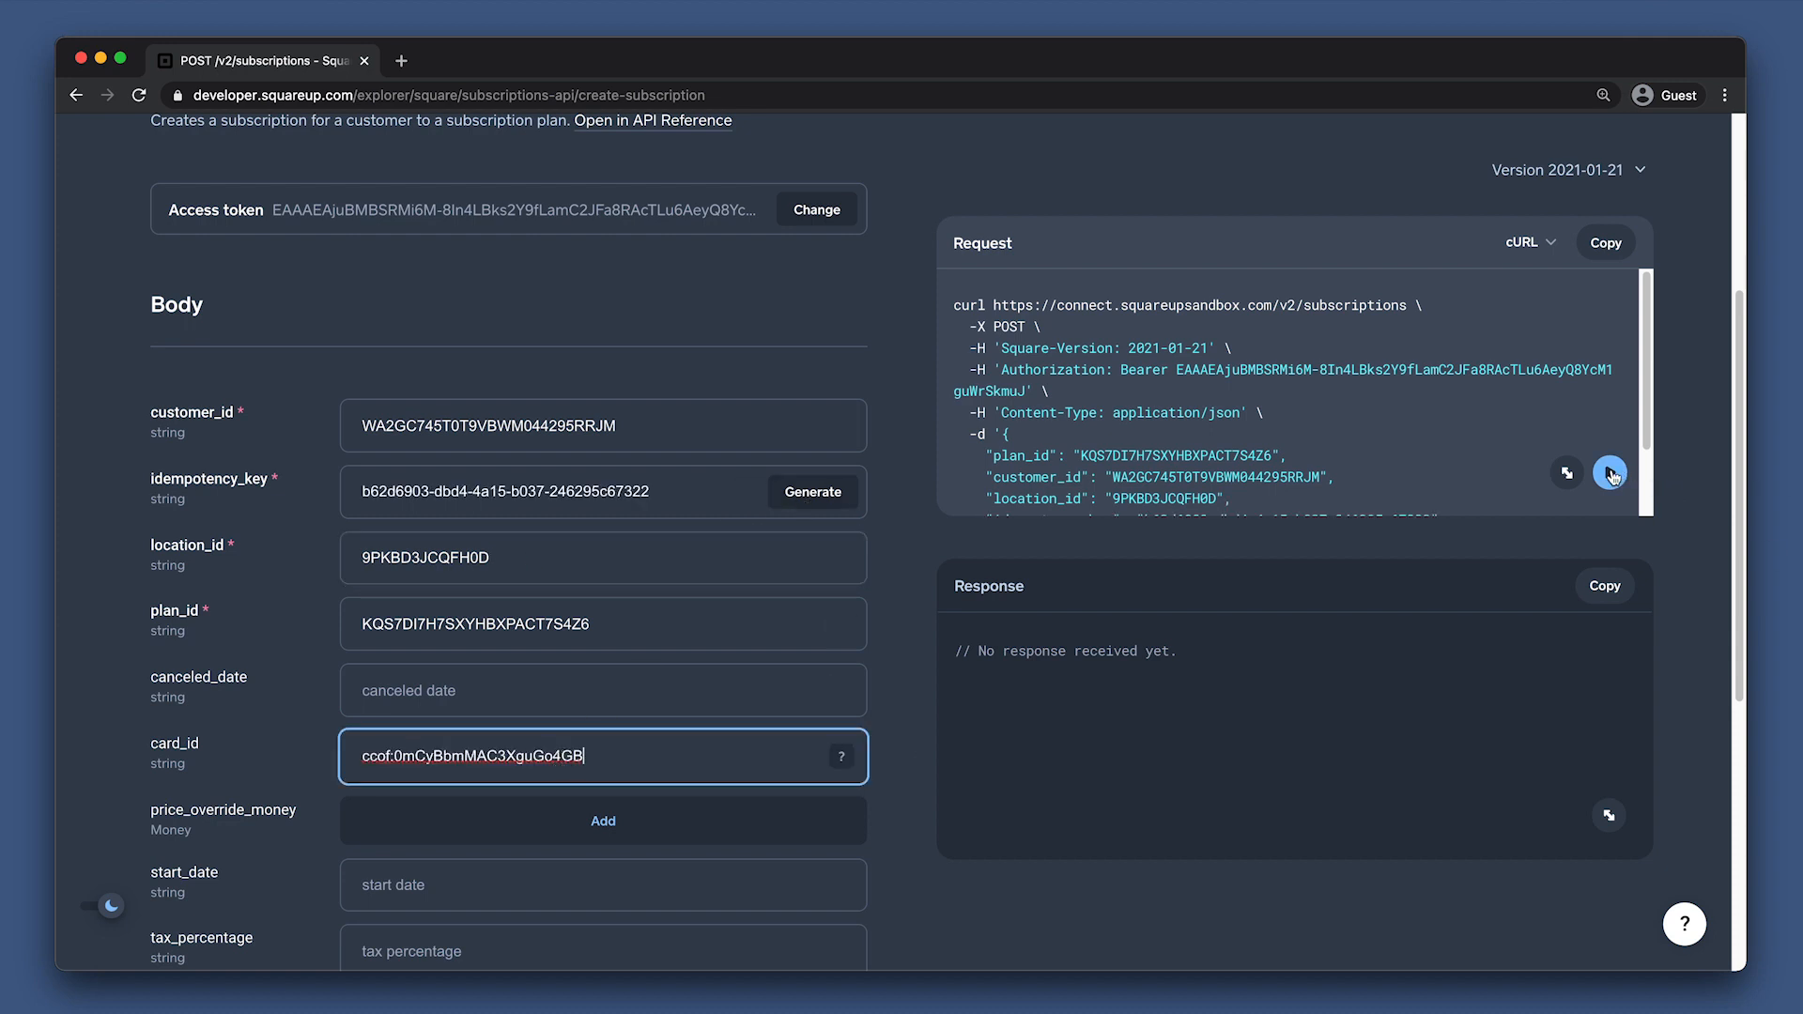
{"action": "left_click", "coordinate": [1609, 471]}
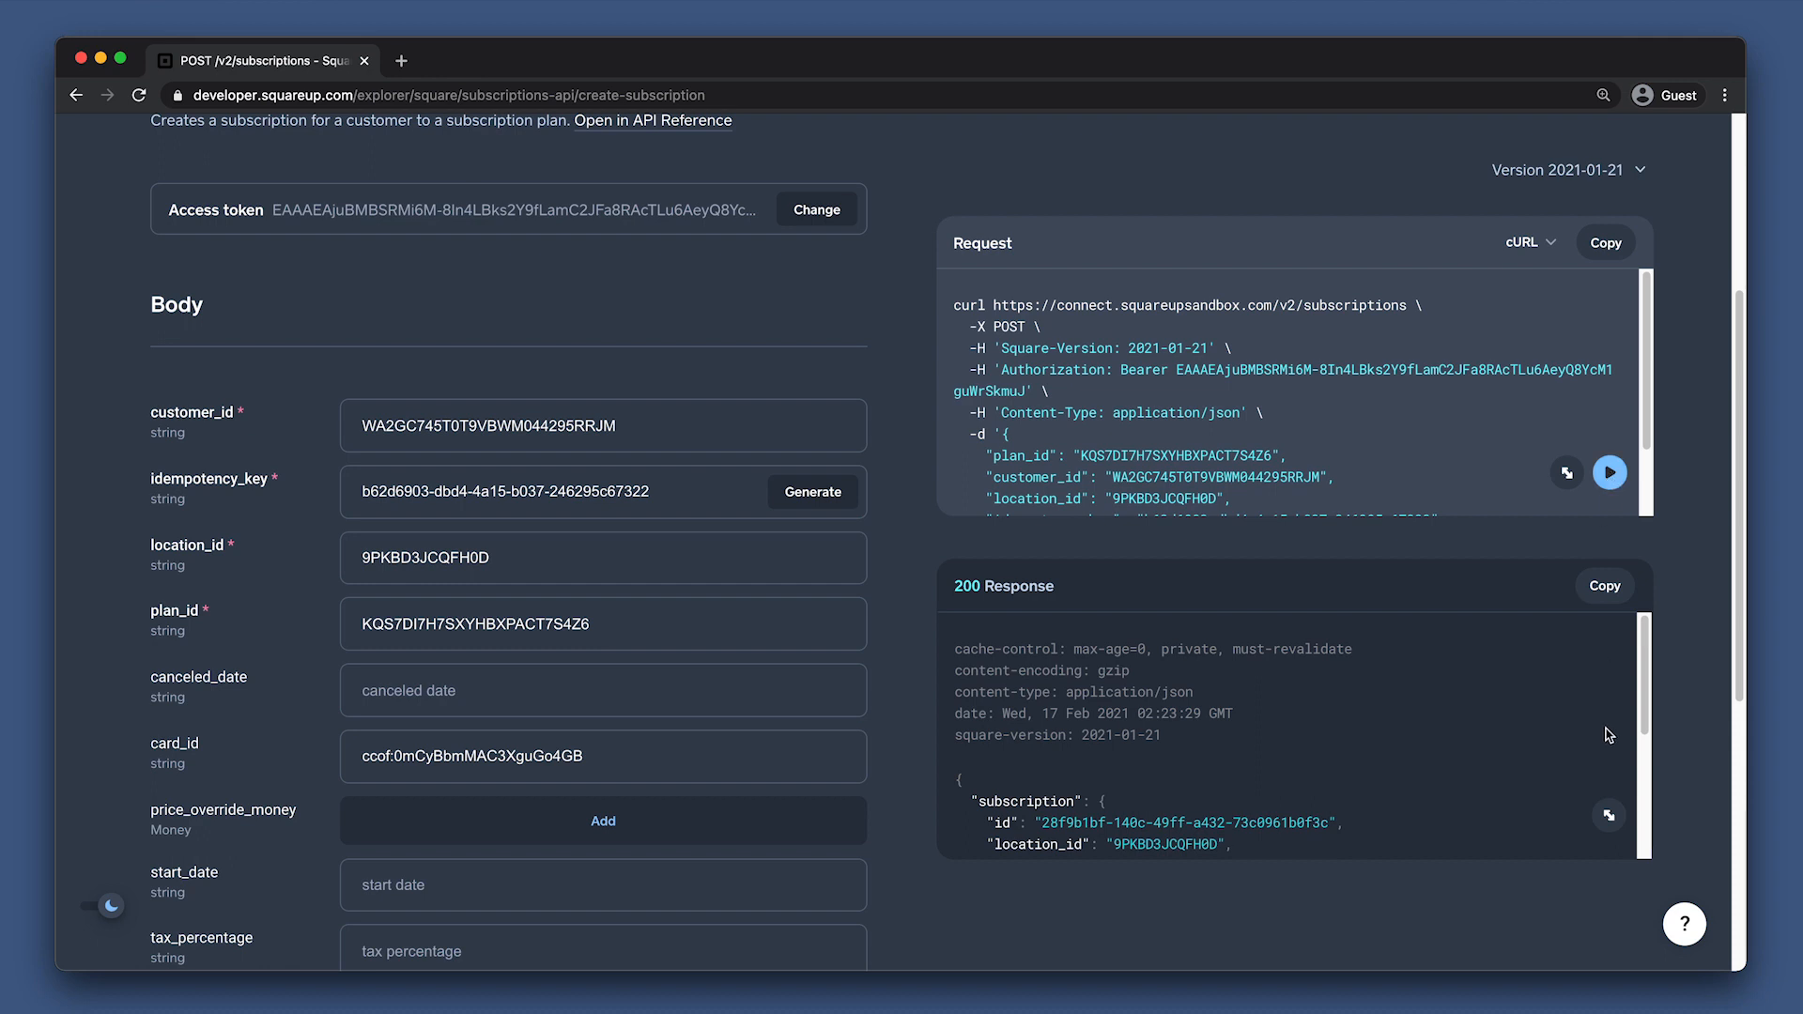
{"action": "left_click", "coordinate": [1608, 815]}
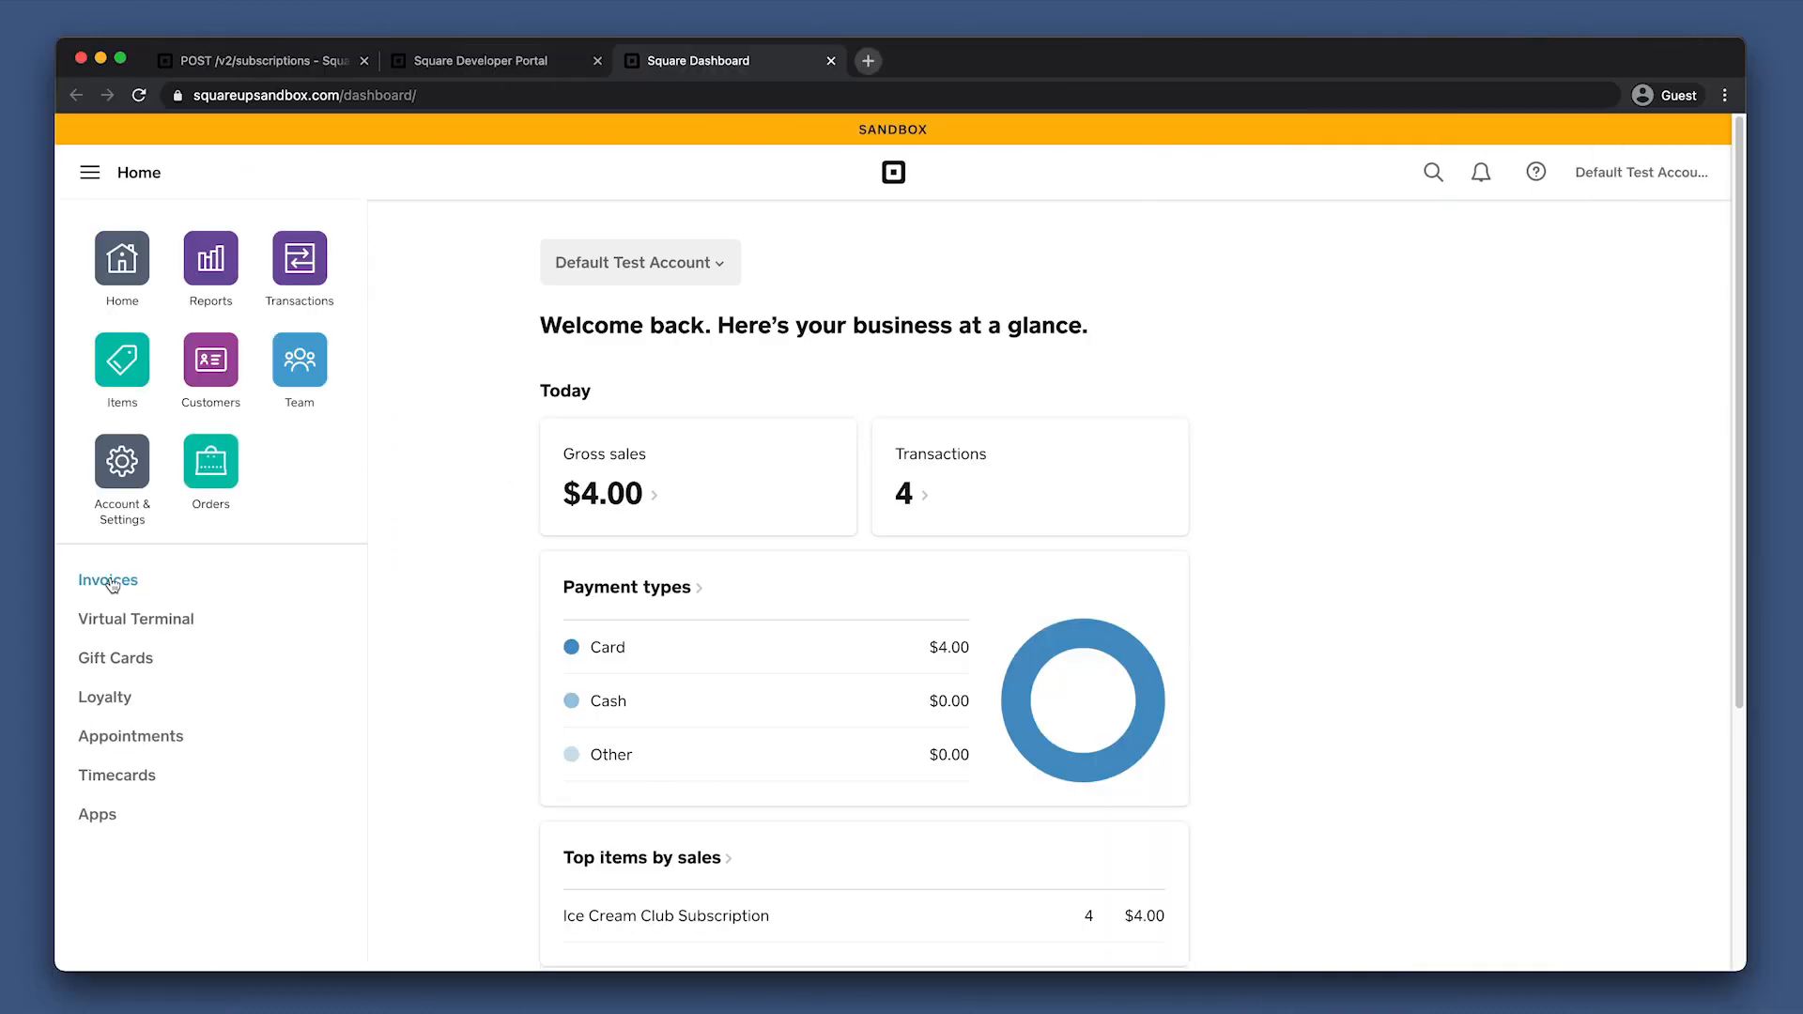
Step: View the sandbox Invoices in Square Dashboard
{"action": "left_click", "coordinate": [108, 580]}
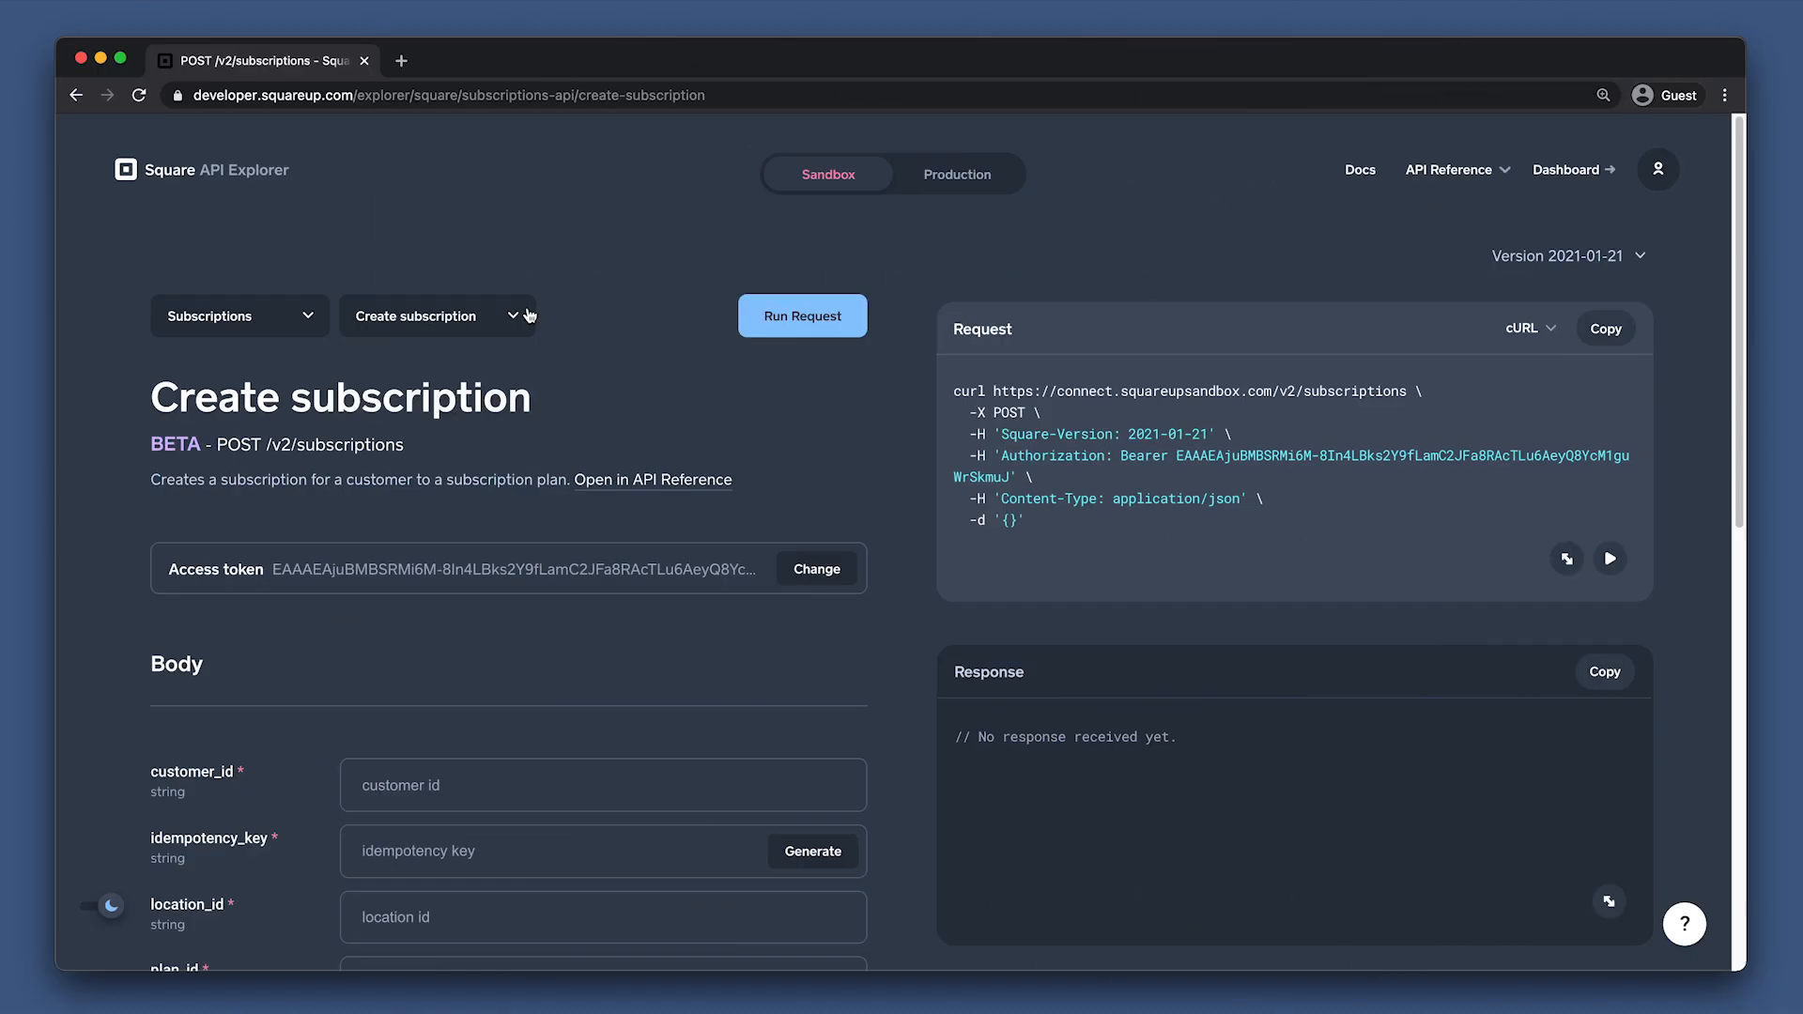
Step: Retrieve the subscription by id, returning a 200 response showing it ACTIVE
{"action": "left_click", "coordinate": [434, 315]}
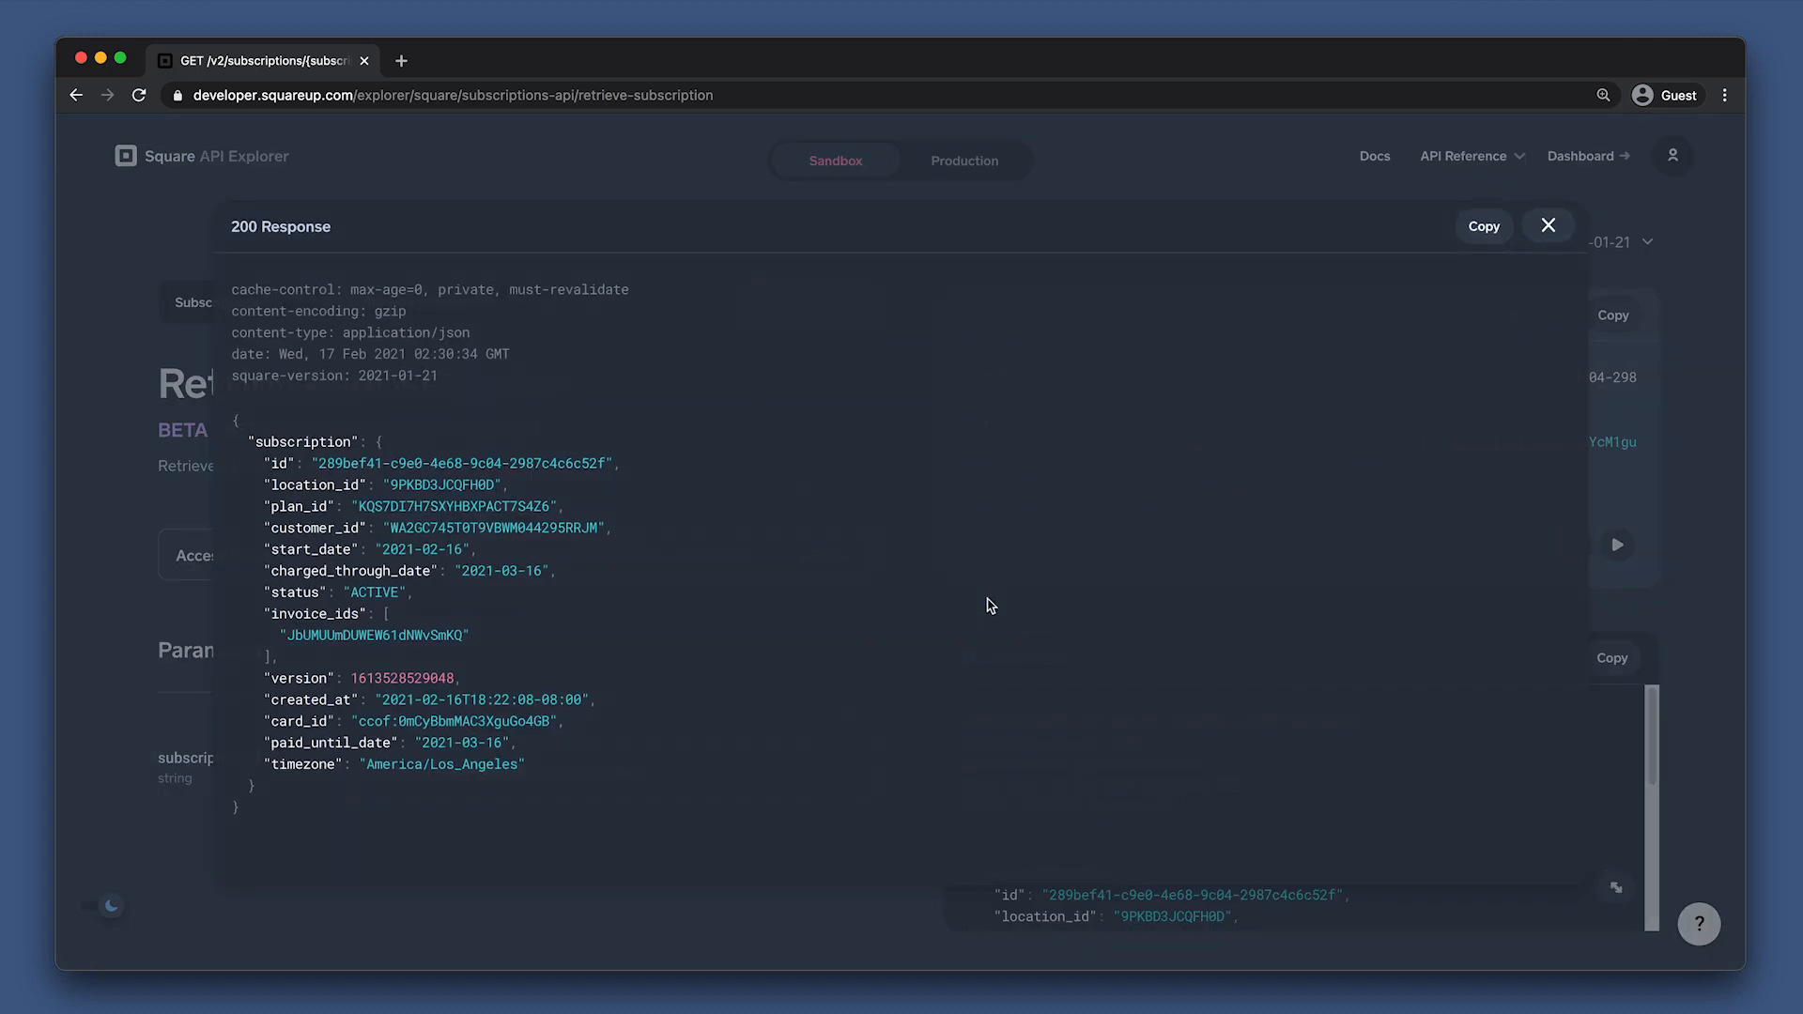
{"action": "double_click", "coordinate": [377, 635]}
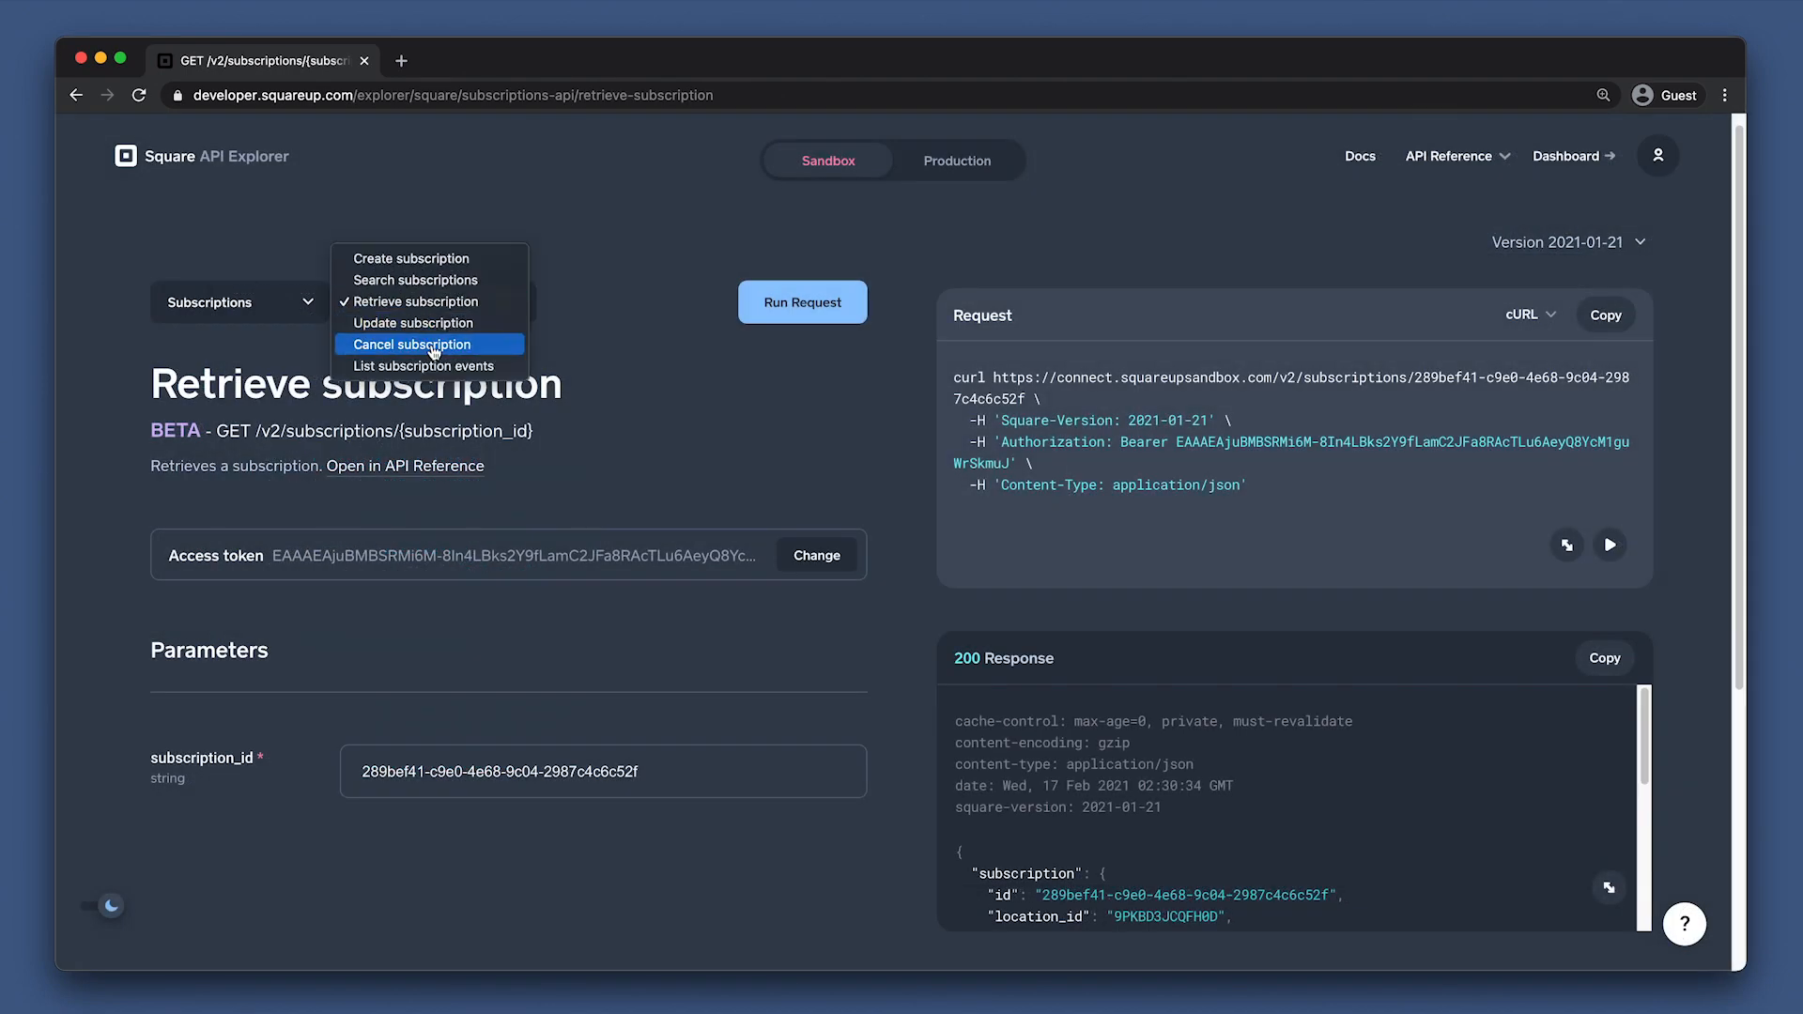
Step: Switch to the Cancel subscription endpoint and reopen the endpoint list
{"action": "left_click", "coordinate": [411, 343]}
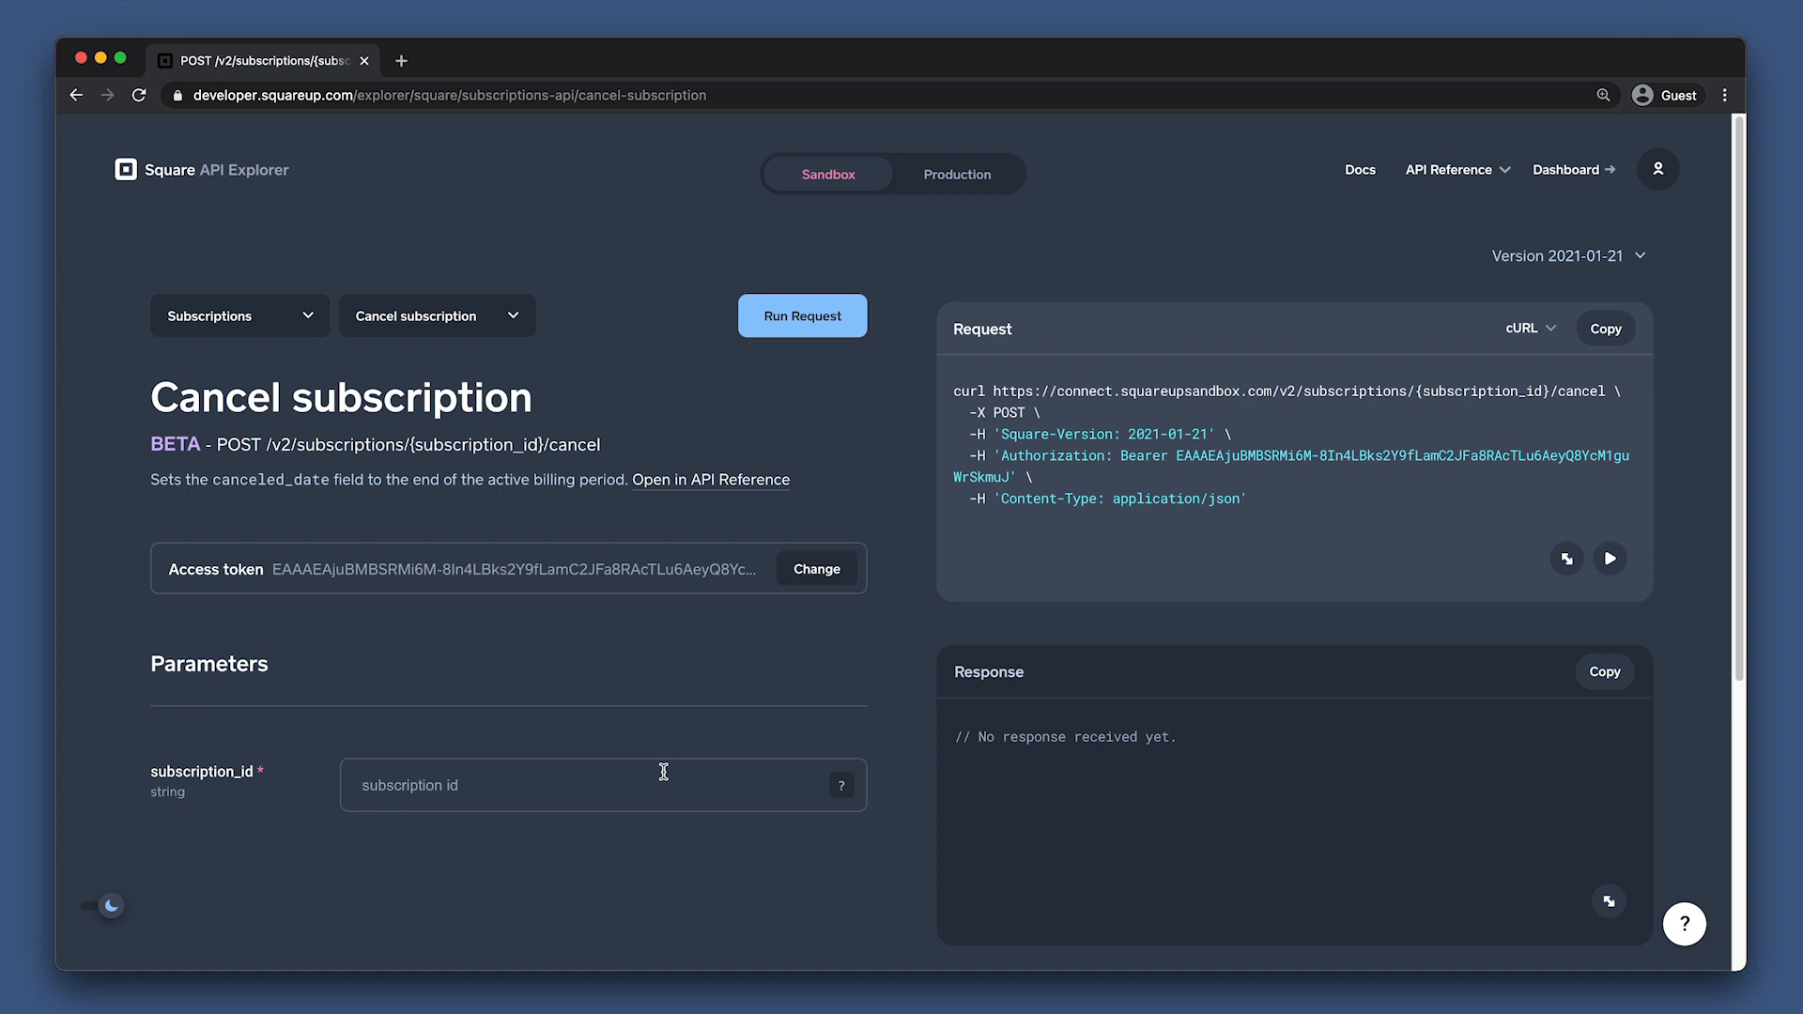
{"action": "mouse_move", "coordinate": [524, 326]}
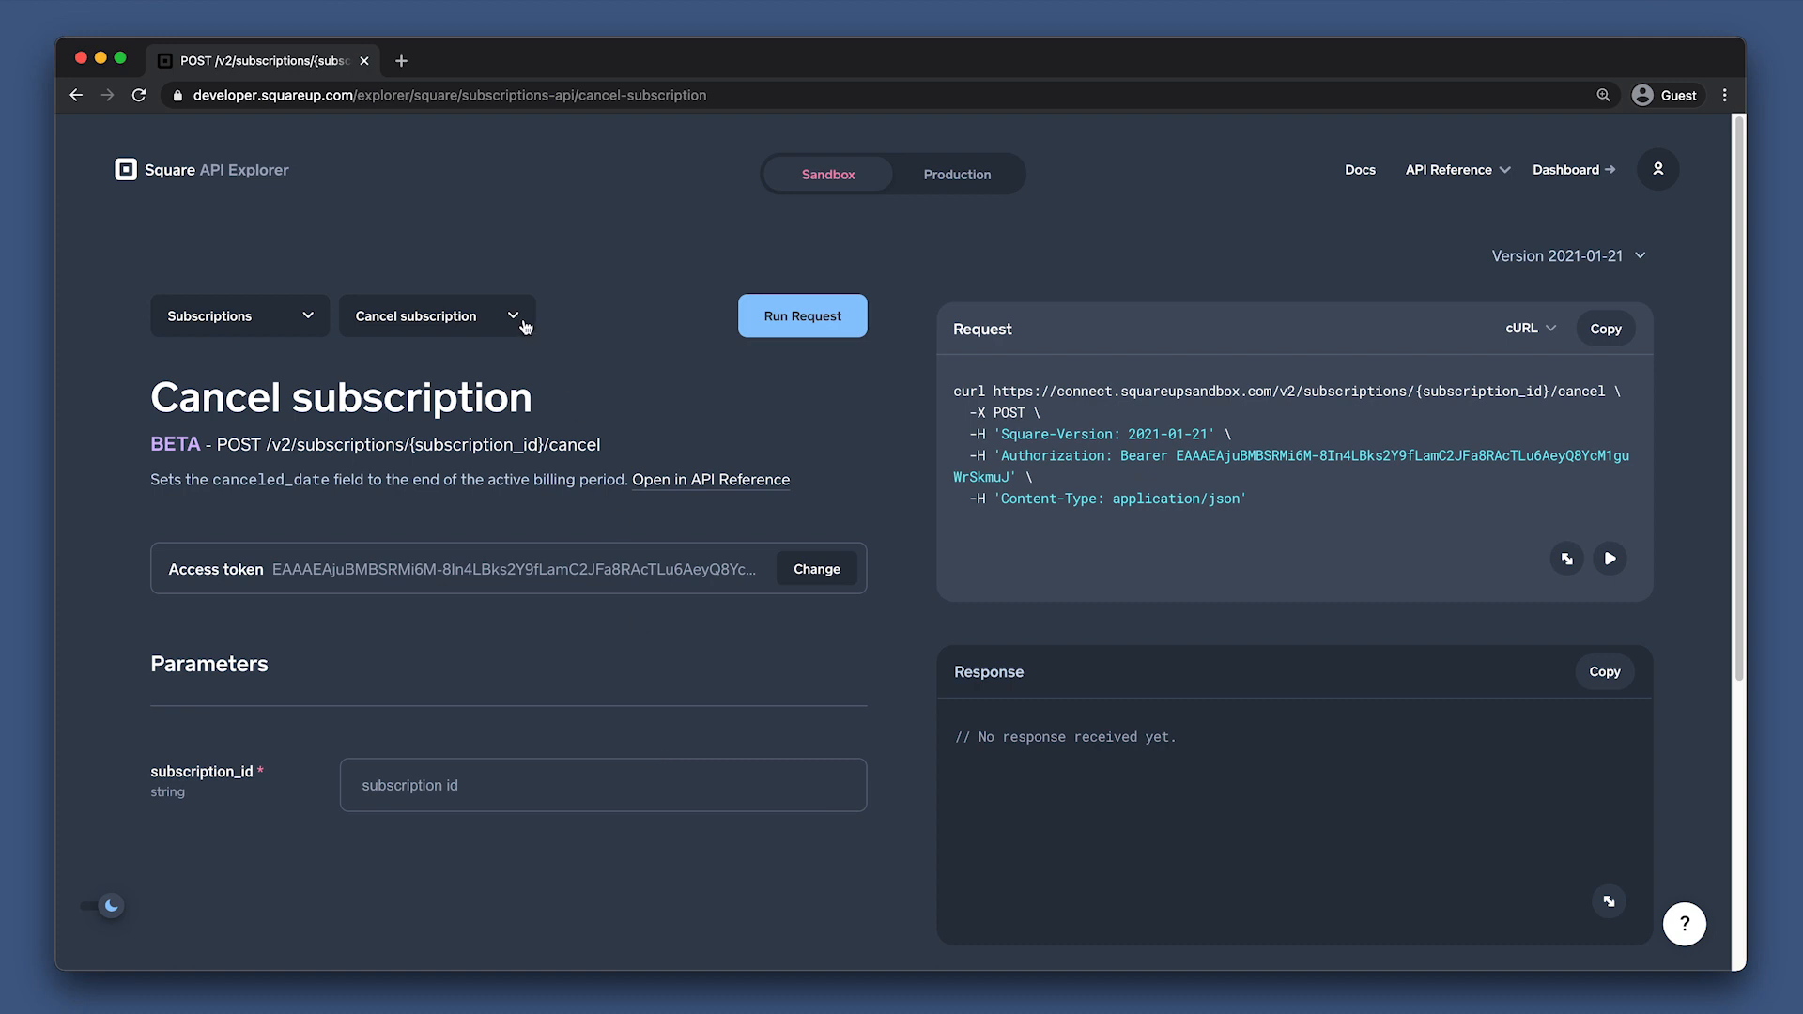
{"action": "left_click", "coordinate": [435, 316]}
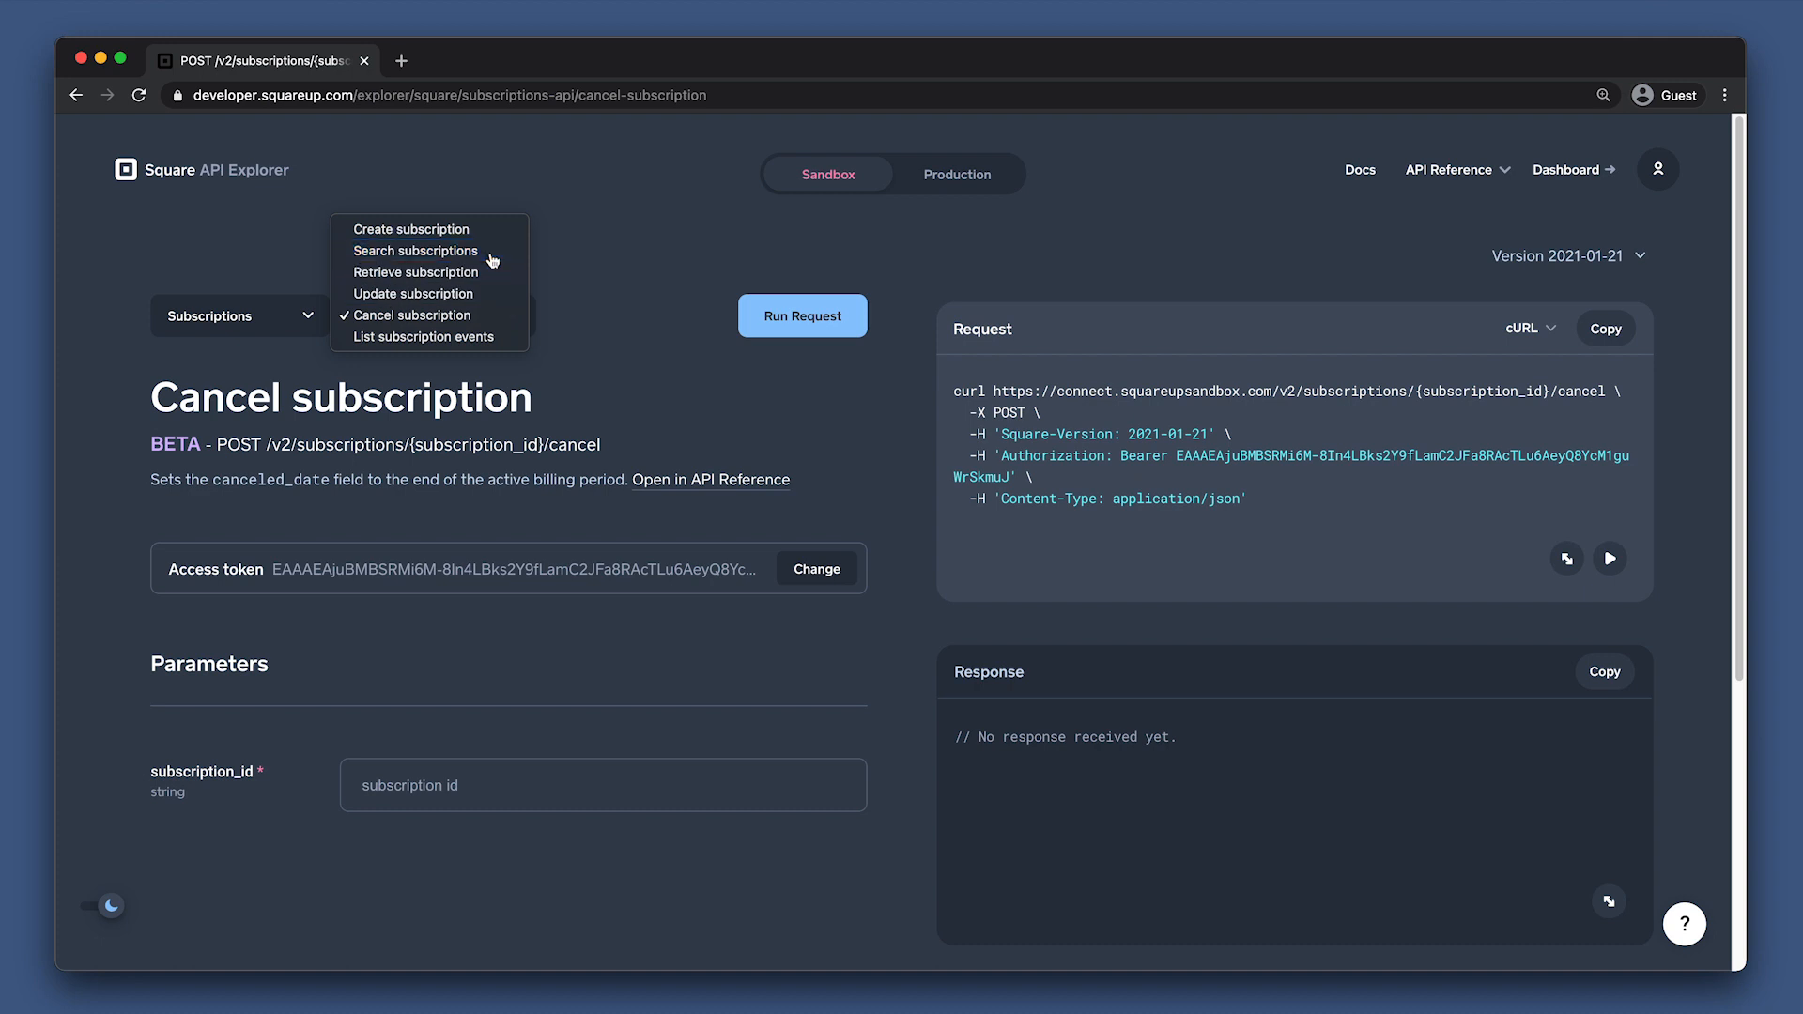
Step: Run a Search subscriptions request and review the 200 response listing ACTIVE subscriptions
{"action": "left_click", "coordinate": [415, 251]}
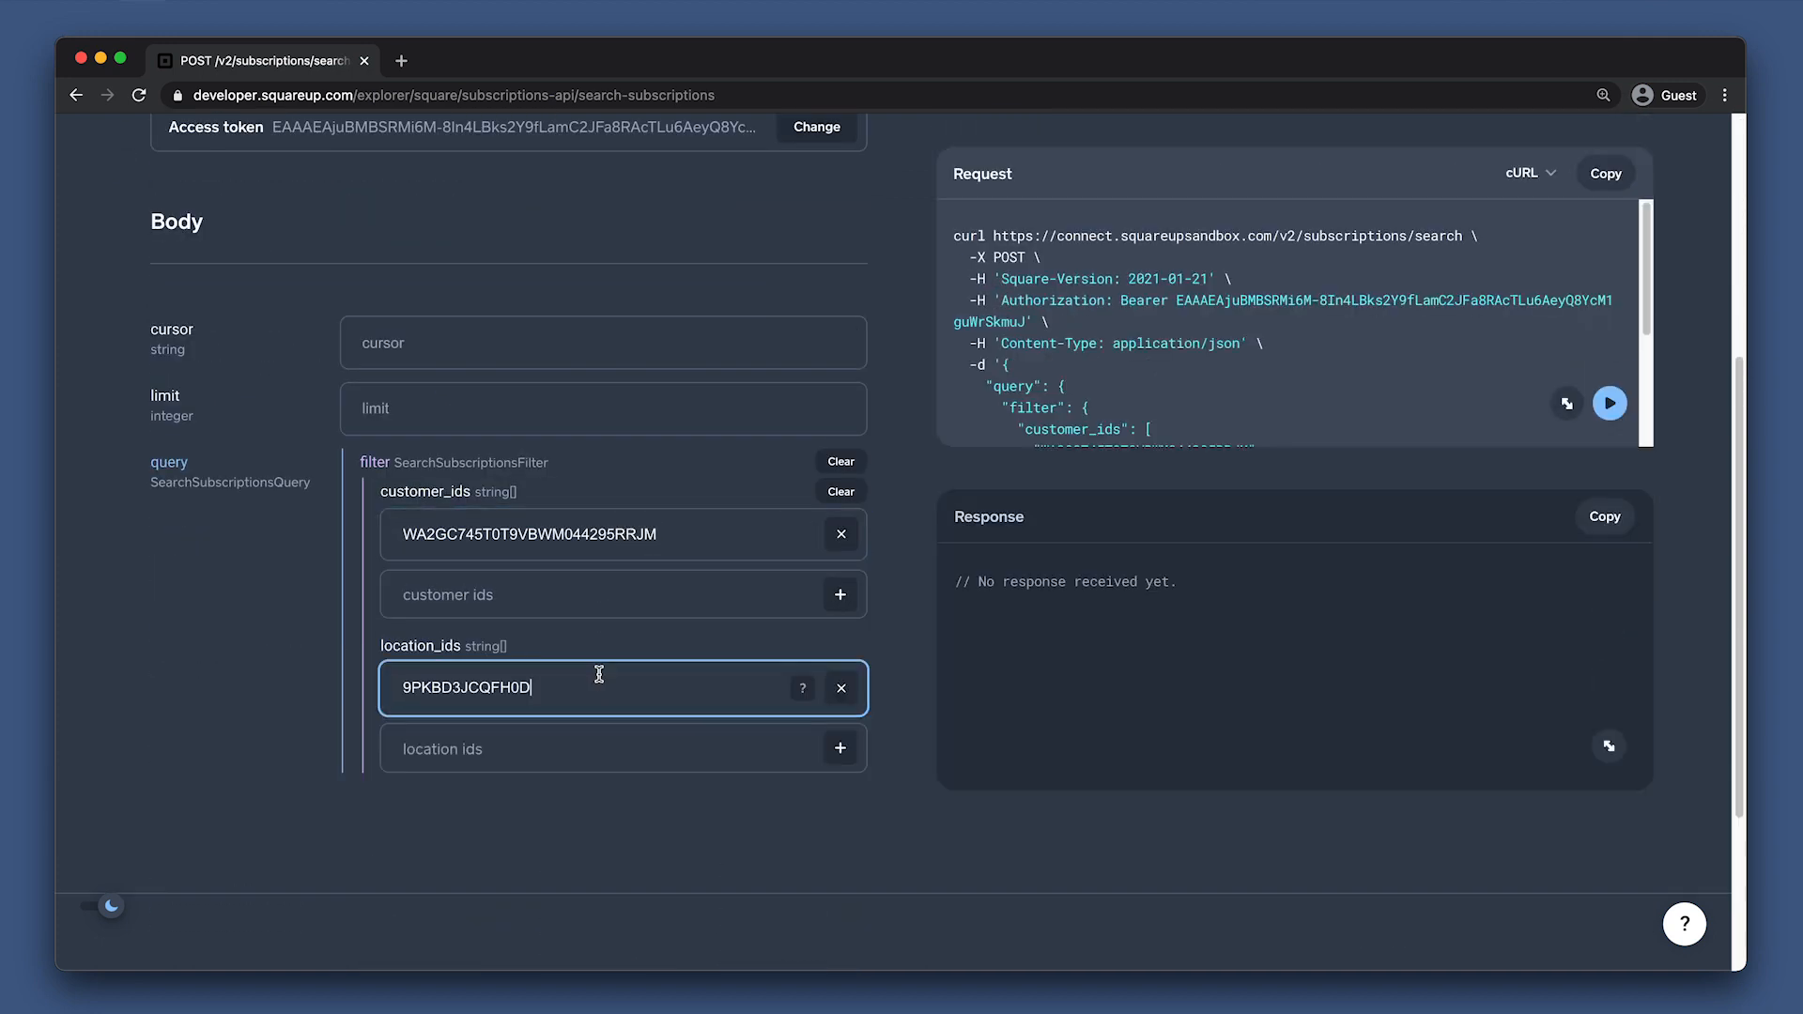
{"action": "left_click", "coordinate": [1609, 403]}
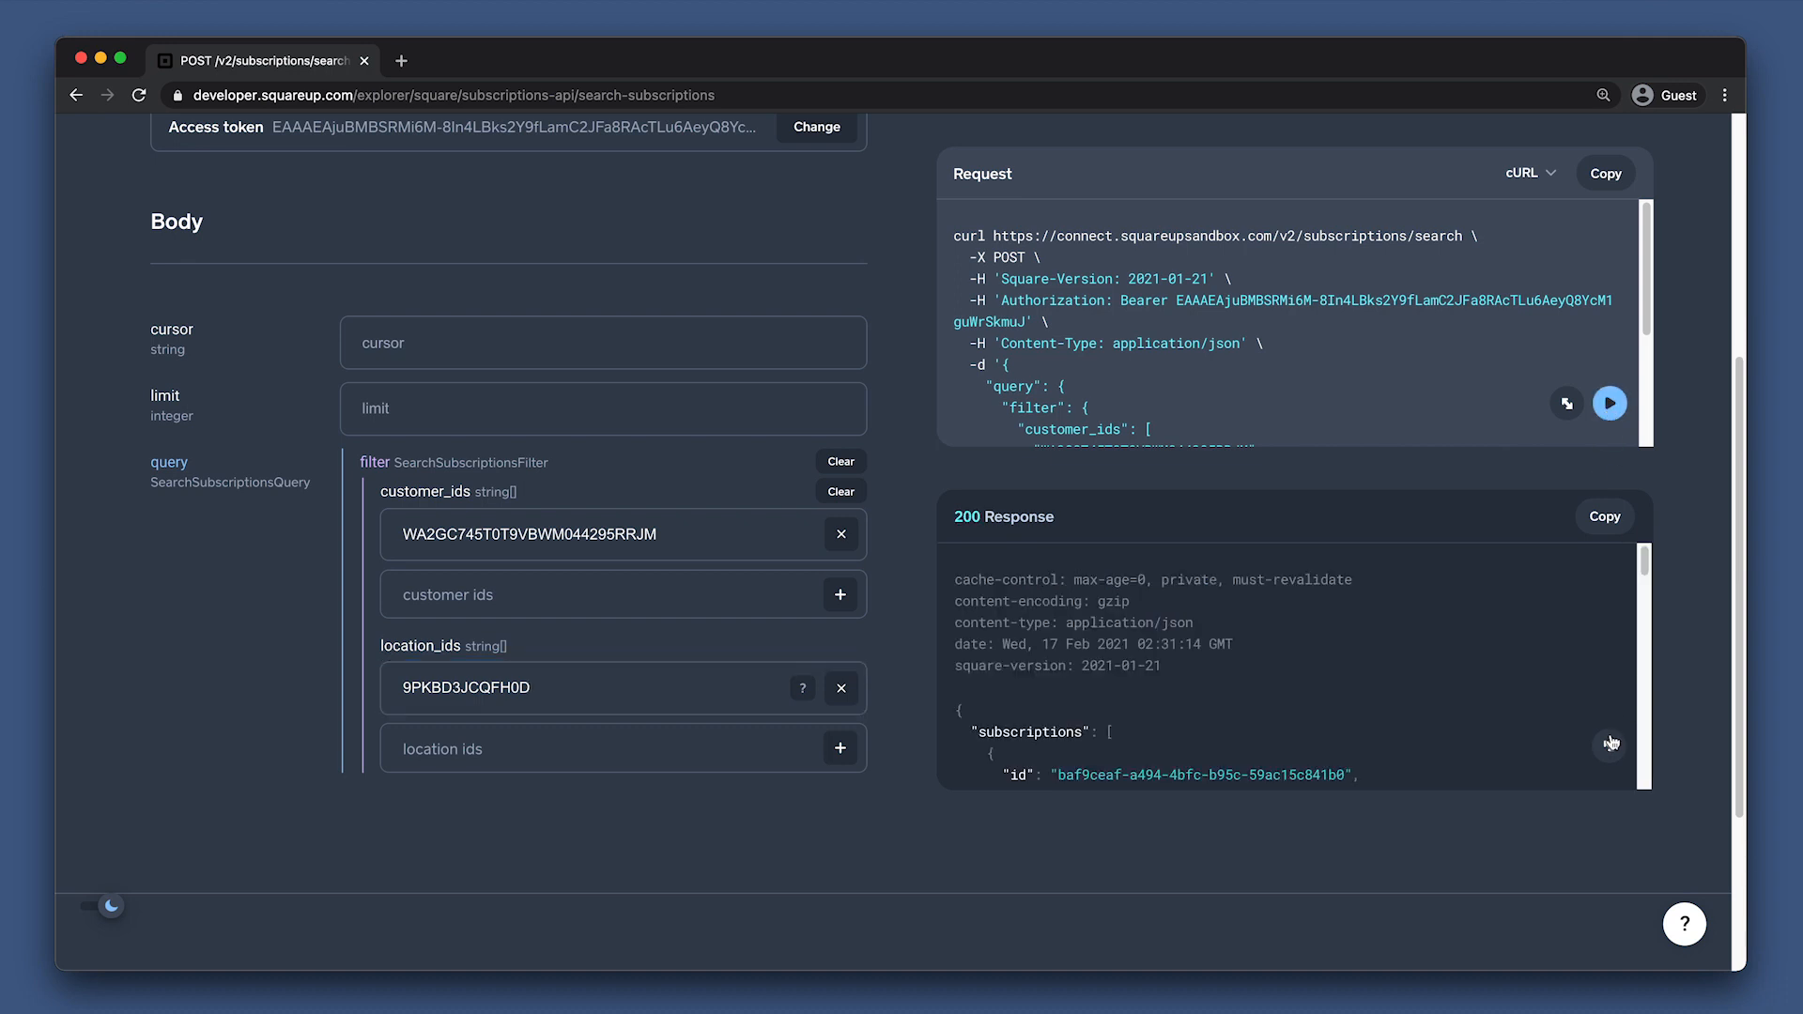
{"action": "left_click", "coordinate": [1610, 743]}
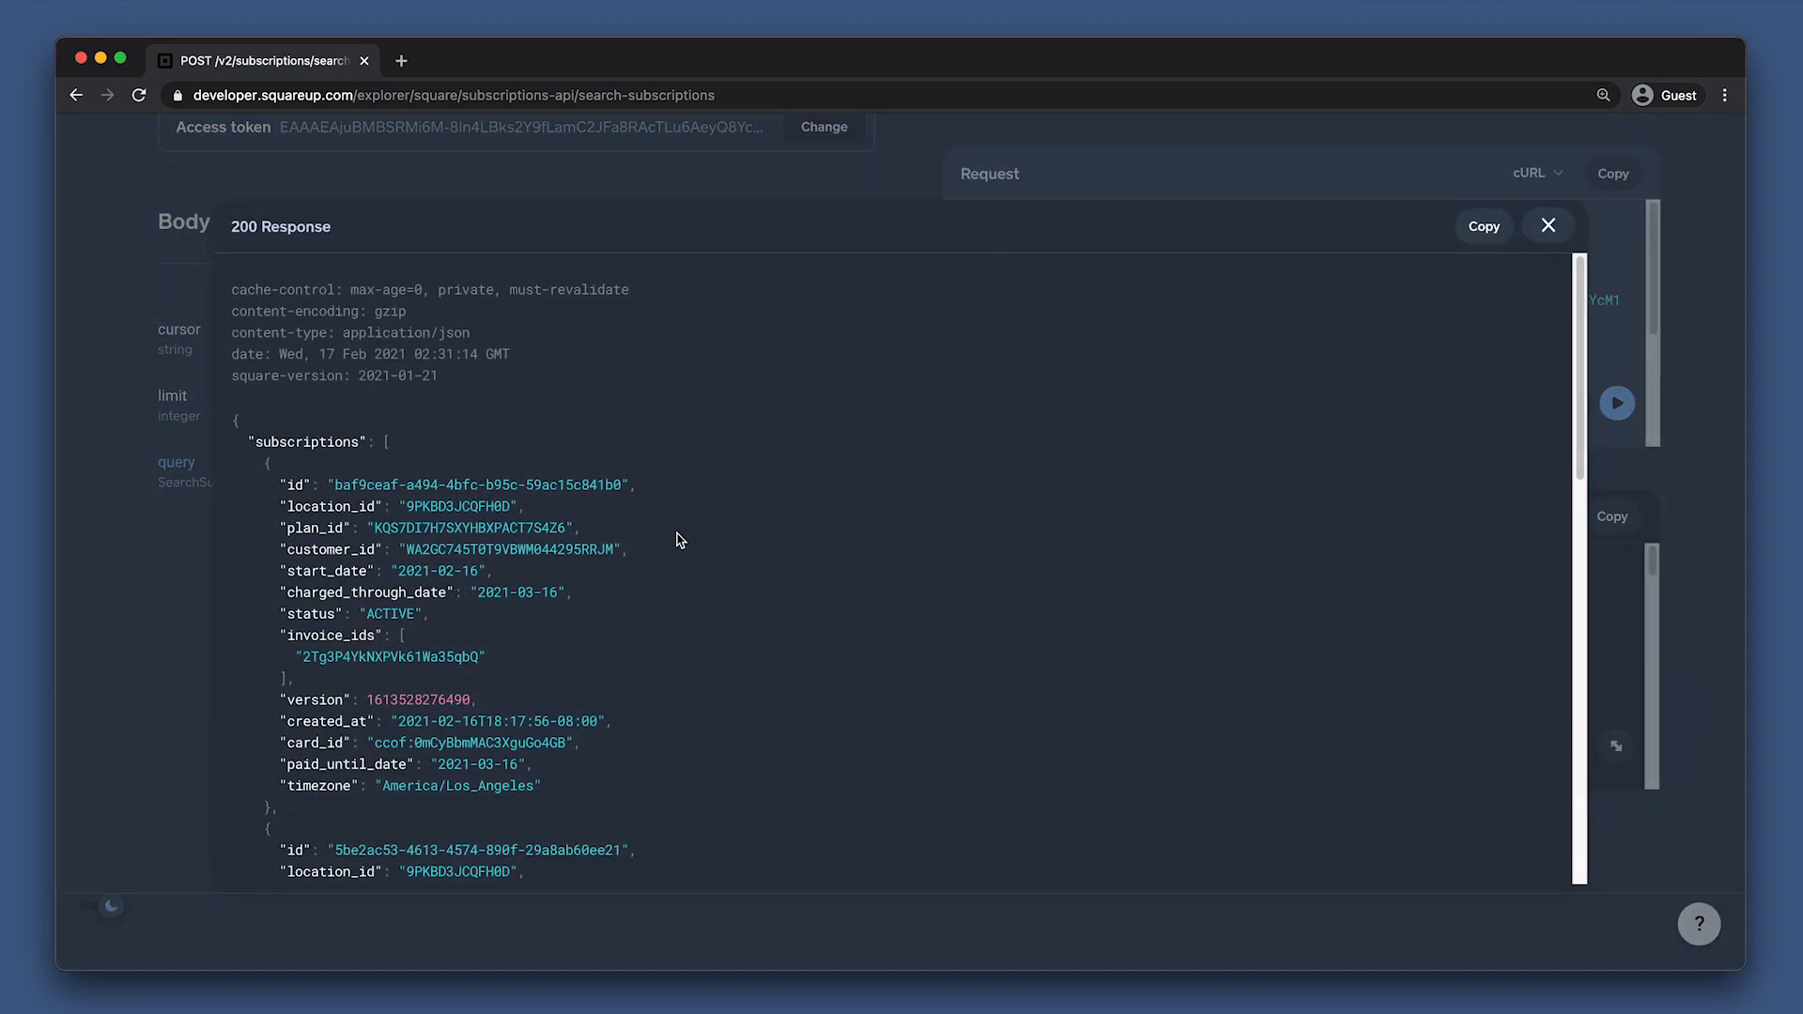
{"action": "scroll", "scroll_direction": "down", "scroll_amount": 3}
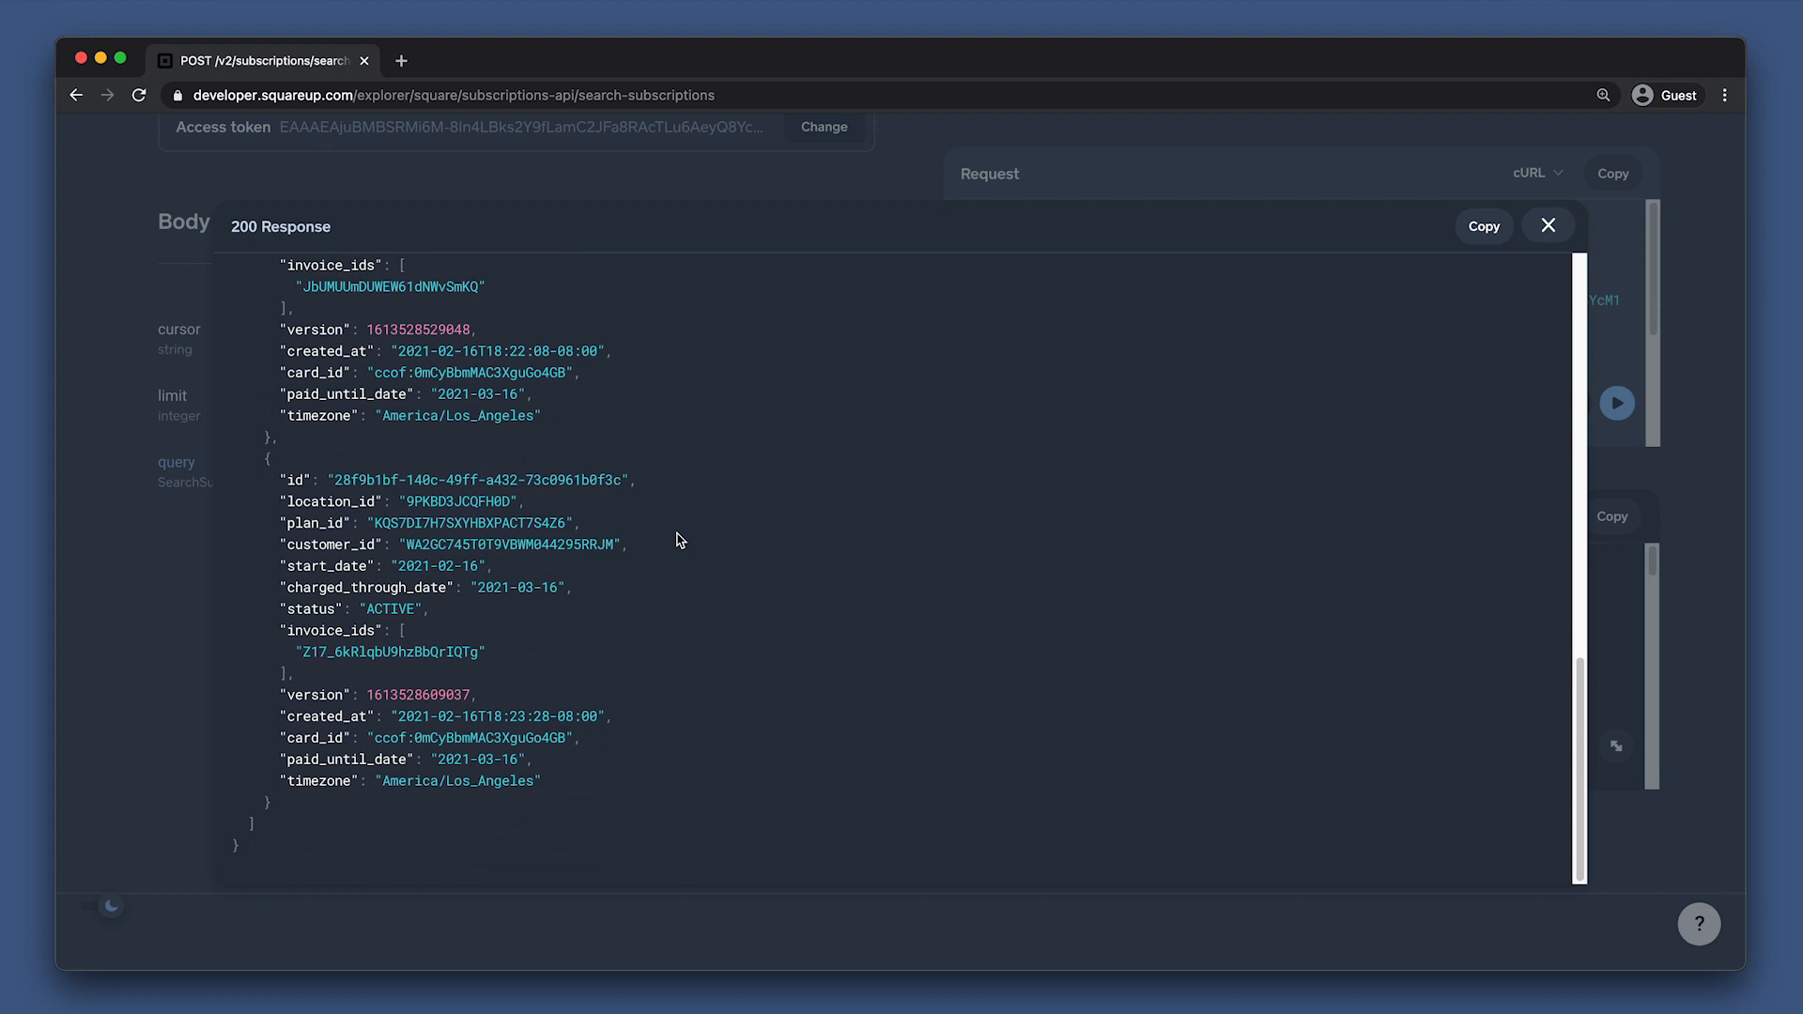